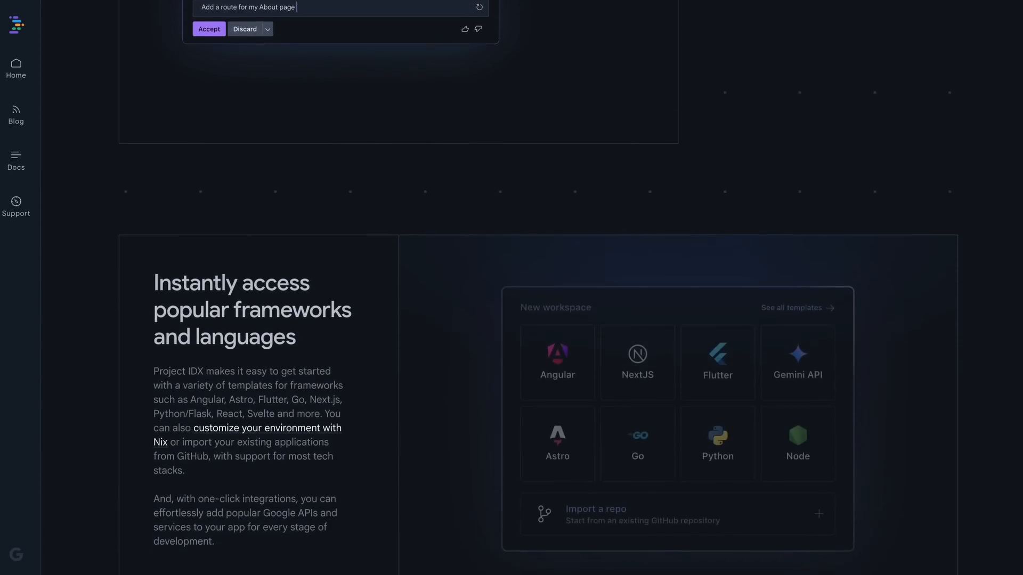
Scroll through the Copilot Workspace landing page, reading its sections and FAQ answers.
scroll("down", 3)
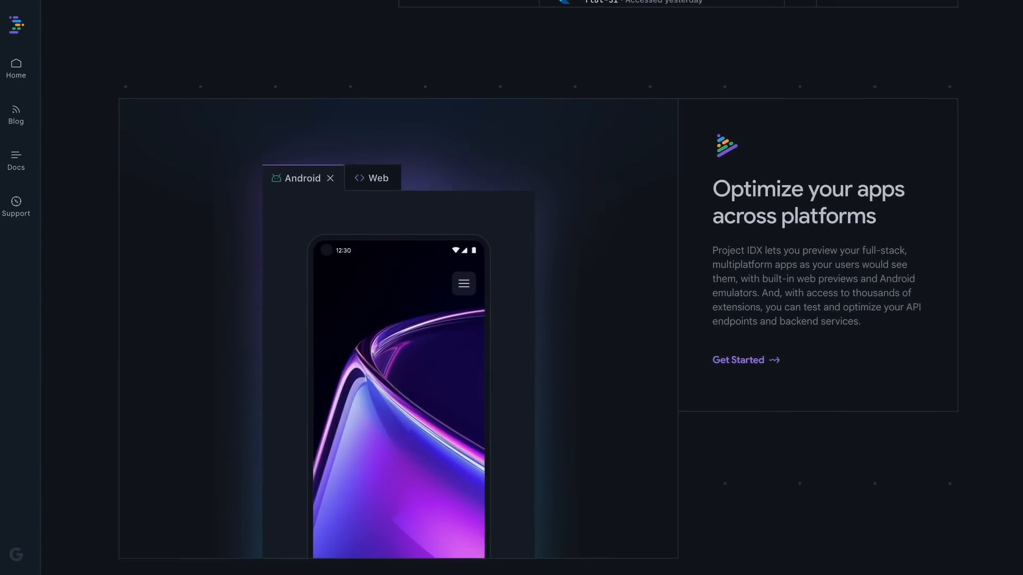
scroll("down", 3)
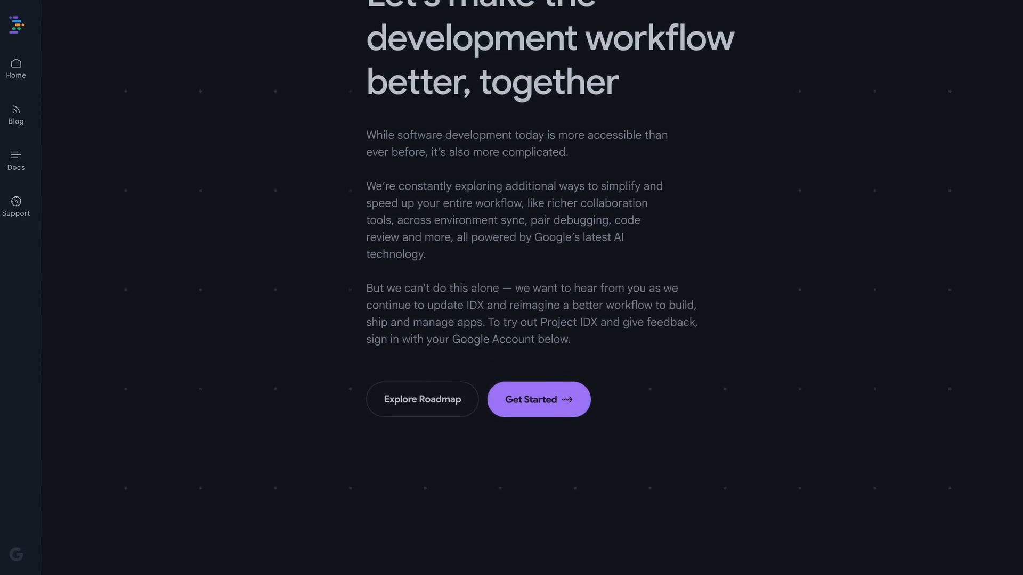
scroll("down", 3)
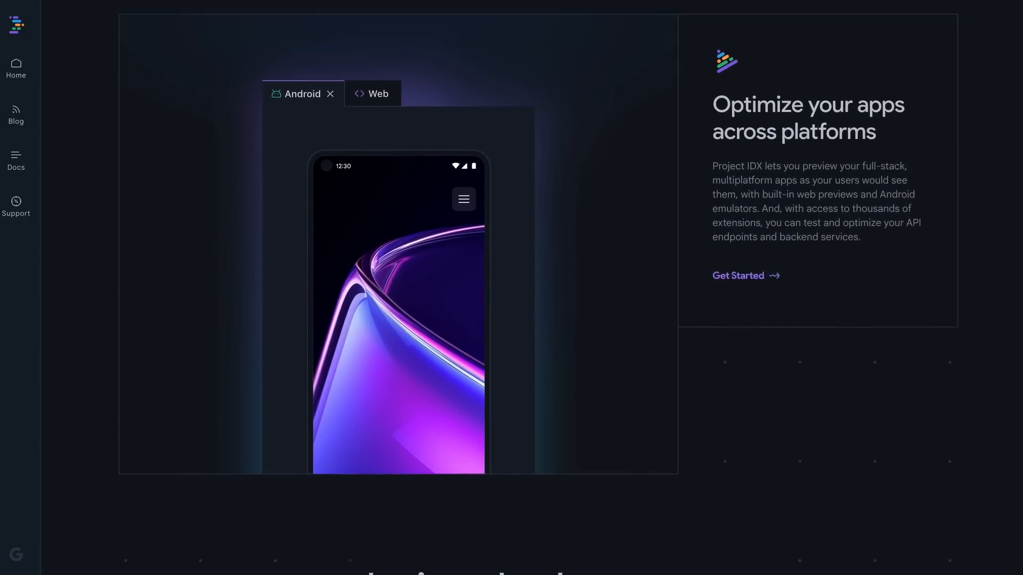
scroll("down", 3)
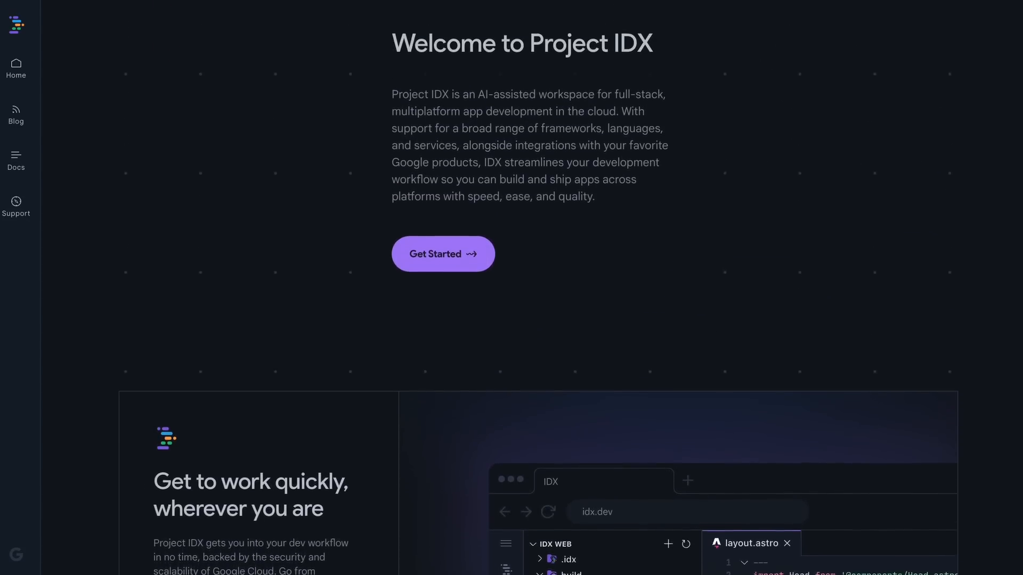
scroll("down", 3)
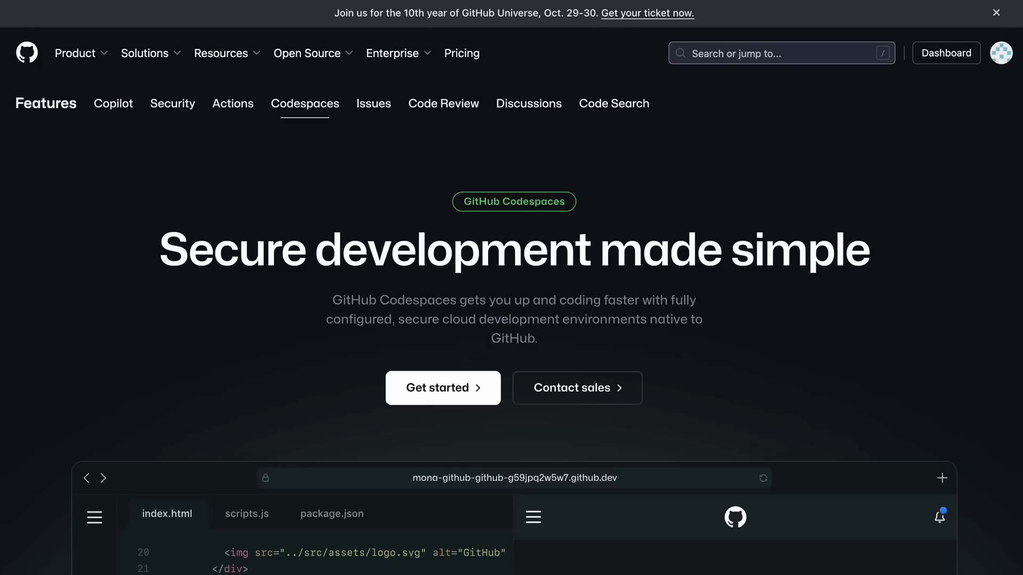
scroll("down", 3)
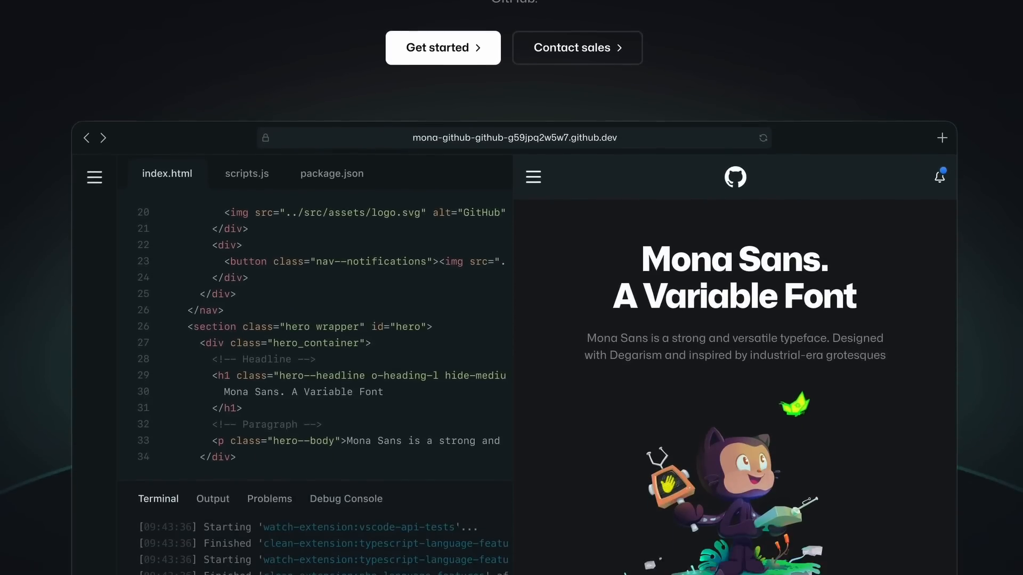
scroll("down", 3)
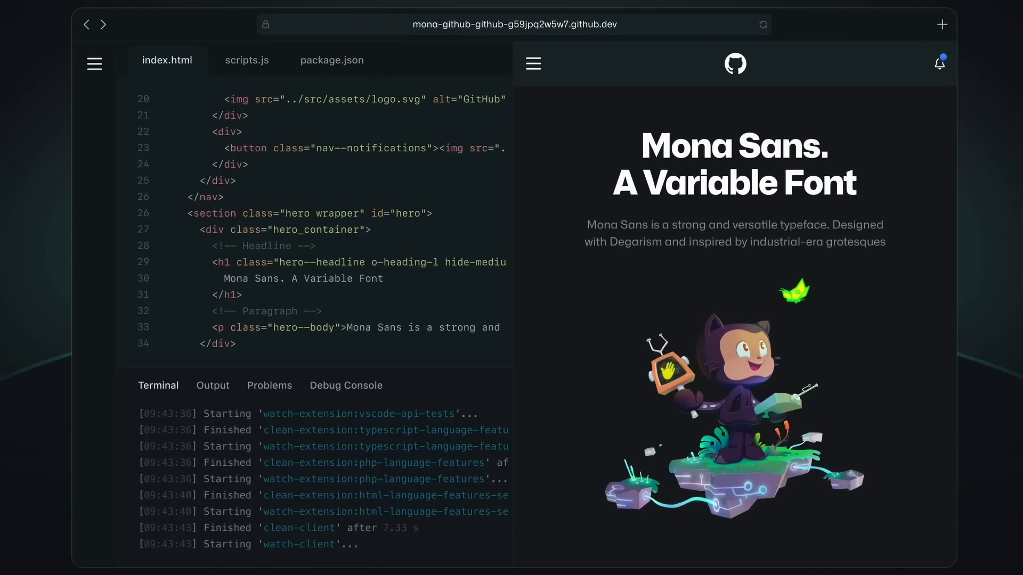
scroll("down", 3)
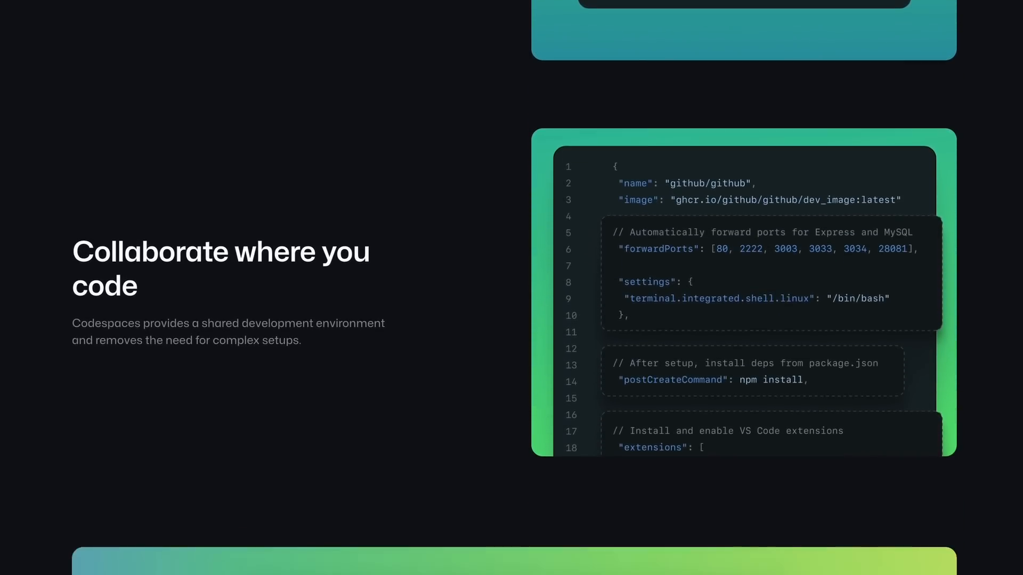
scroll("down", 3)
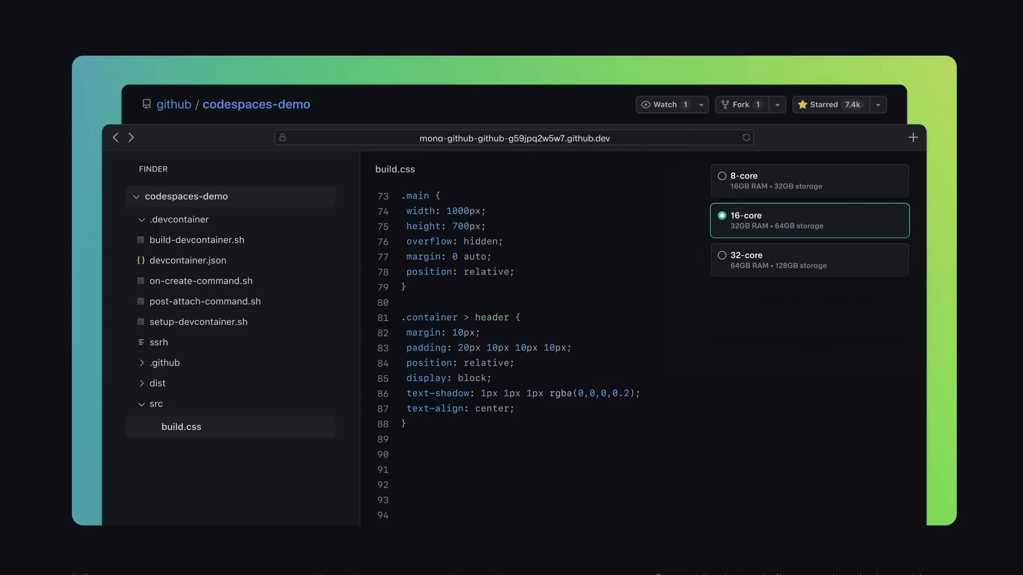
scroll("down", 3)
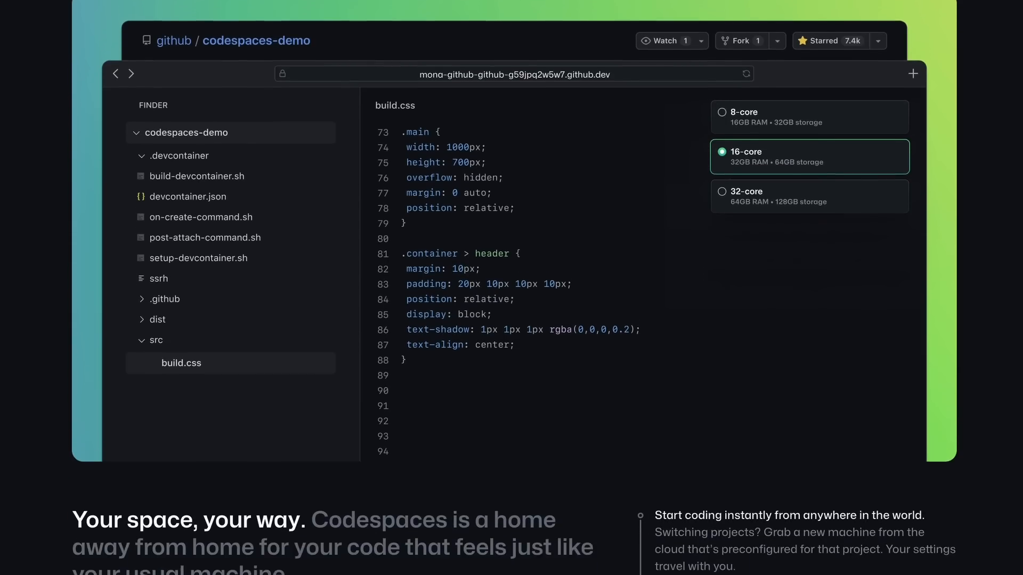
scroll("down", 3)
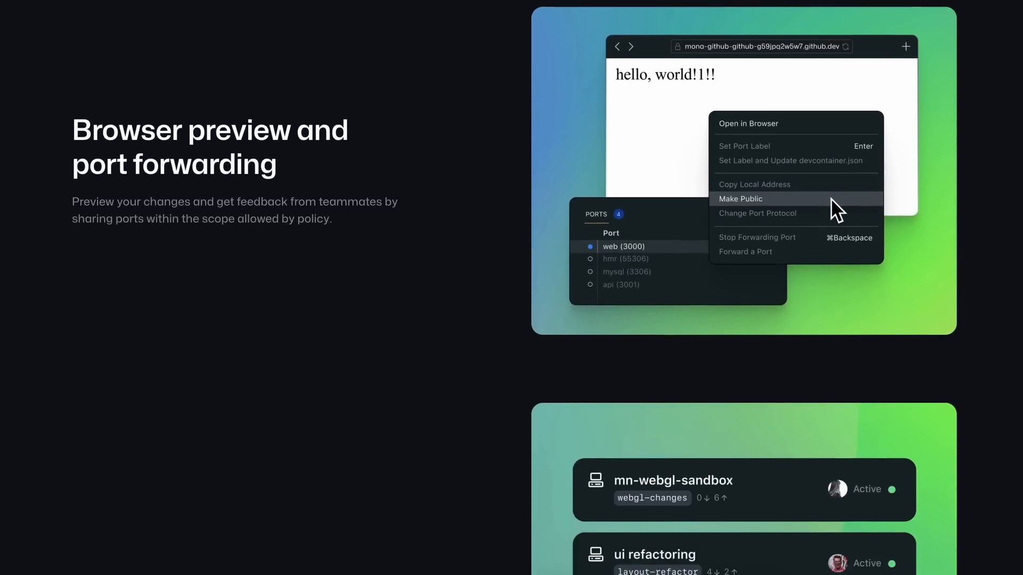
scroll("down", 3)
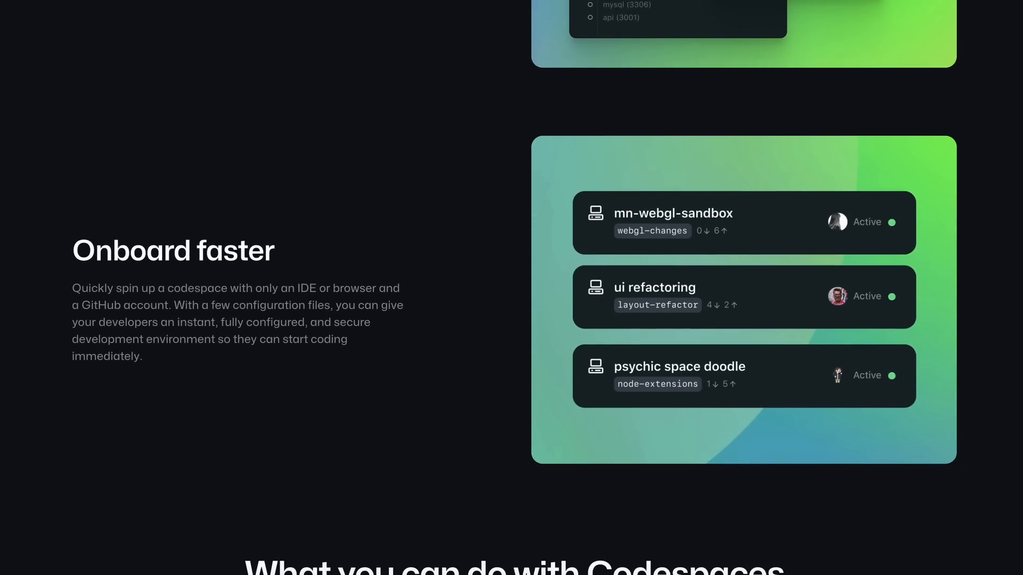
scroll("down", 3)
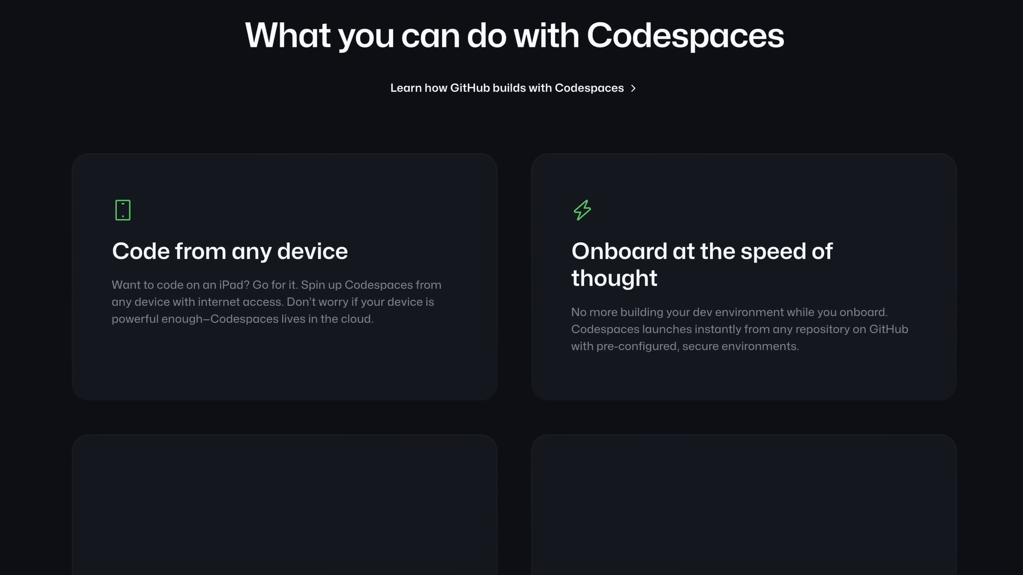
scroll("down", 3)
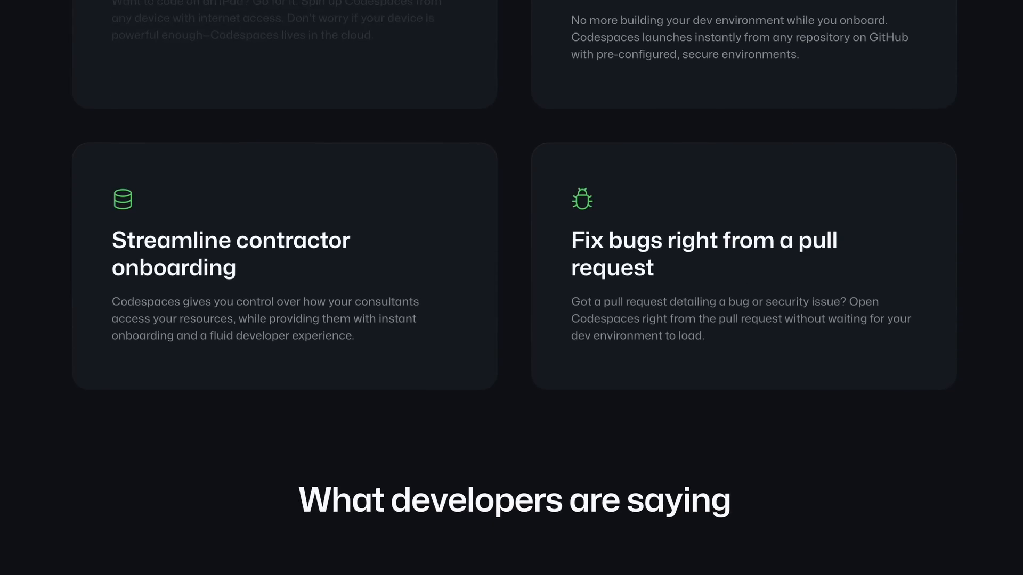
scroll("down", 3)
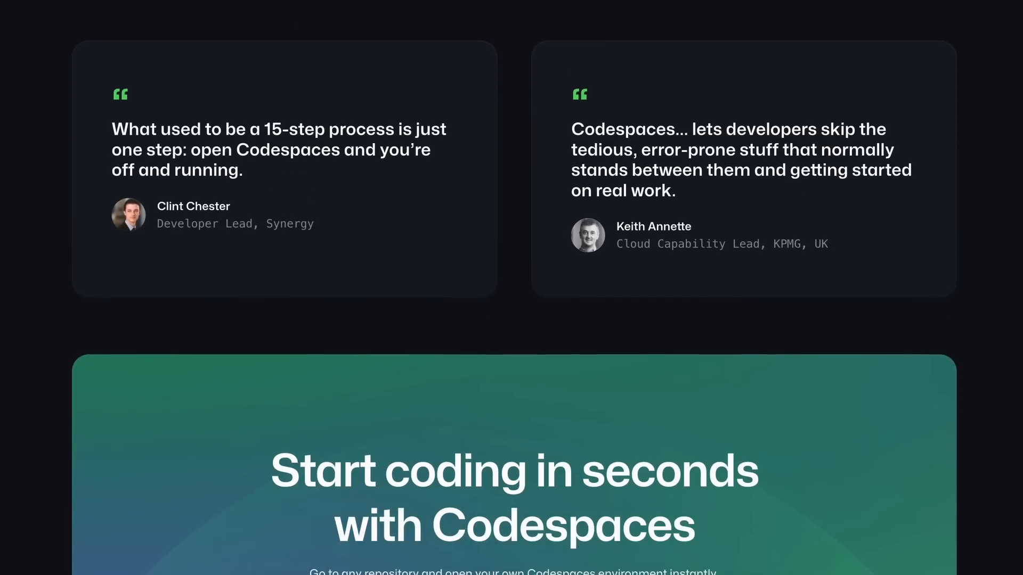
scroll("down", 3)
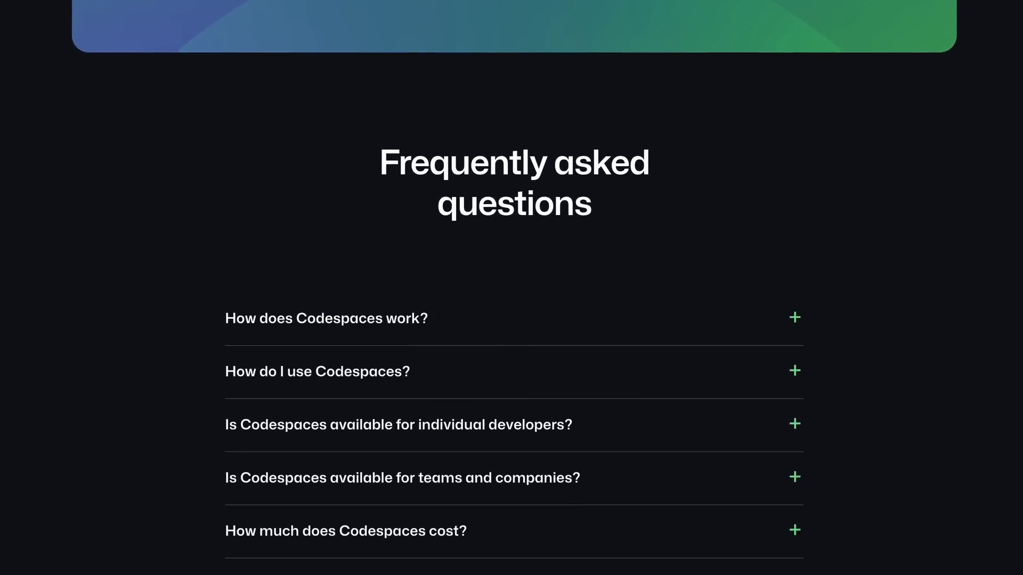
scroll("down", 3)
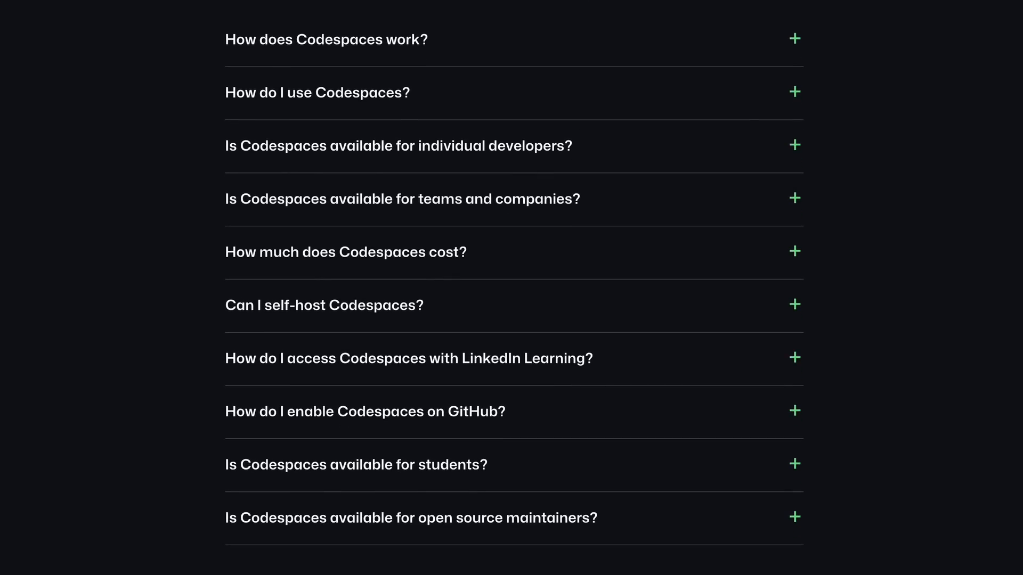
scroll("down", 3)
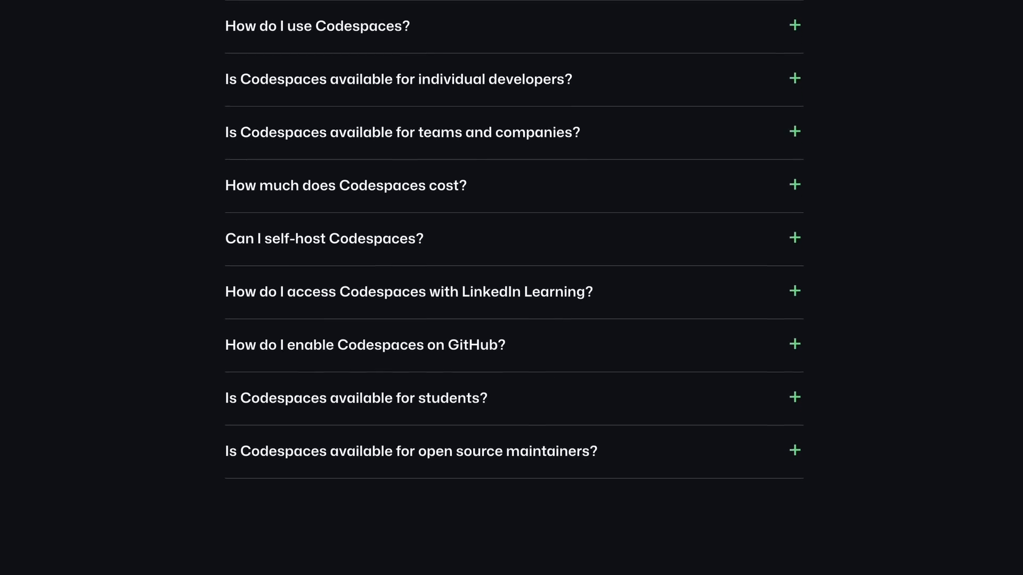
scroll("down", 3)
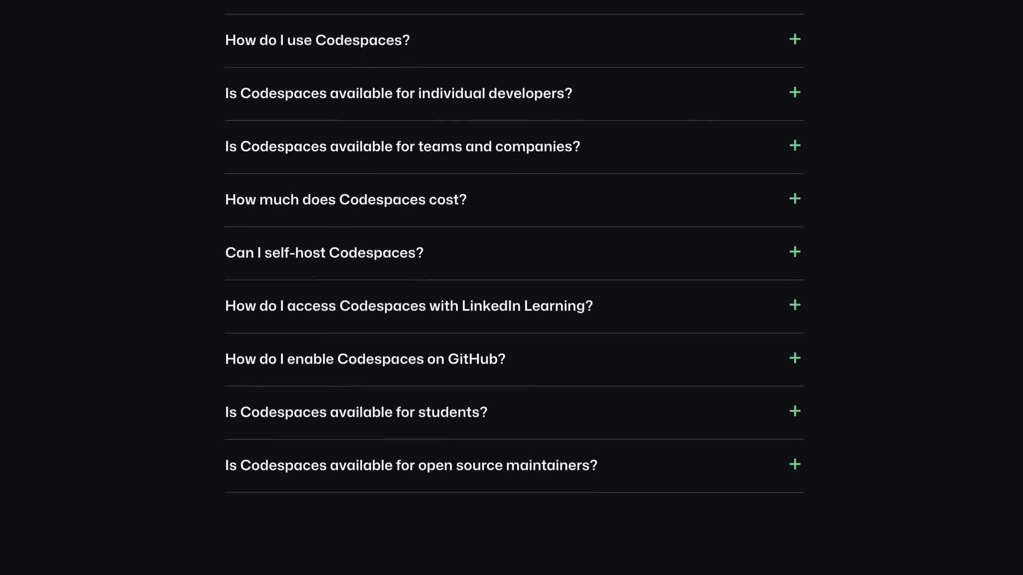
scroll("up", 3)
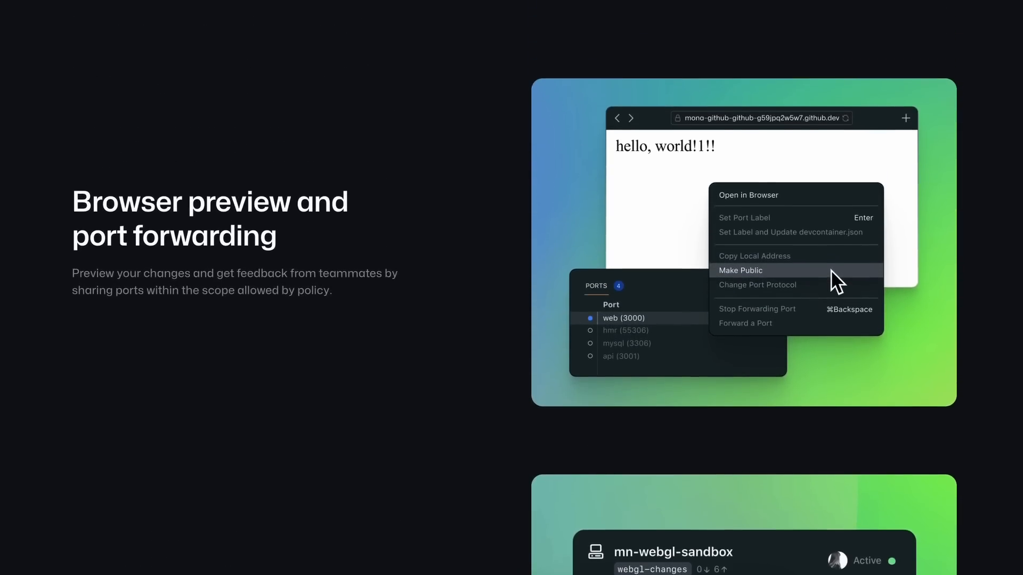
scroll("down", 3)
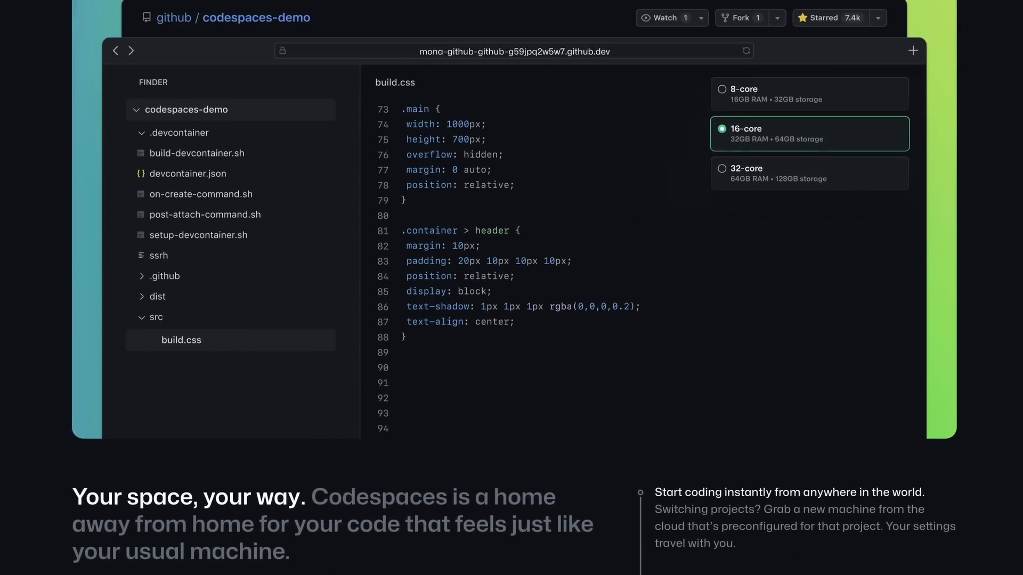
scroll("down", 3)
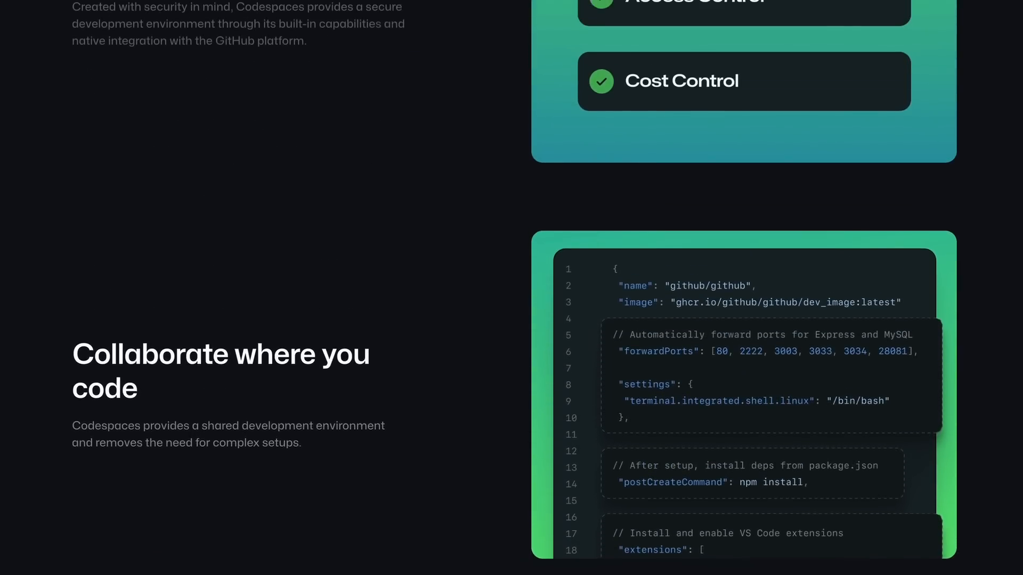
scroll("down", 3)
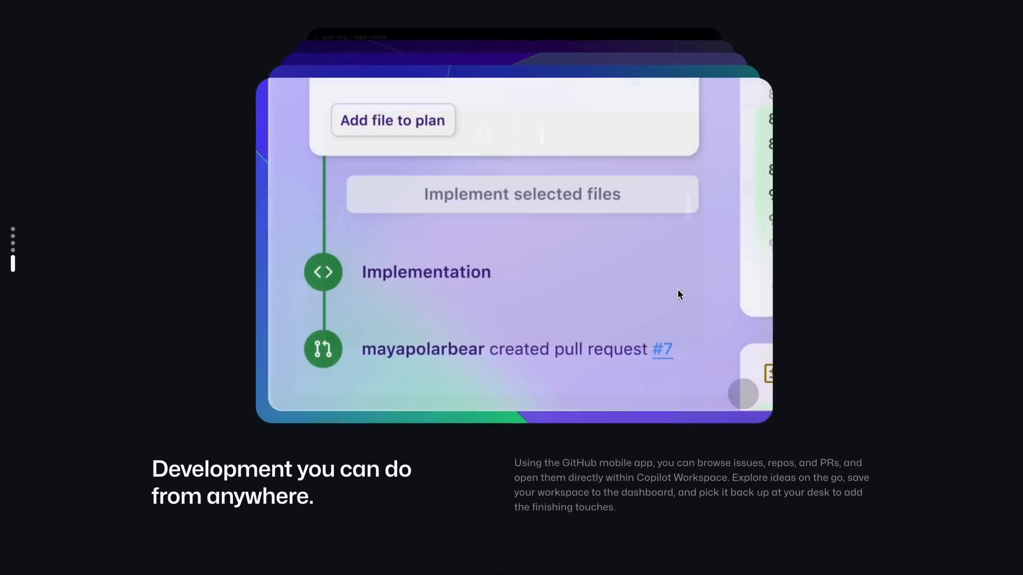
scroll("down", 3)
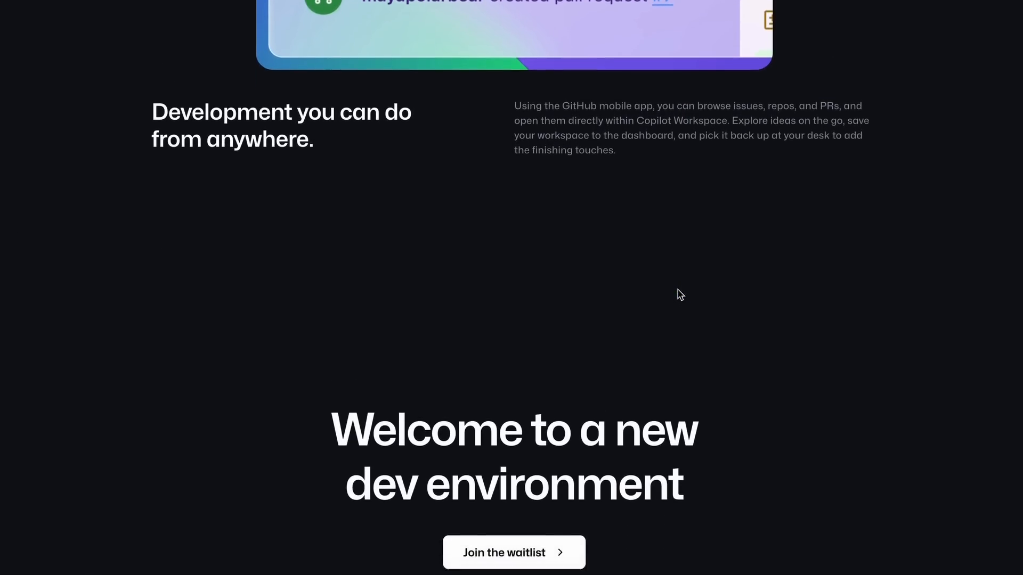
scroll("down", 3)
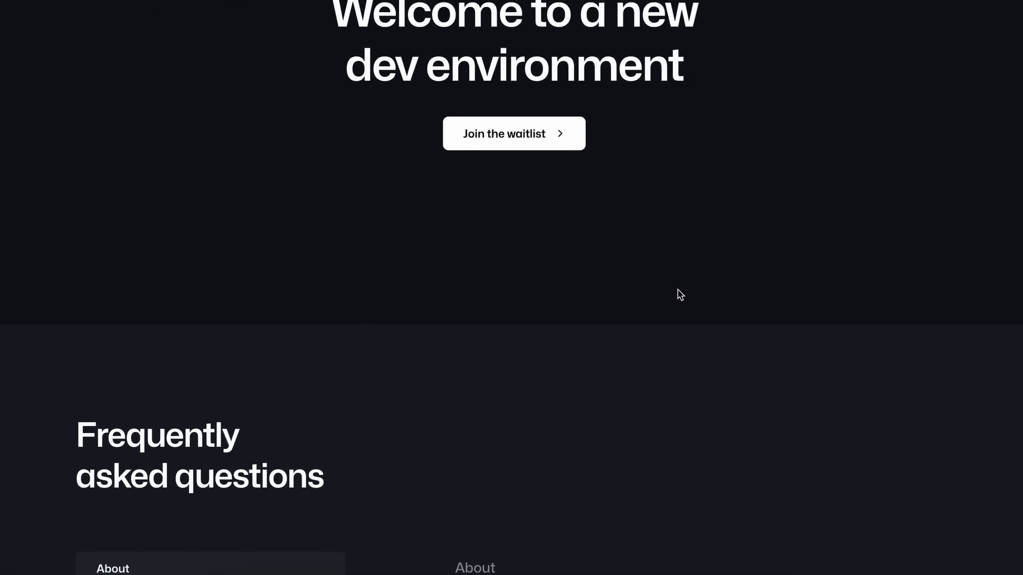
scroll("down", 3)
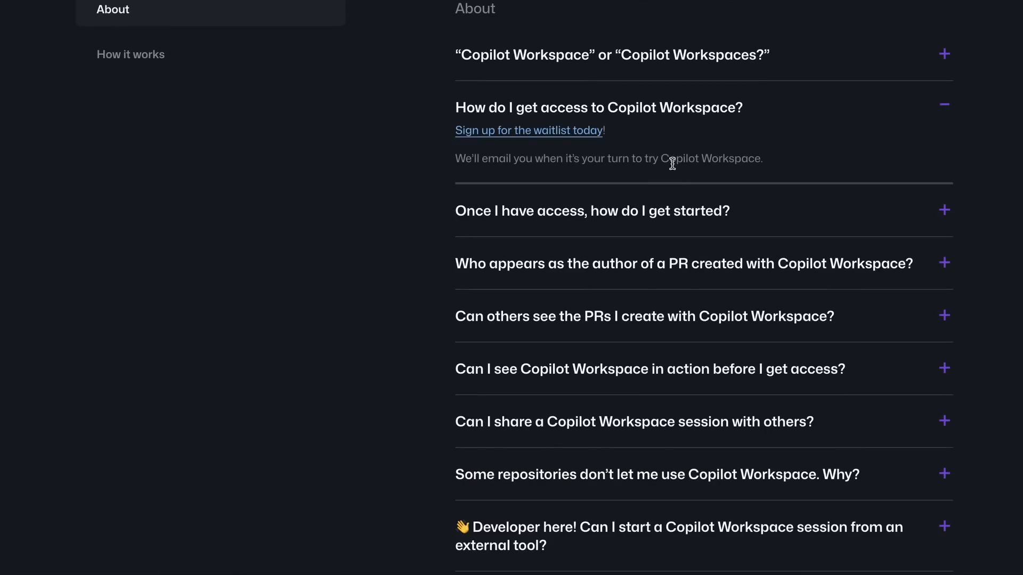
mouse_move(729, 57)
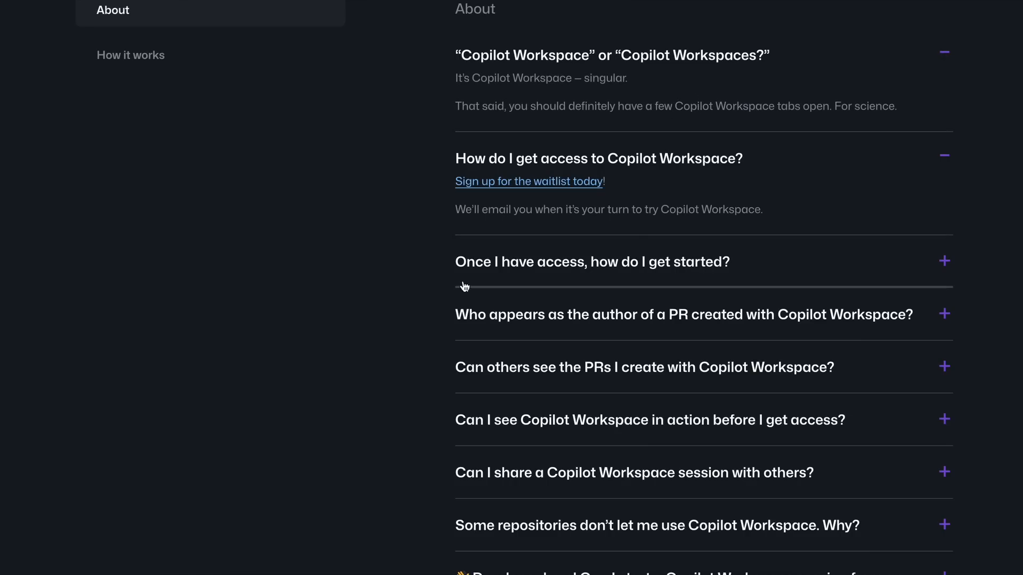
scroll("down", 3)
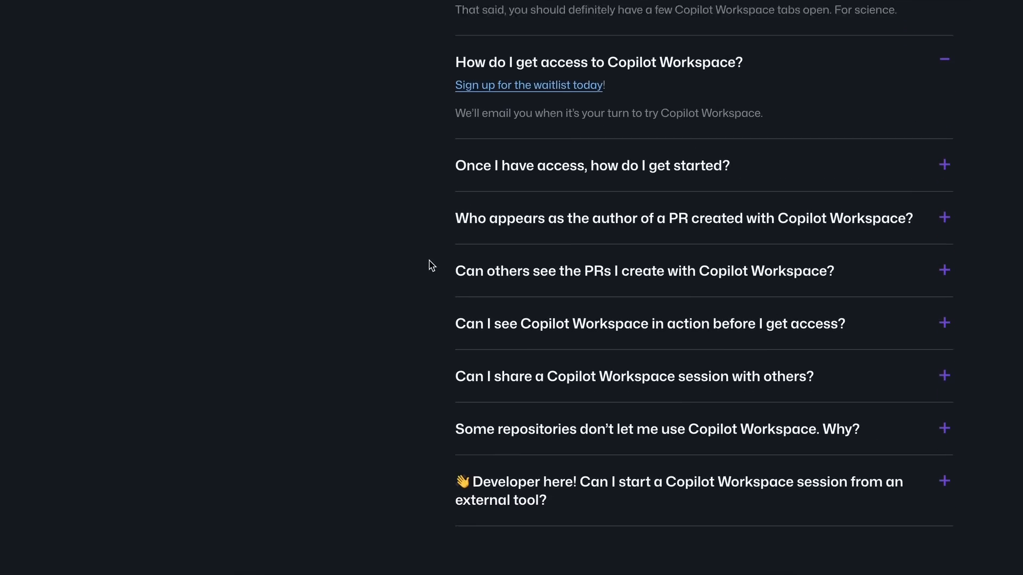
scroll("up", 3)
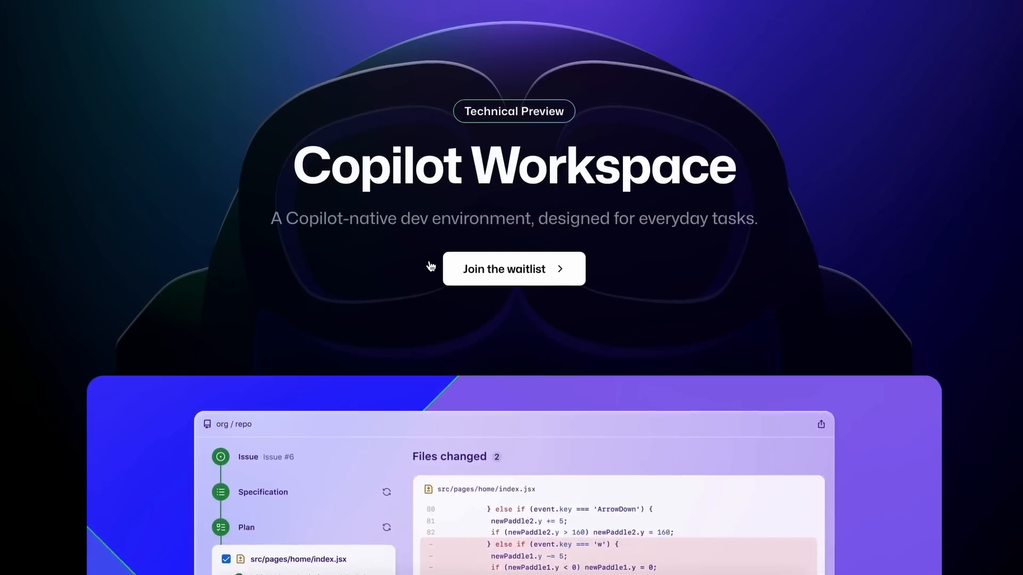
scroll("down", 3)
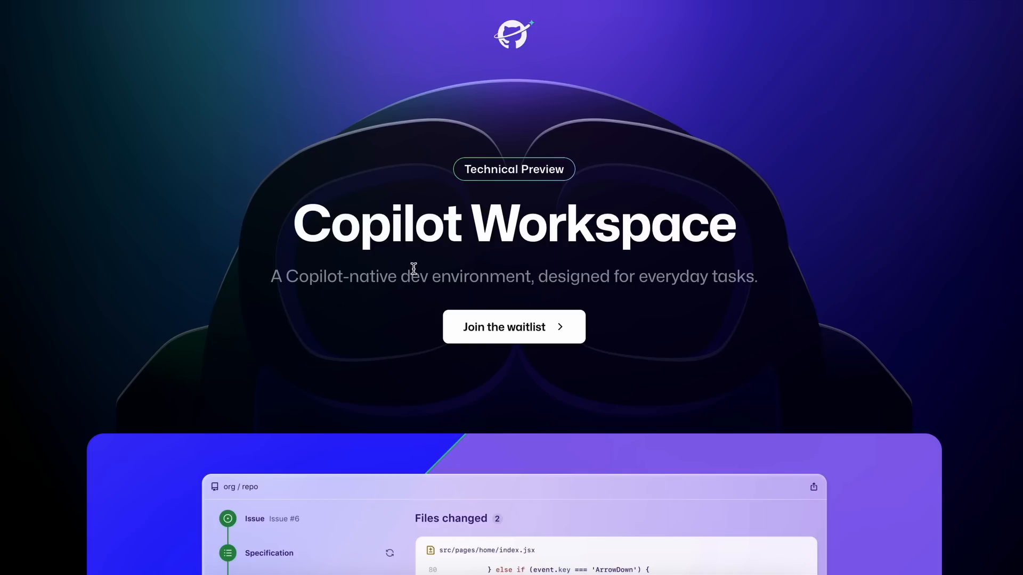
mouse_move(405, 235)
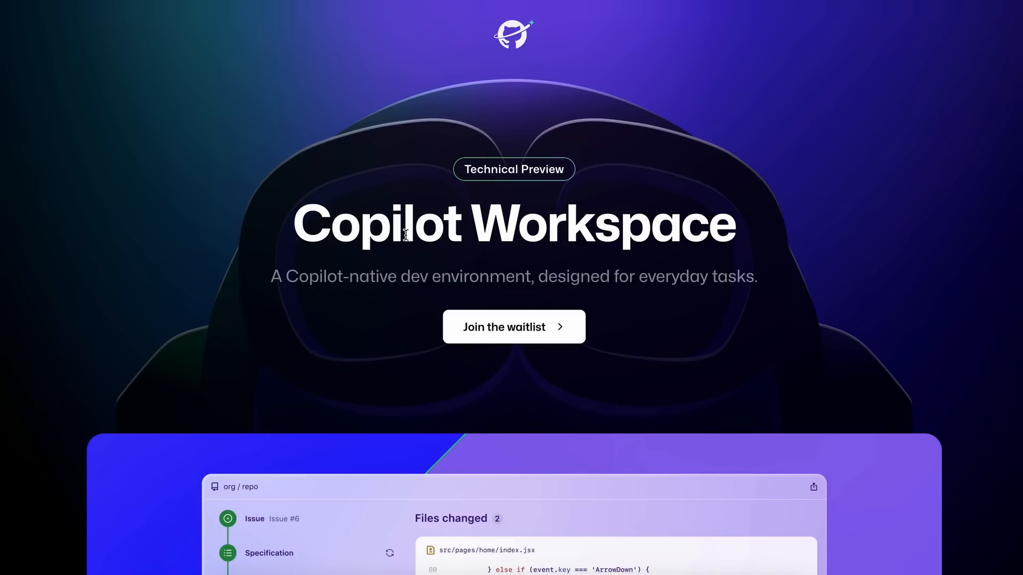
mouse_move(423, 237)
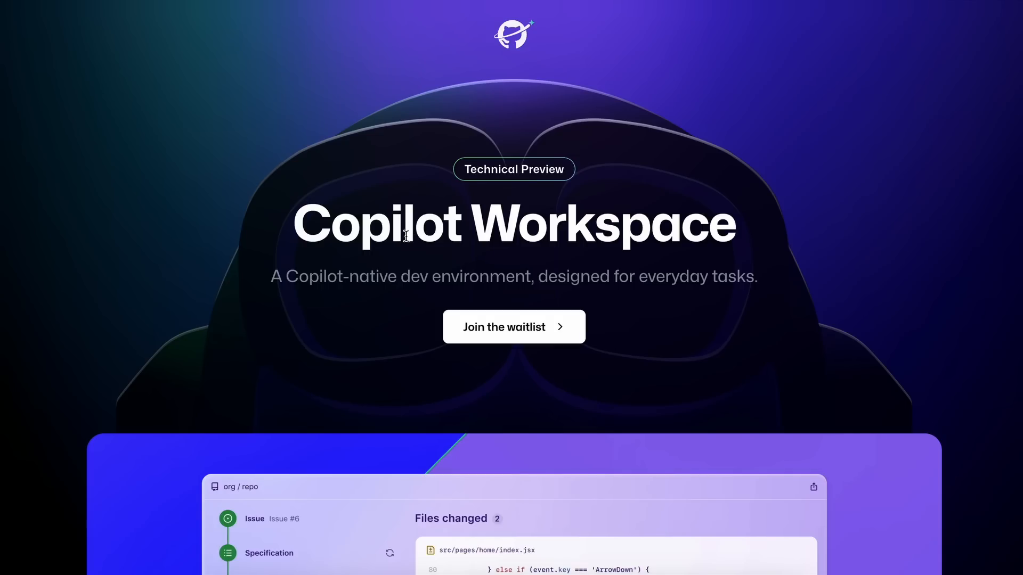
mouse_move(398, 237)
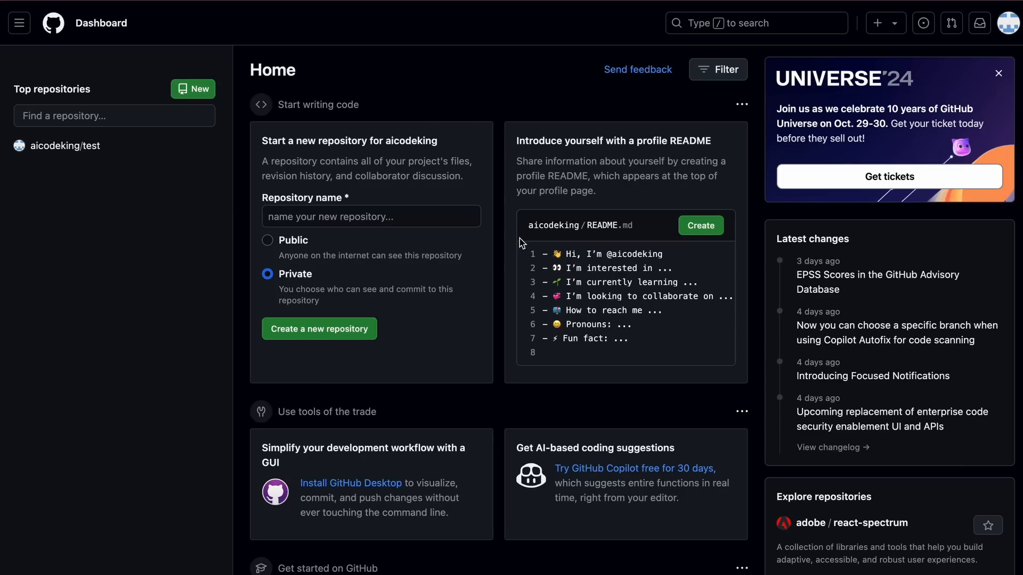
mouse_move(524, 281)
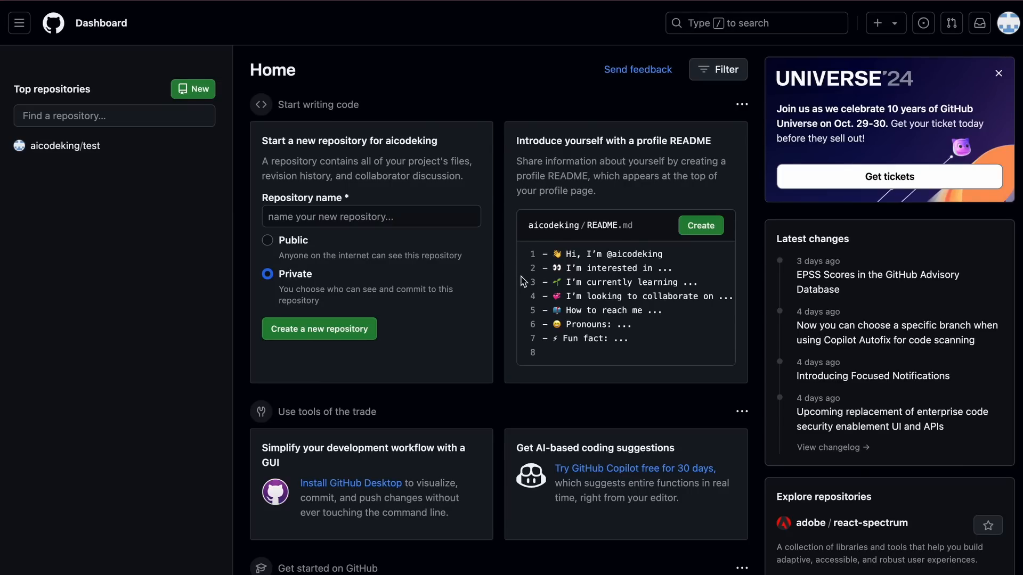
mouse_move(78, 152)
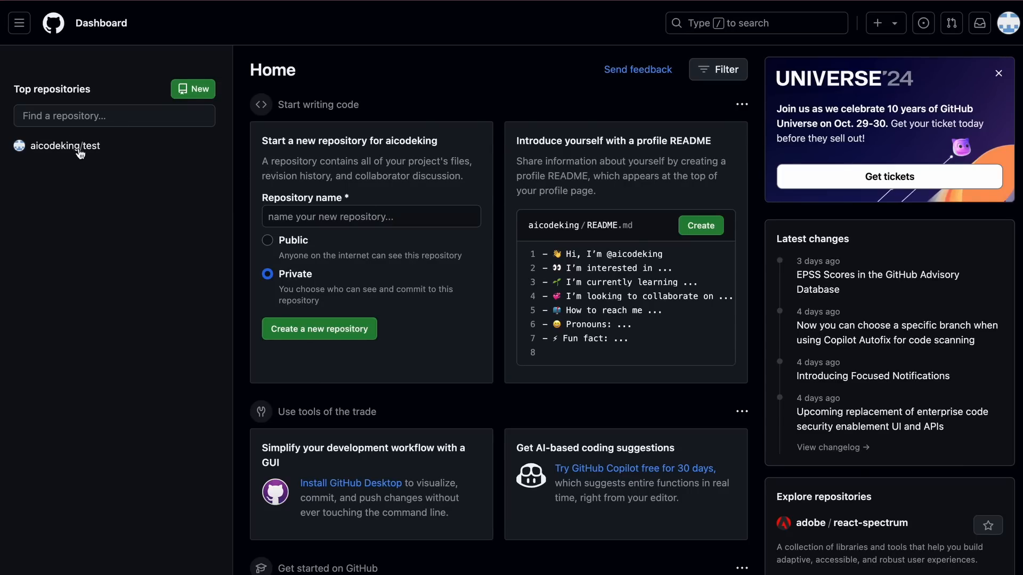
Open the aicodeking/test repository from the dashboard's Top repositories.
left_click(72, 146)
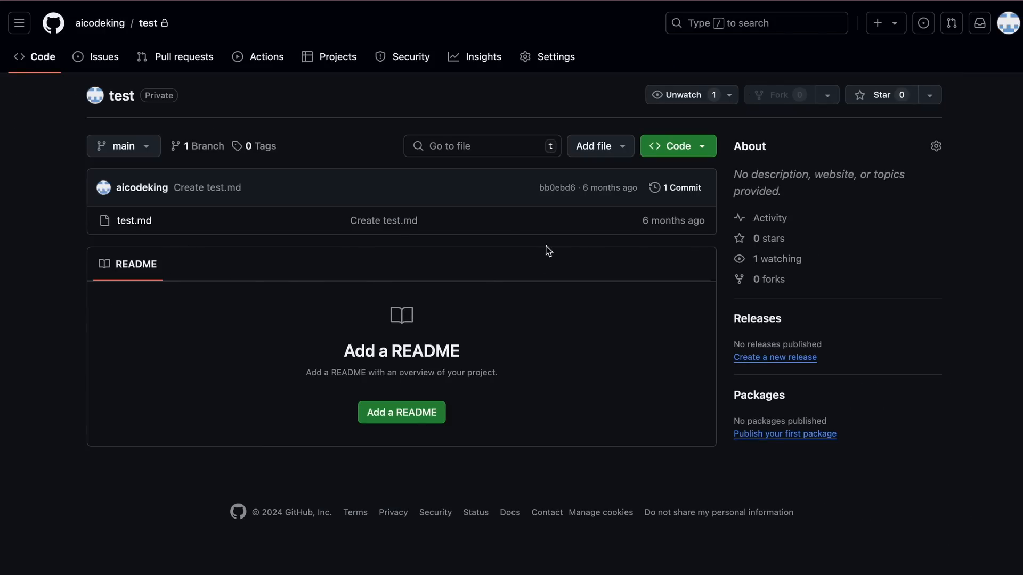
left_click(672, 146)
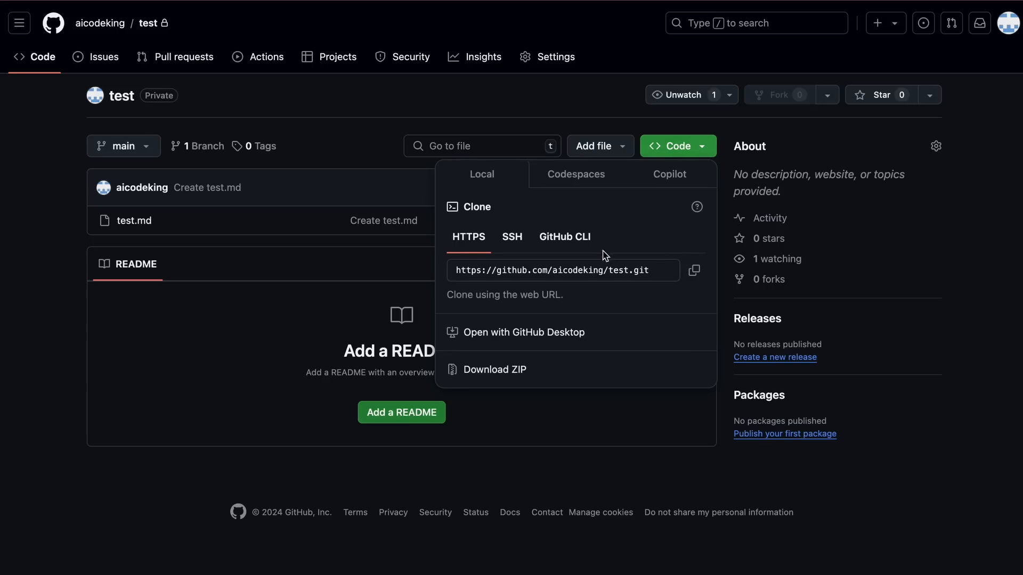
left_click(577, 174)
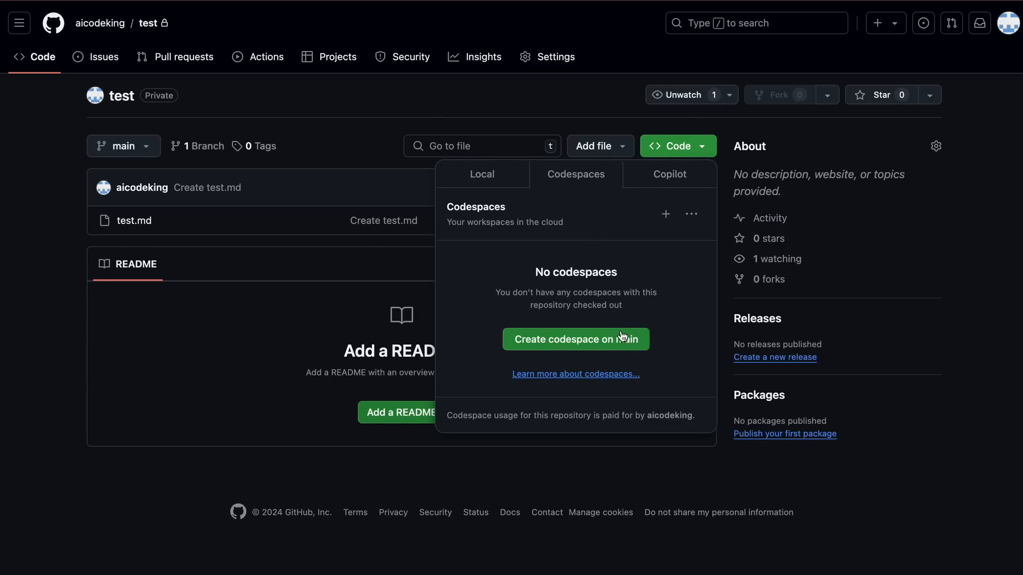
mouse_move(629, 310)
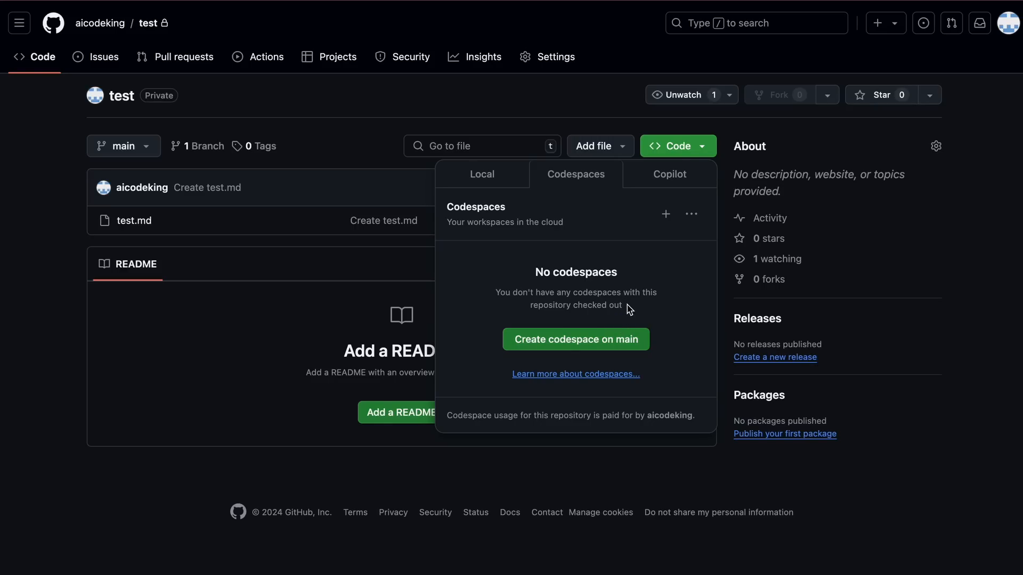
mouse_move(634, 312)
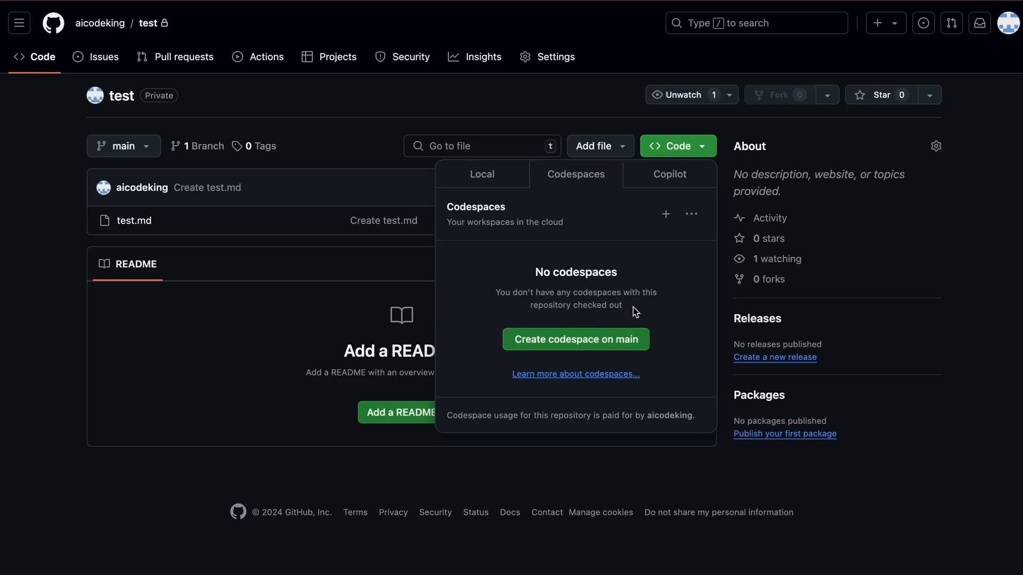
mouse_move(62, 203)
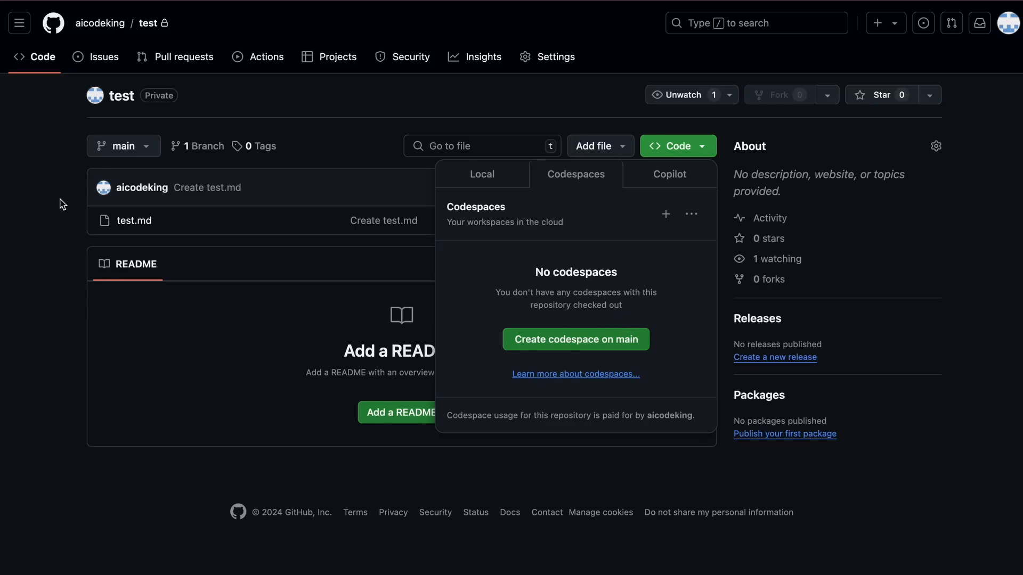
mouse_move(302, 324)
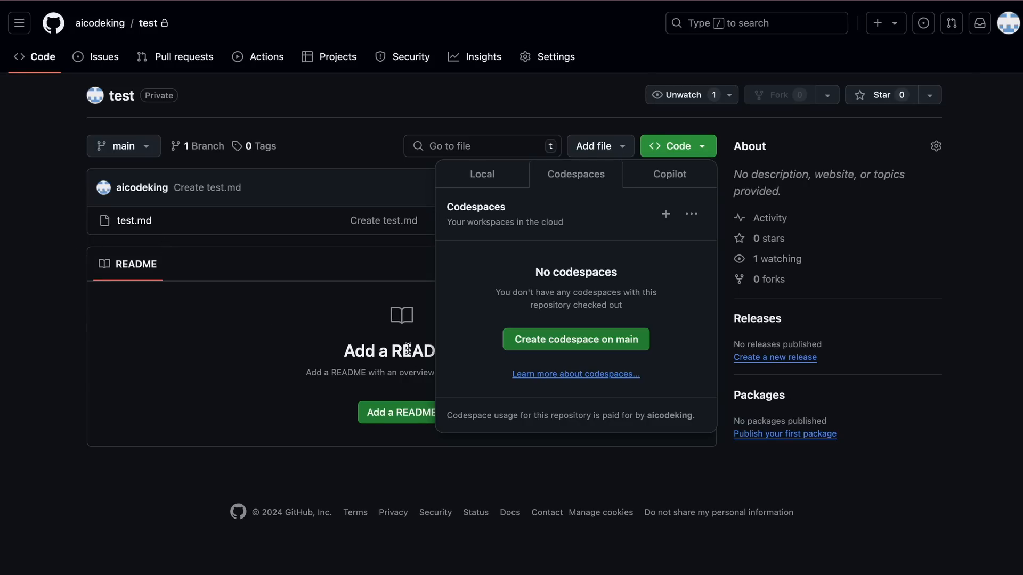
mouse_move(546, 353)
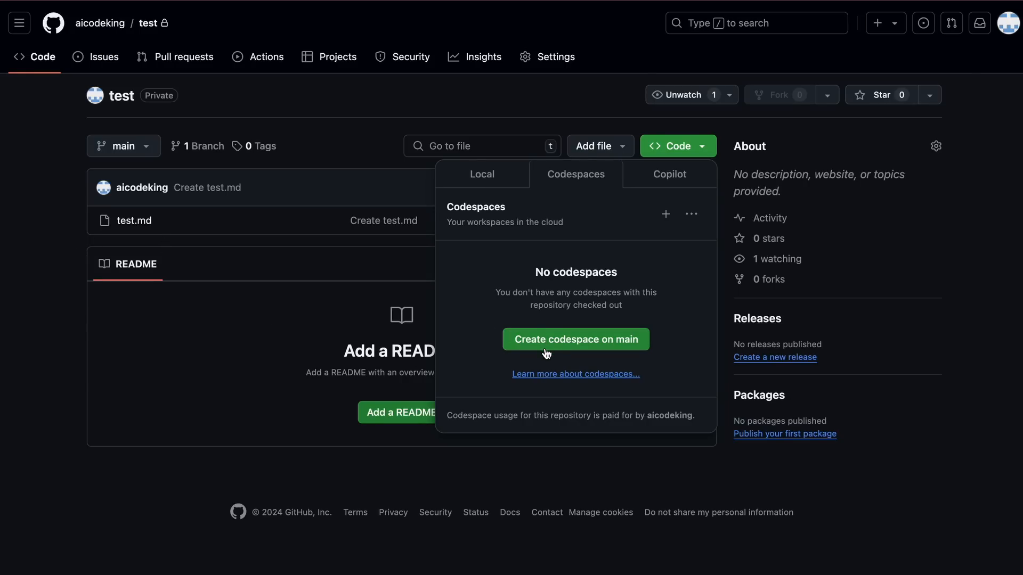
mouse_move(549, 358)
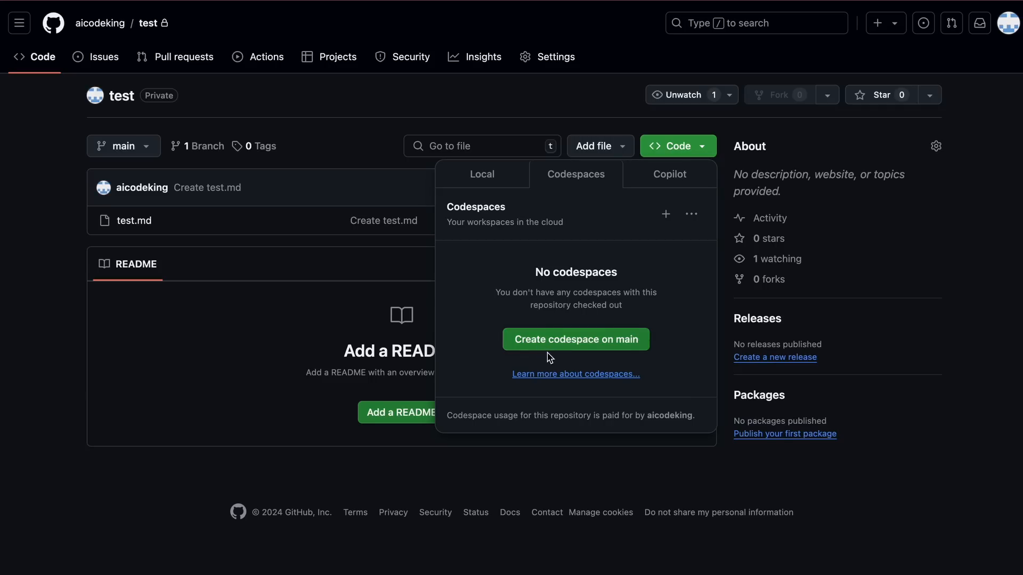
mouse_move(381, 323)
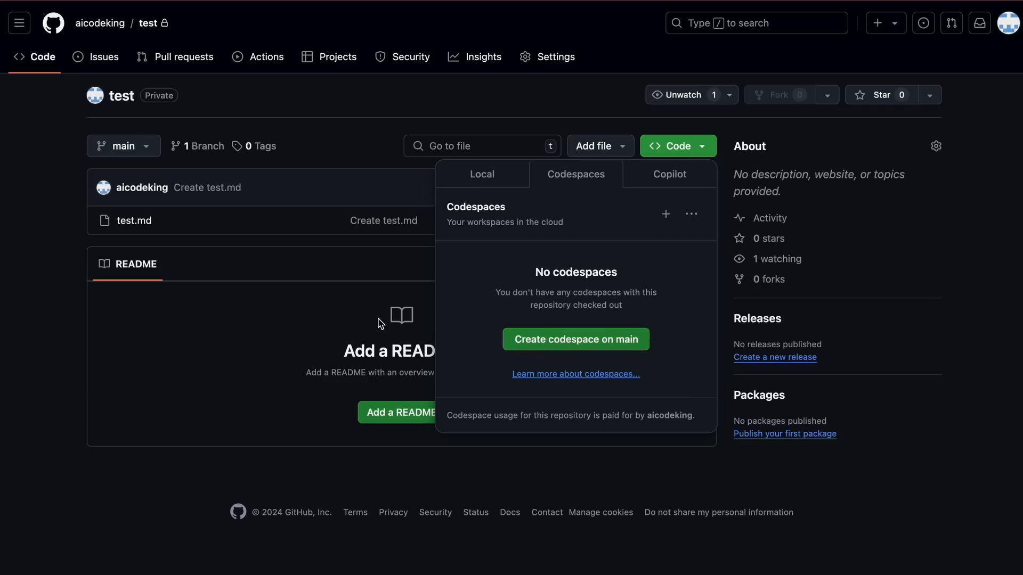
mouse_move(493, 350)
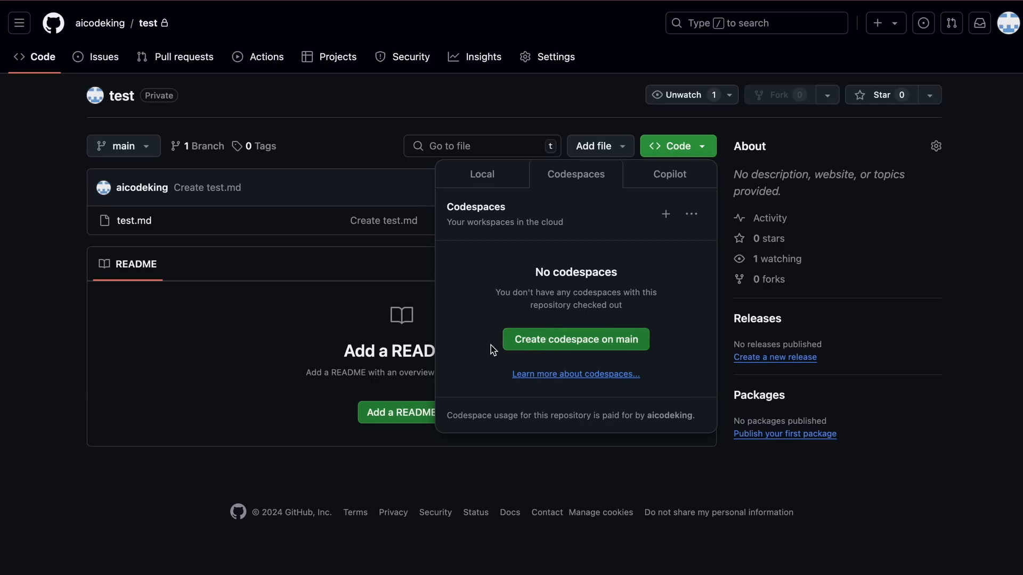
mouse_move(525, 354)
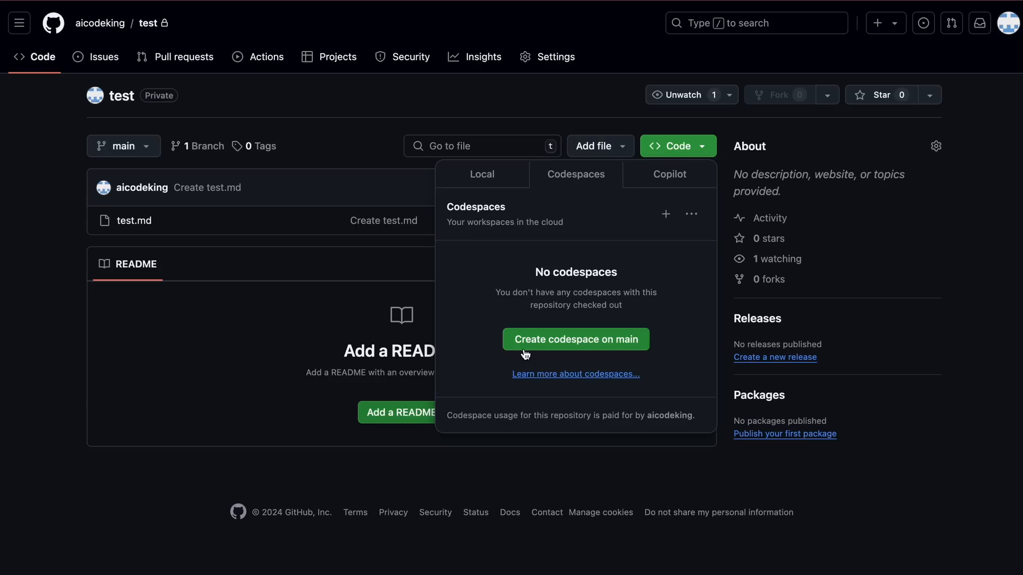
mouse_move(540, 353)
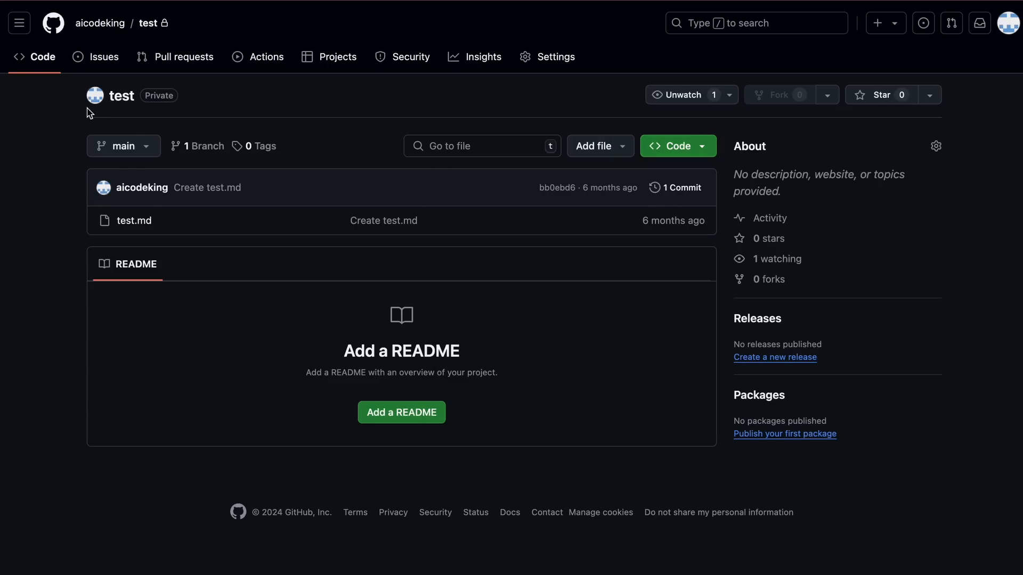
Go to the Codespaces dashboard from GitHub's site navigation menu.
left_click(18, 22)
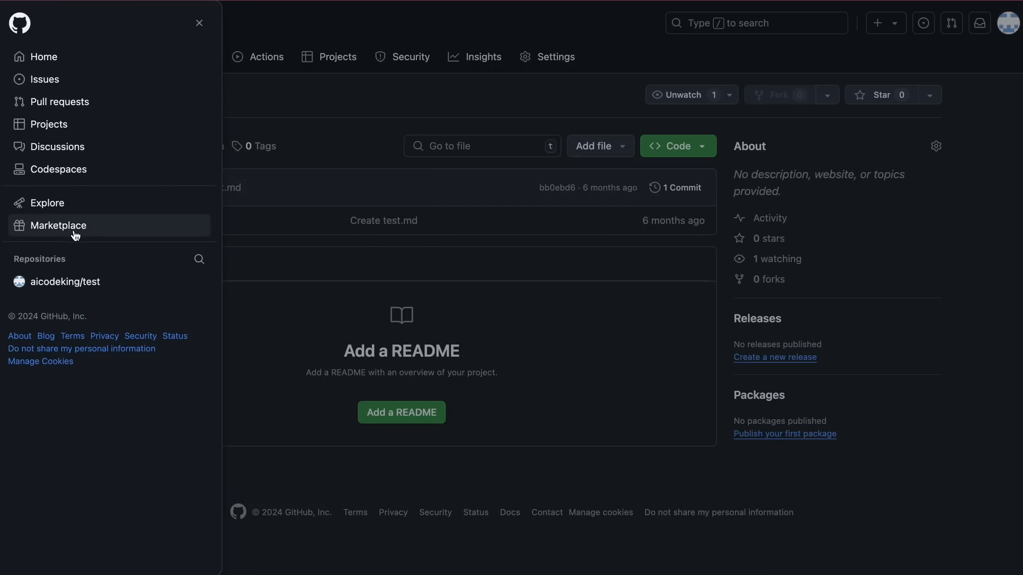
mouse_move(81, 172)
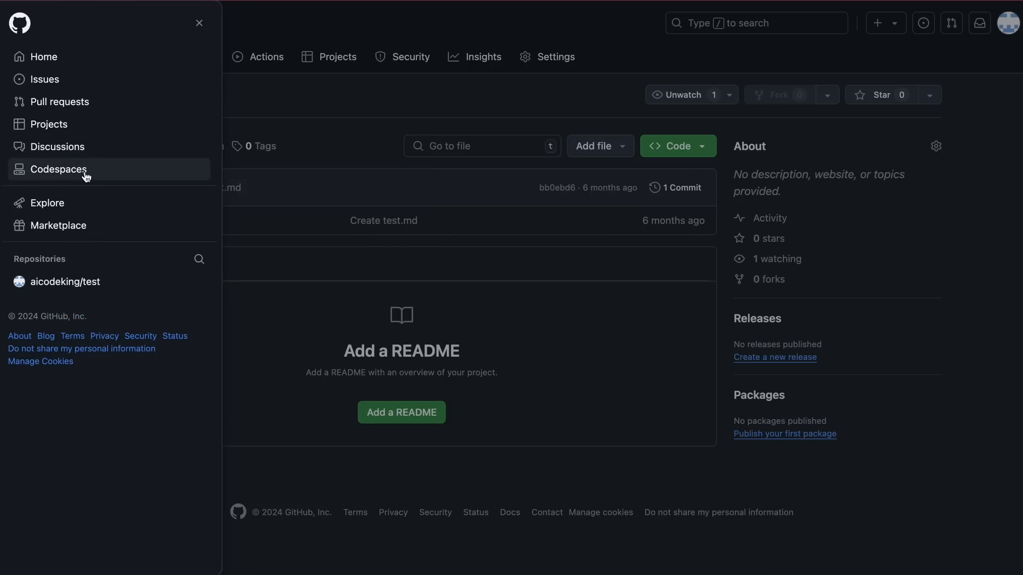
left_click(60, 169)
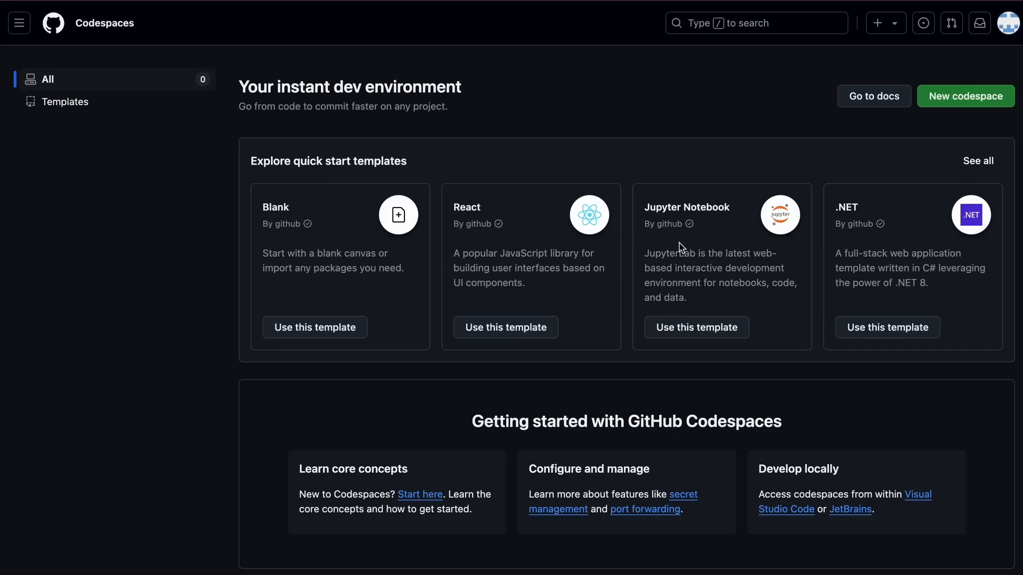
mouse_move(818, 217)
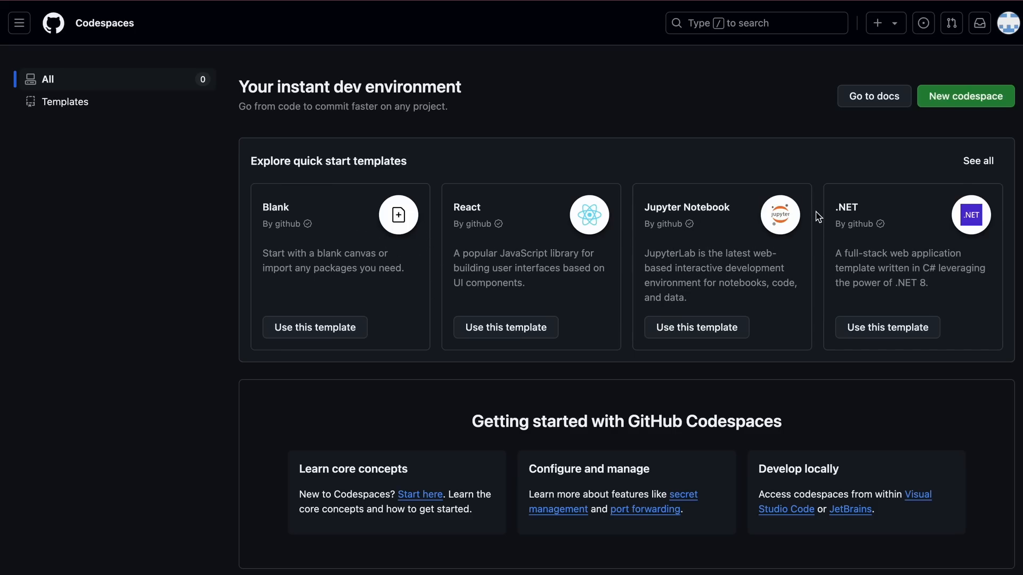
mouse_move(809, 268)
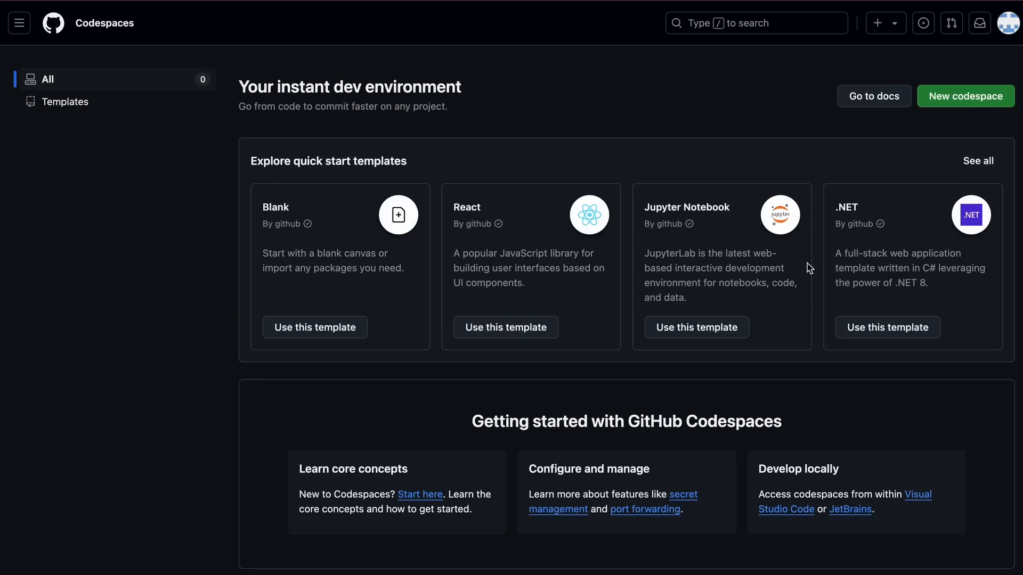
mouse_move(453, 286)
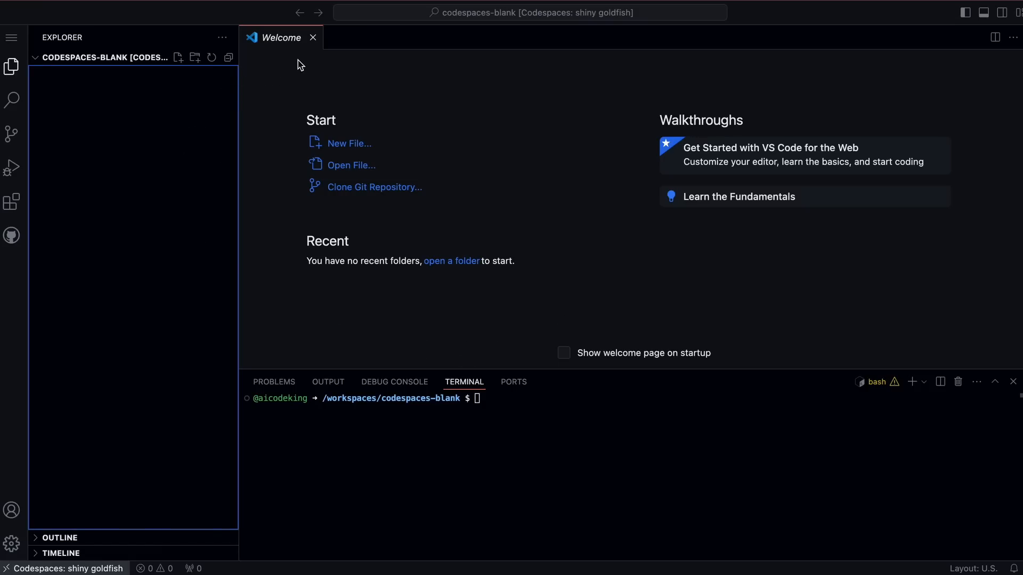
mouse_move(25, 203)
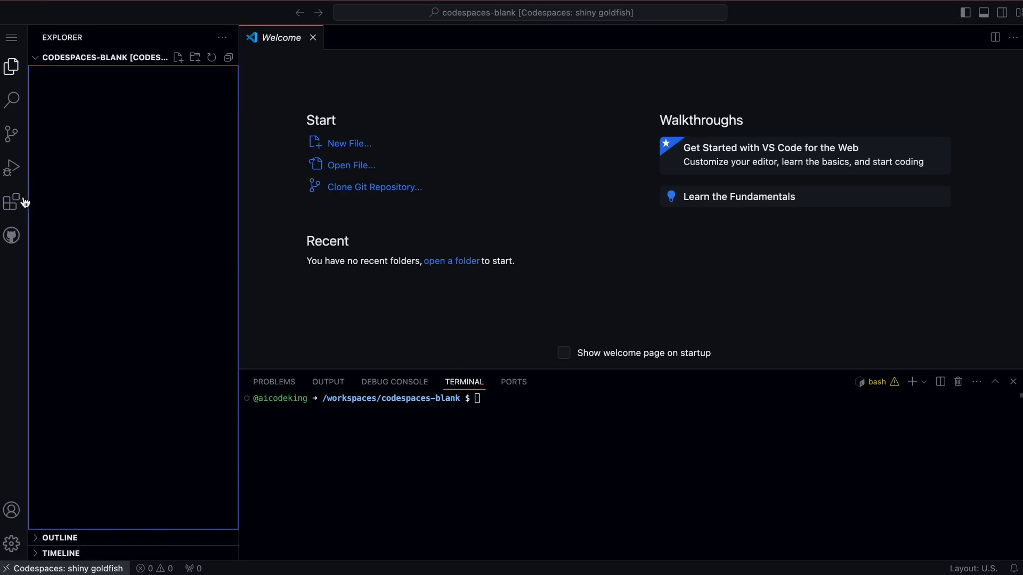
Search the extensions marketplace for 'supermaven'.
left_click(11, 203)
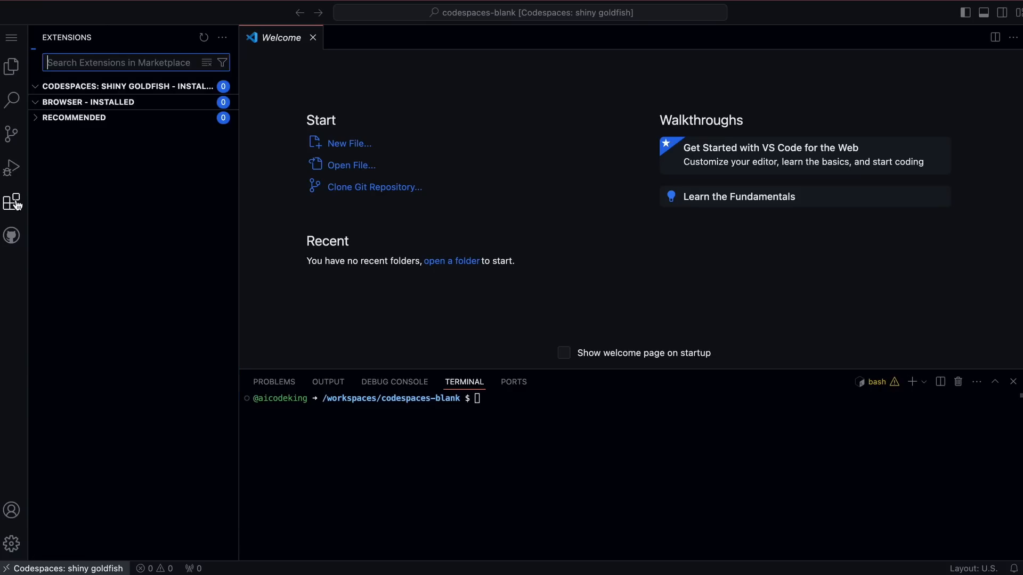
mouse_move(12, 66)
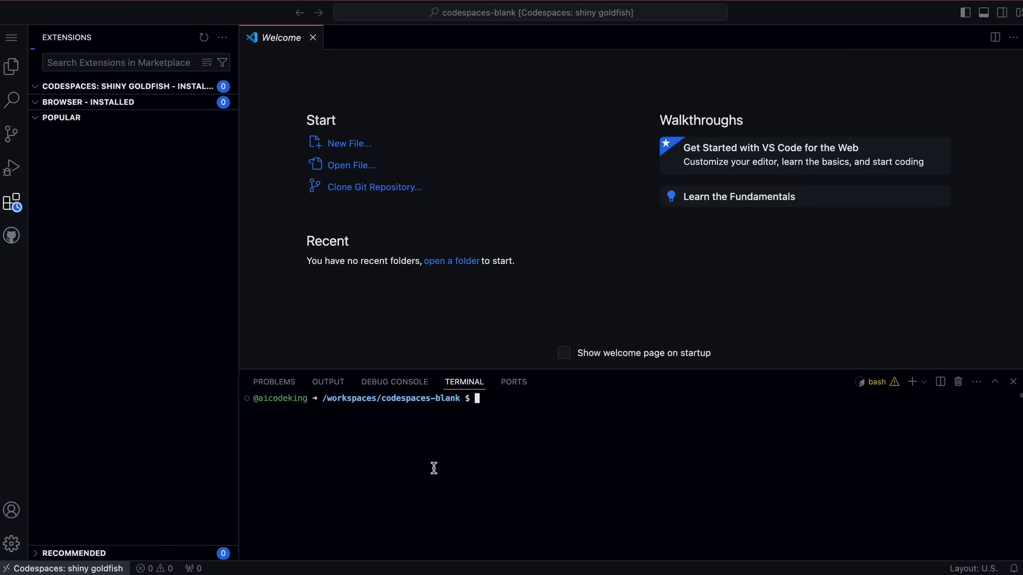
mouse_move(399, 454)
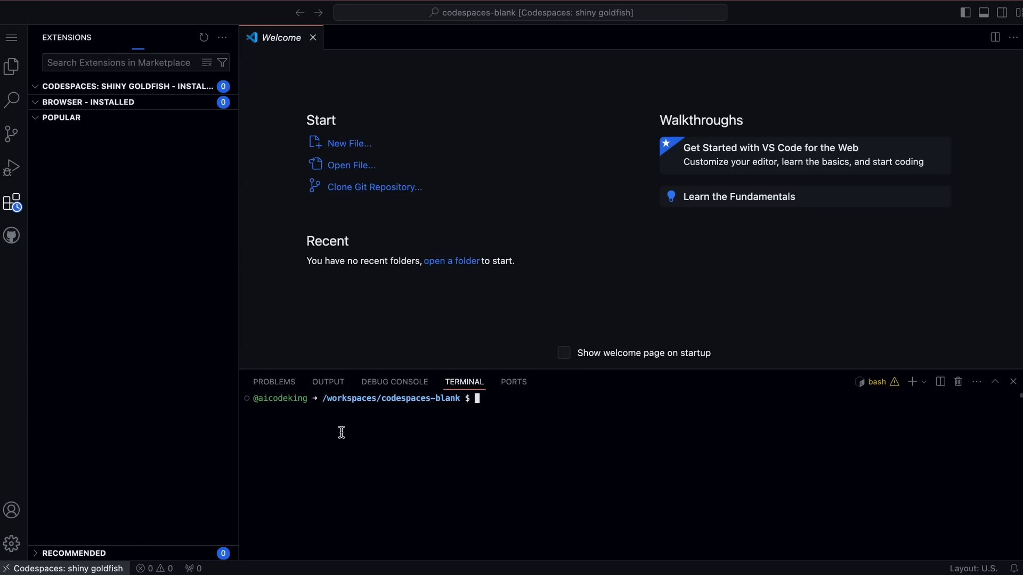
mouse_move(358, 439)
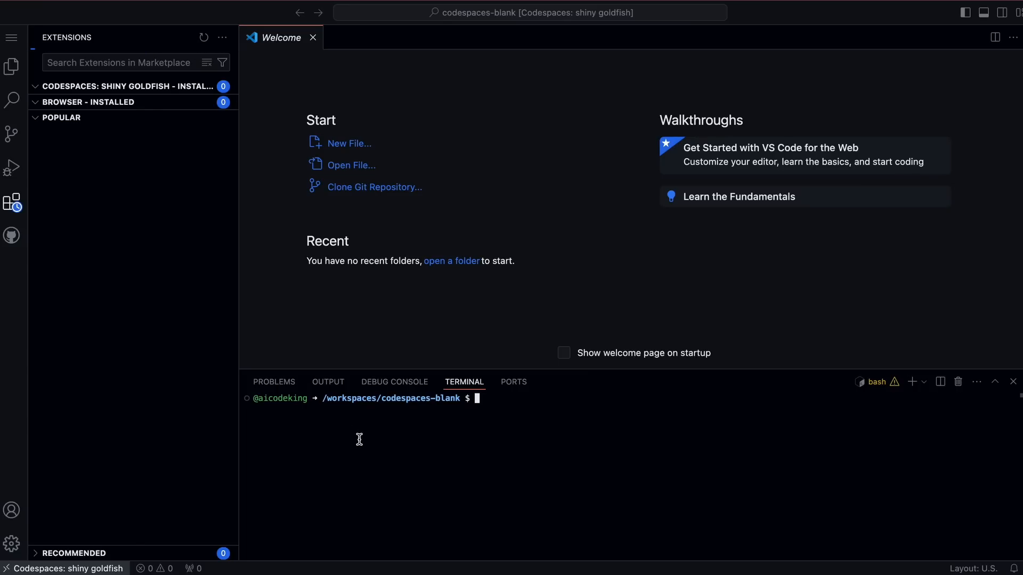
mouse_move(399, 467)
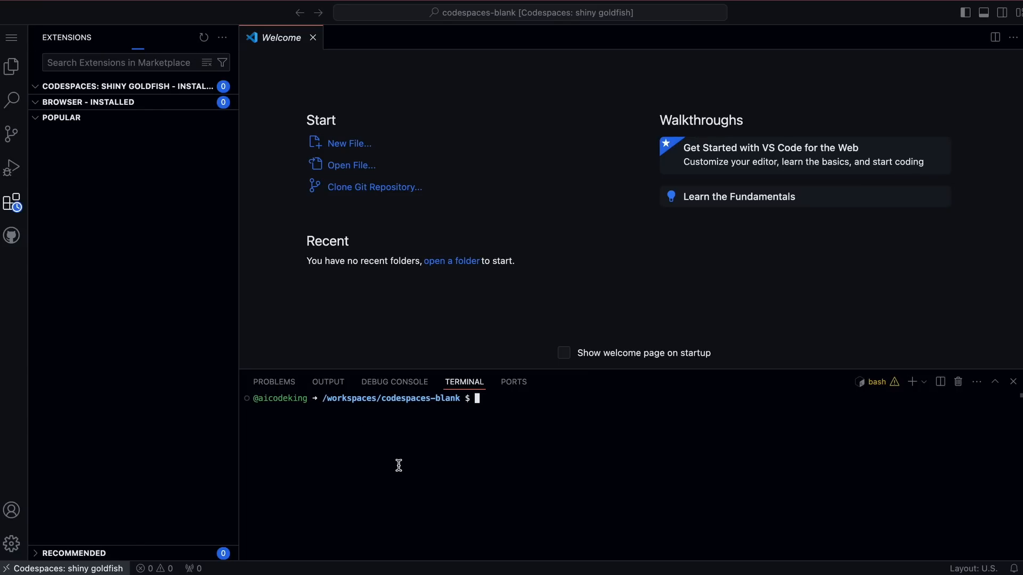
mouse_move(449, 473)
type("ls")
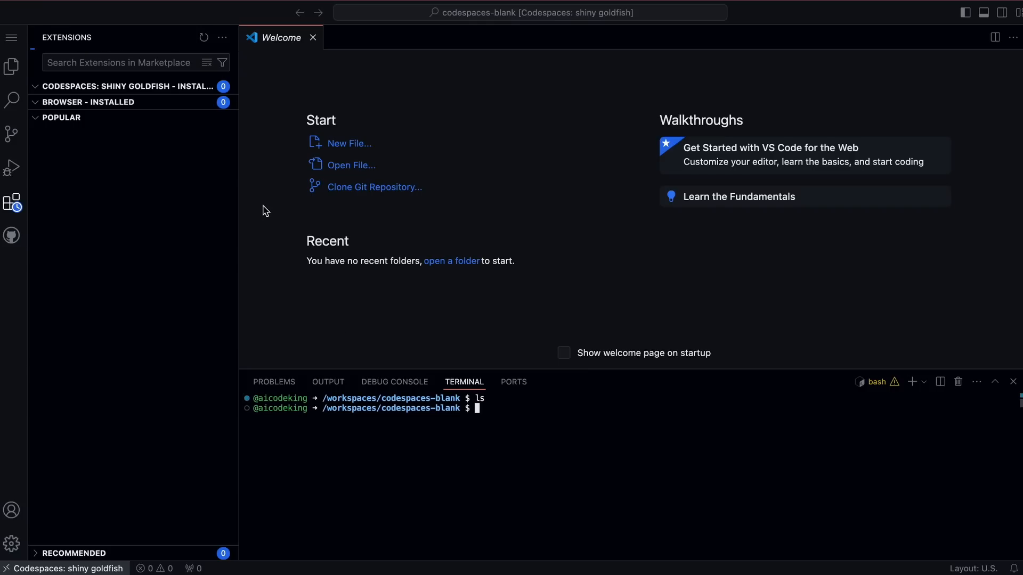
left_click(134, 62)
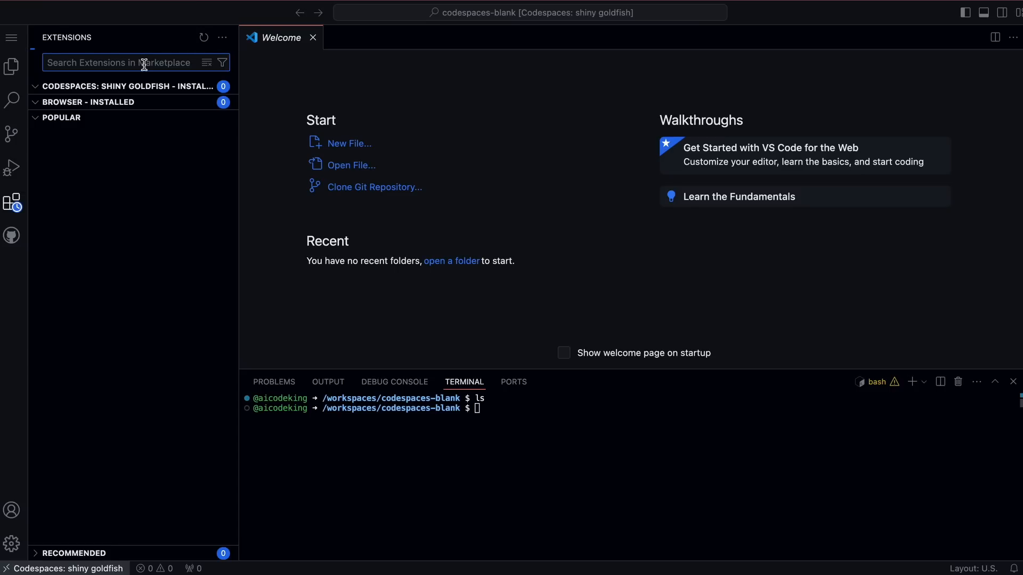
type("supermaven")
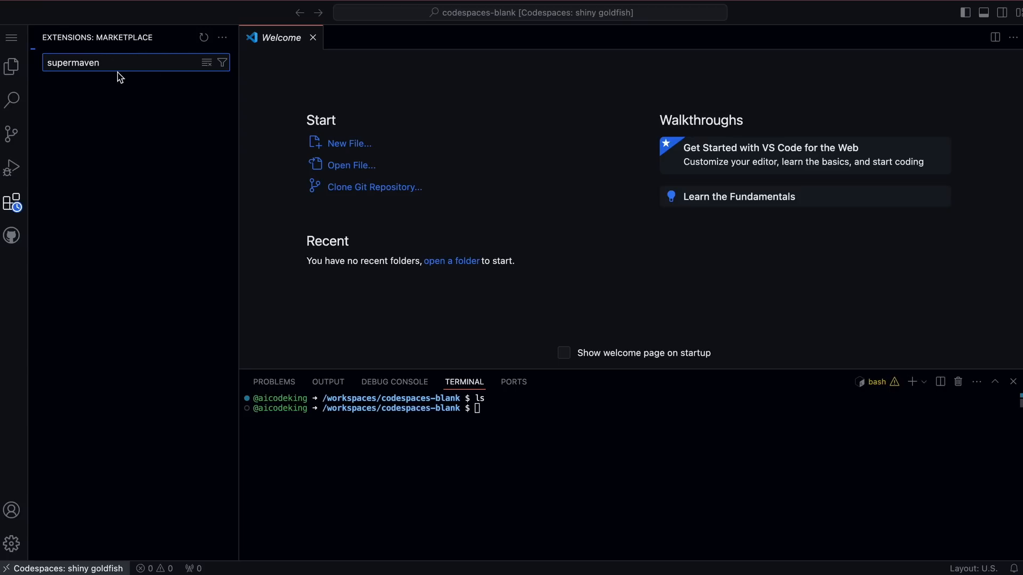
Install the Supermaven extension, choose its free version, and return to the Explorer file list.
left_click(130, 102)
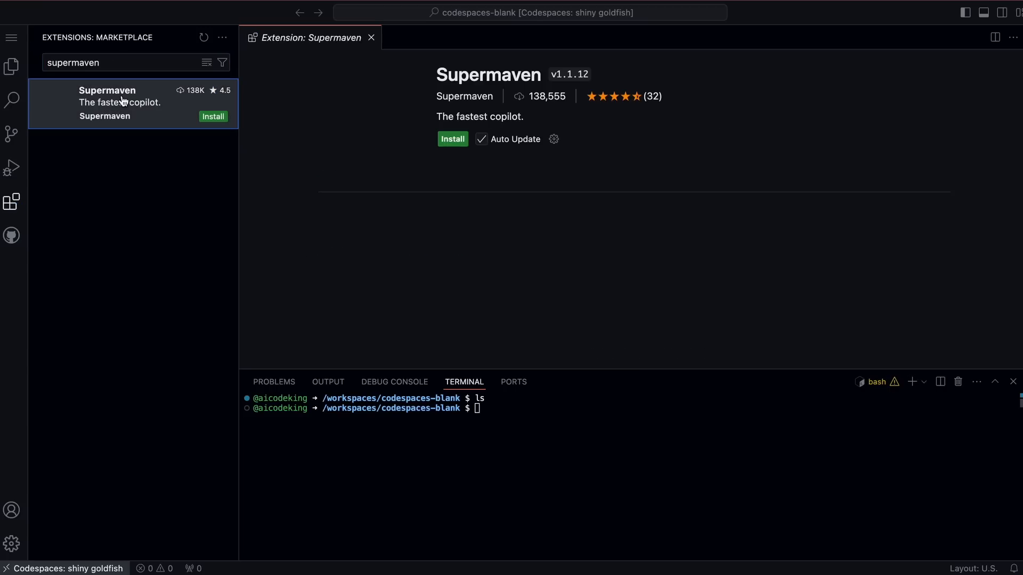
left_click(453, 139)
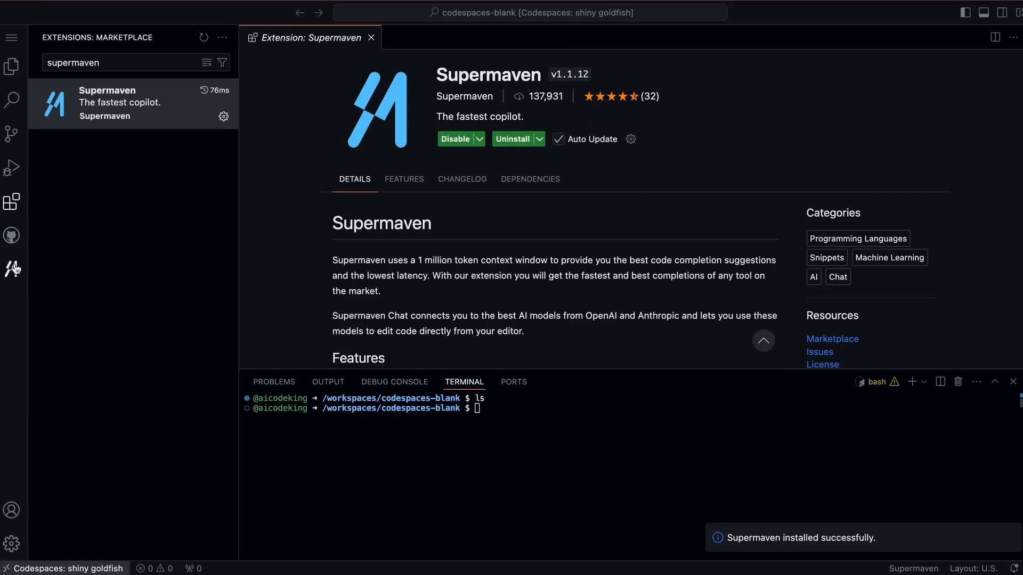
left_click(13, 269)
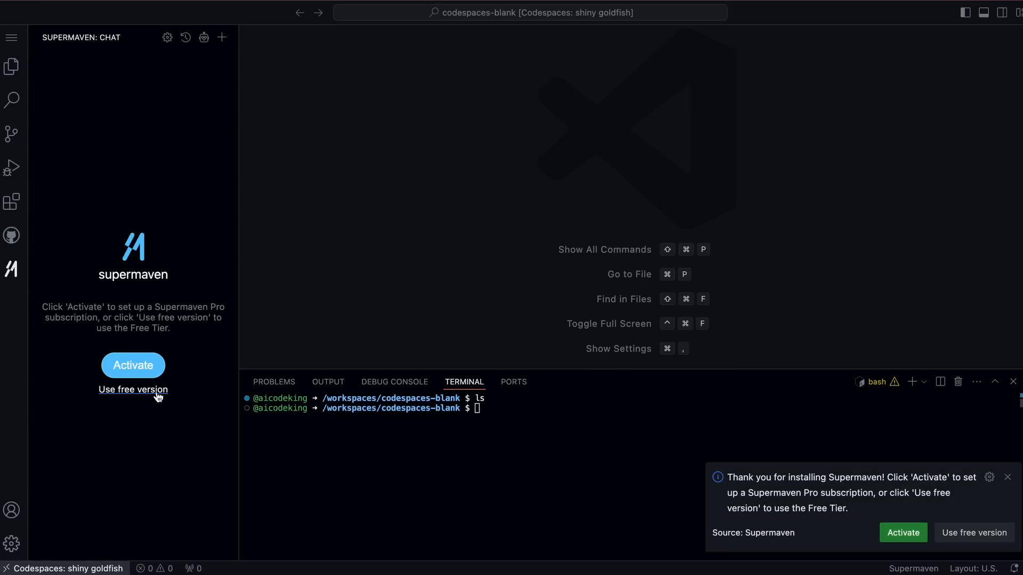
left_click(133, 390)
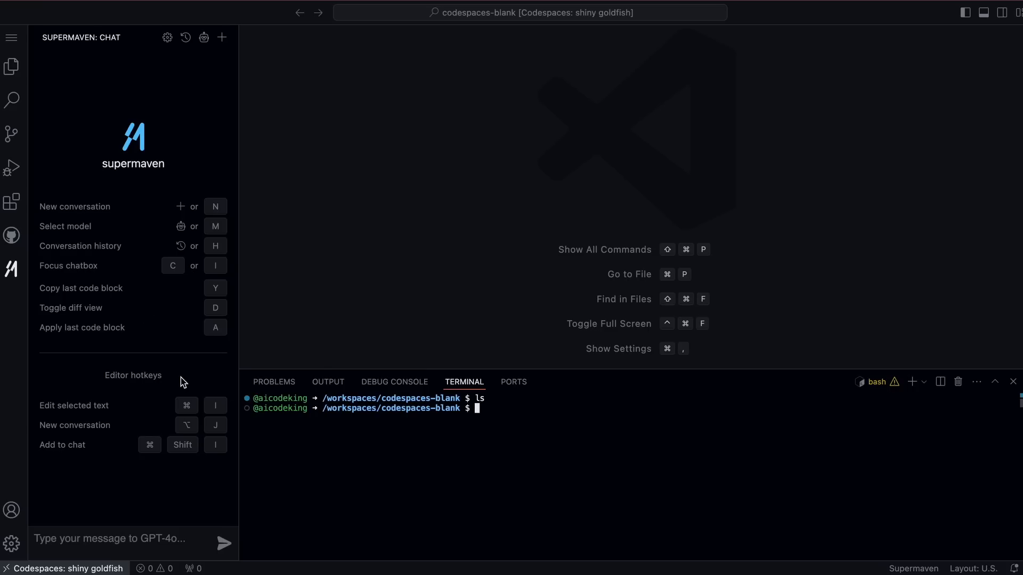
mouse_move(142, 344)
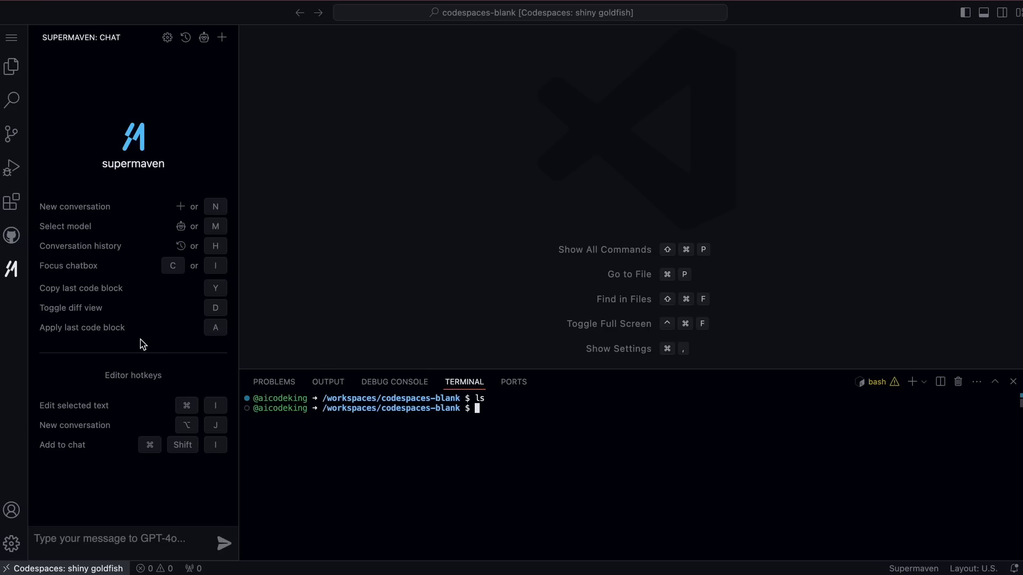
left_click(11, 66)
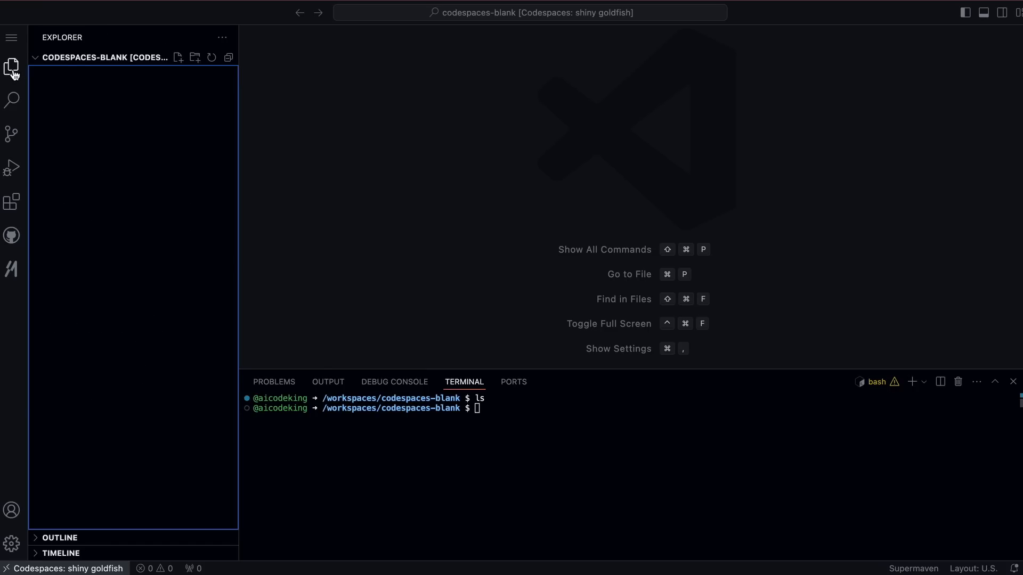
Create new.py with add_two_numbers(a,b) returning a + b and print(add_two_numbers(1,2)).
left_click(178, 57)
type("def add_two_numbers(a")
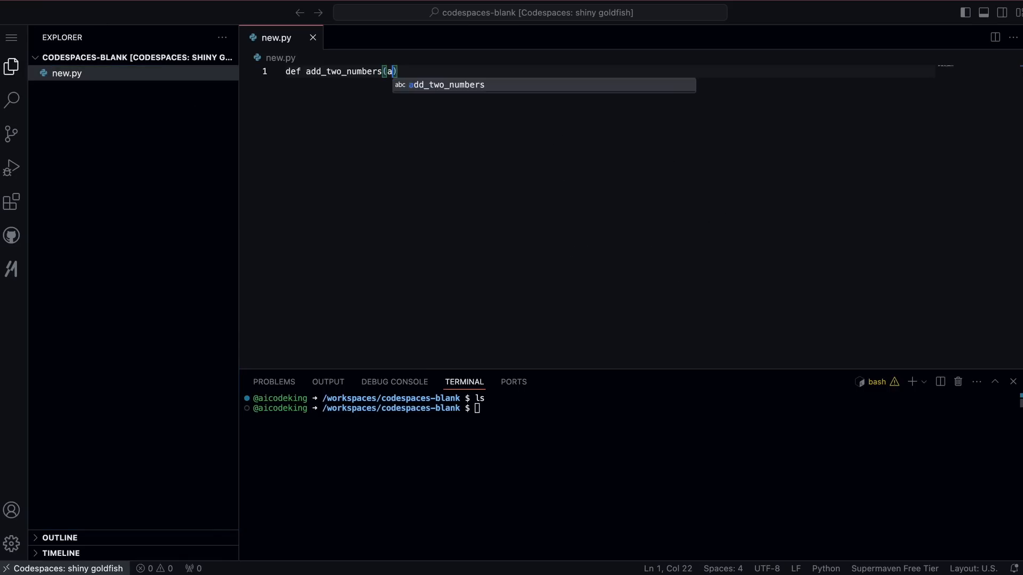
type(",b):")
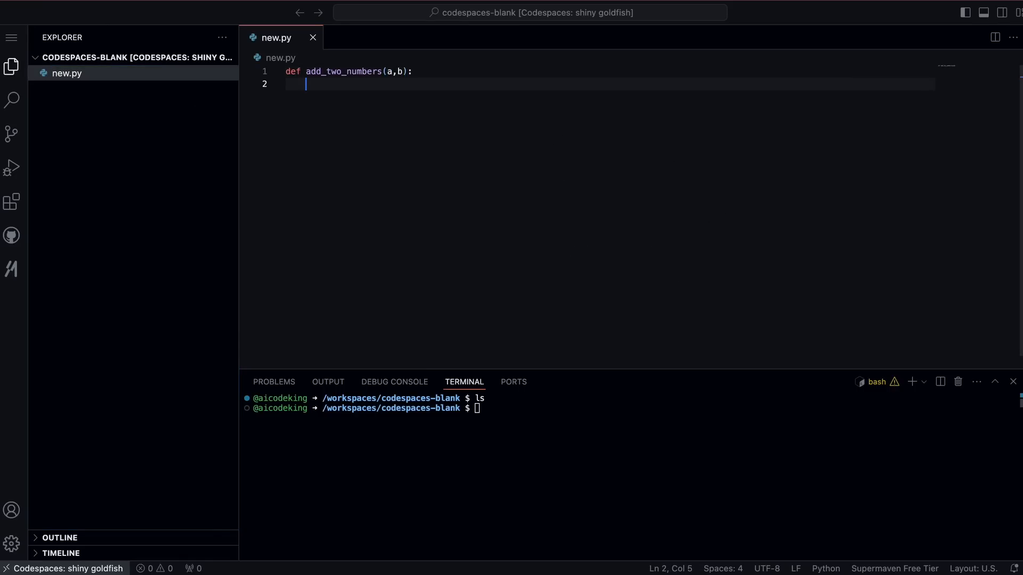
type("return a + b")
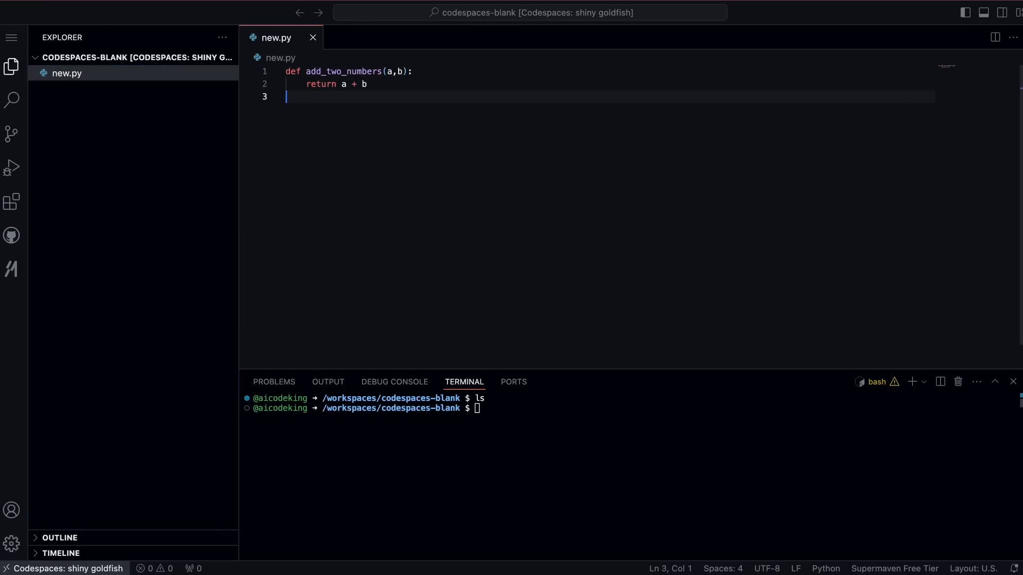
type("print(add_two_numbers(1,2))")
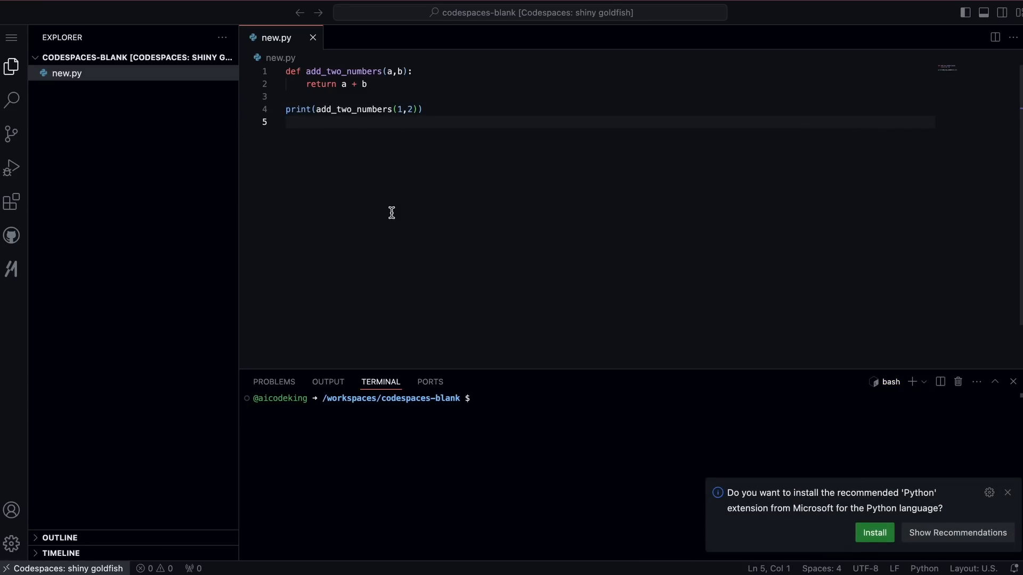
mouse_move(30, 205)
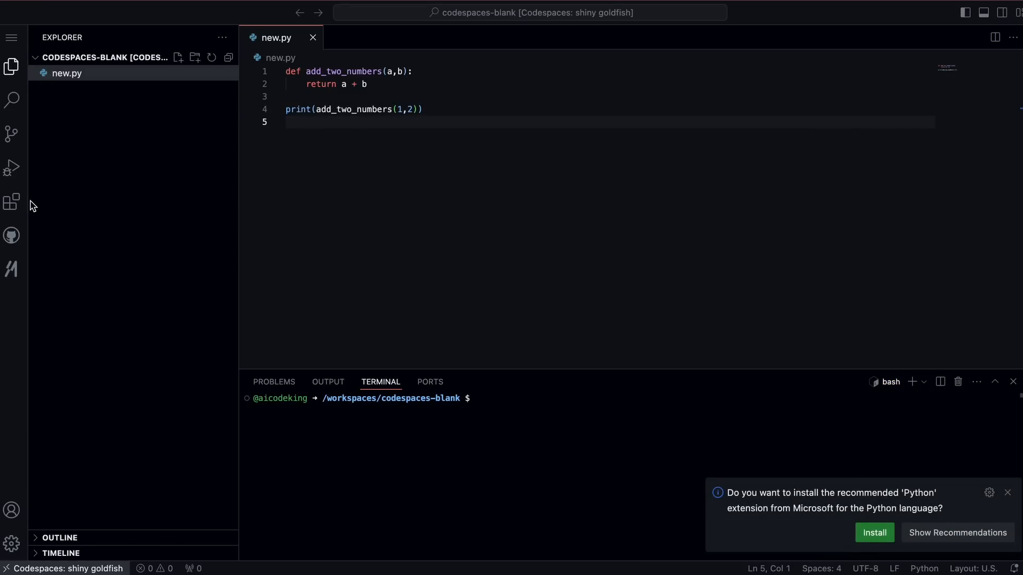
Install the Cline extension from the marketplace.
left_click(10, 201)
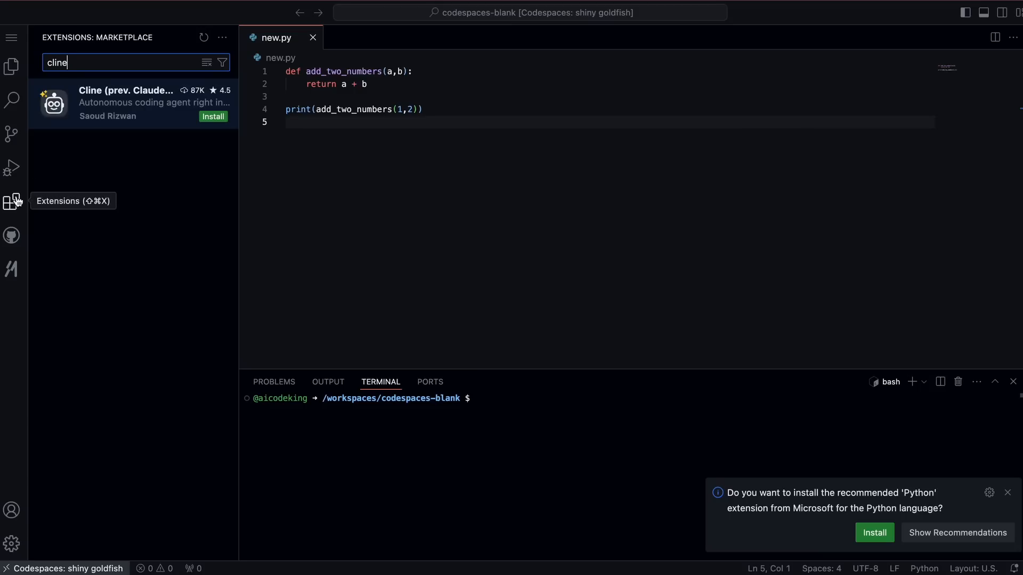
left_click(130, 102)
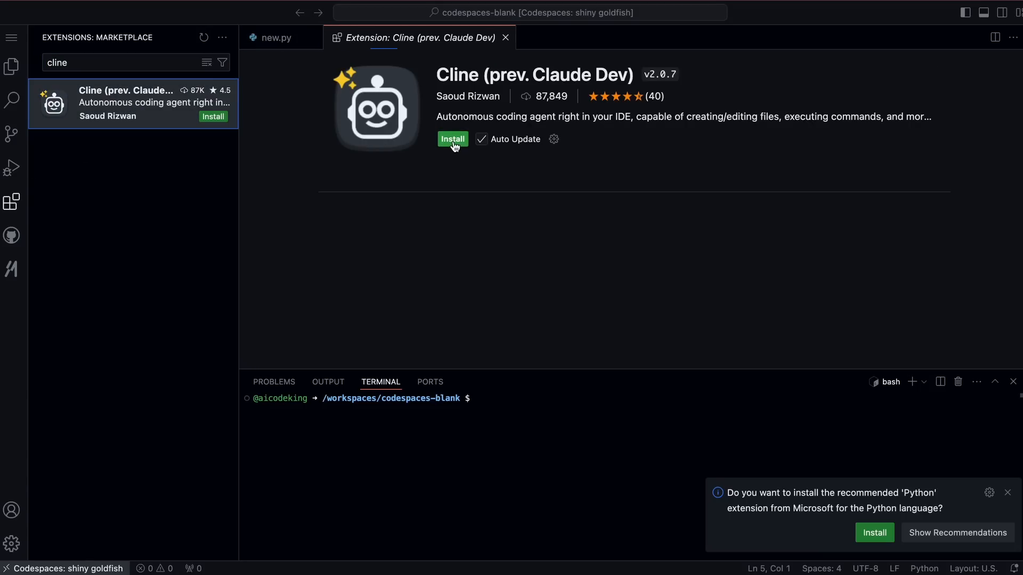
left_click(452, 138)
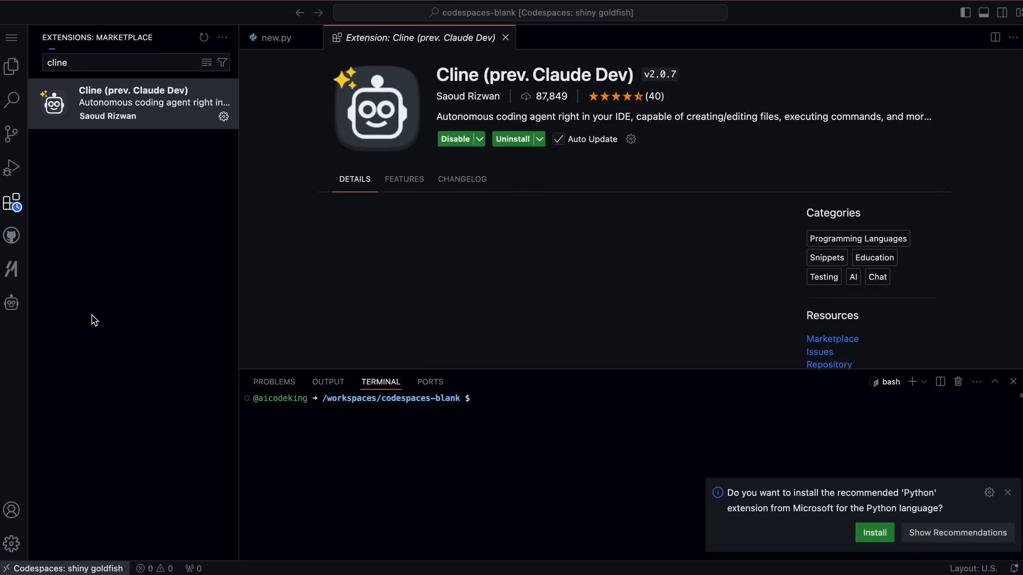
Set Cline's API provider to Google Gemini and ready its API key field.
left_click(10, 304)
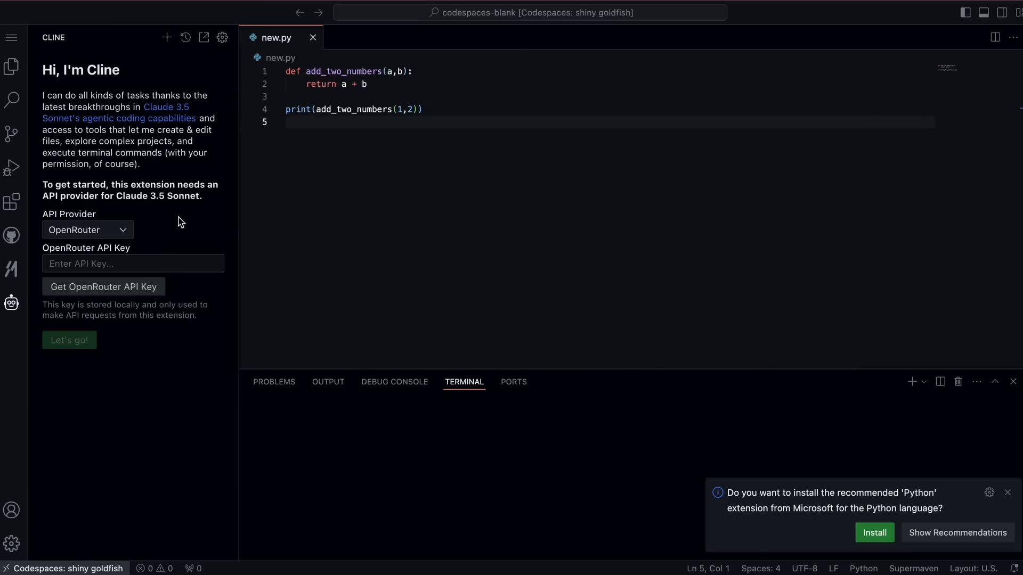
left_click(87, 230)
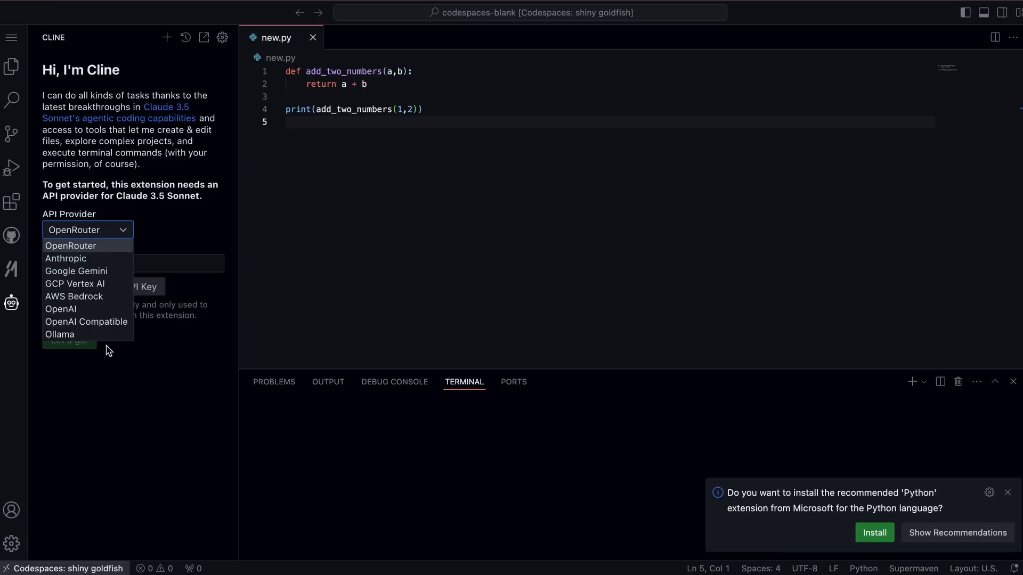
mouse_move(95, 283)
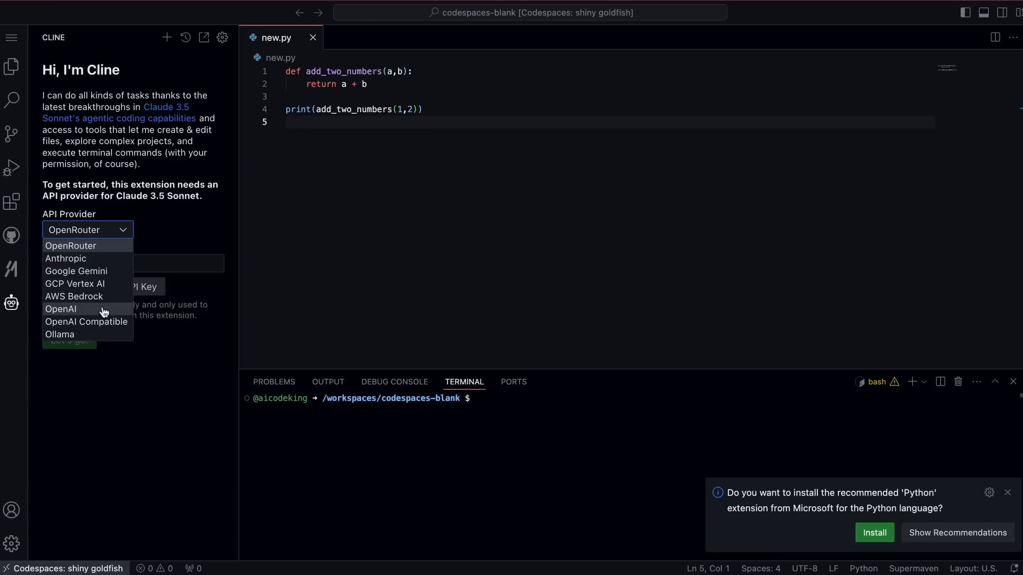
mouse_move(73, 296)
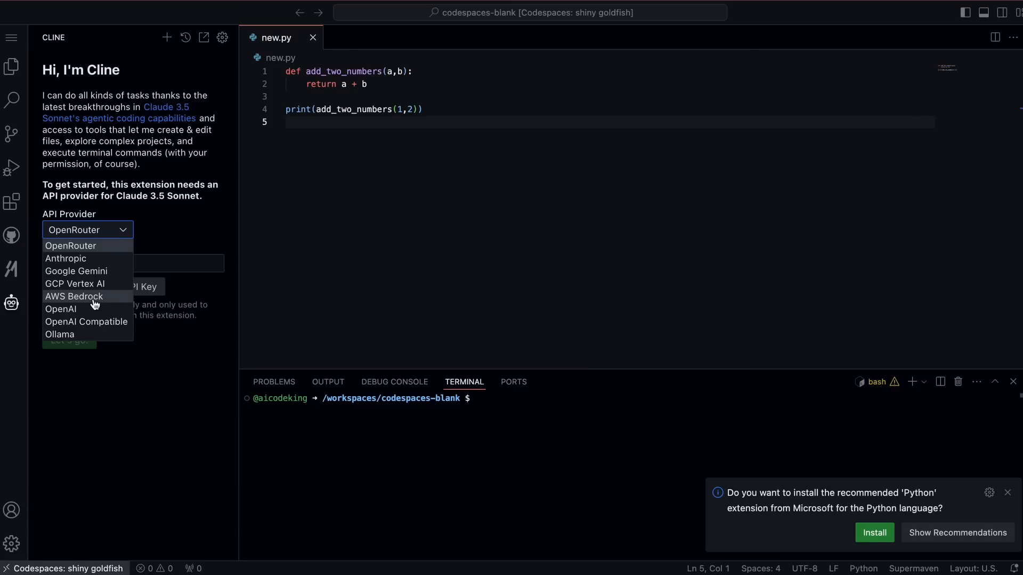
left_click(75, 271)
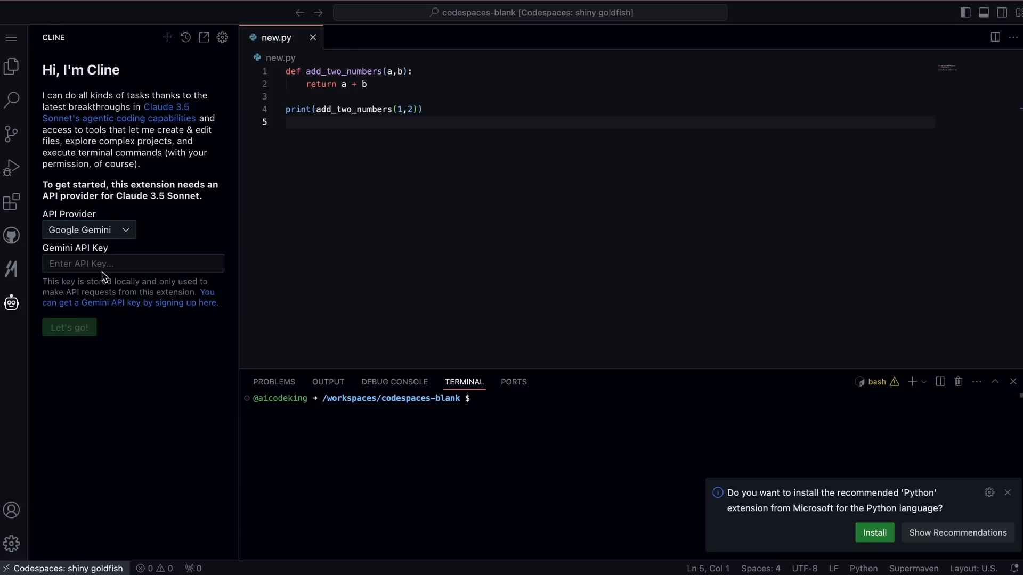
left_click(133, 263)
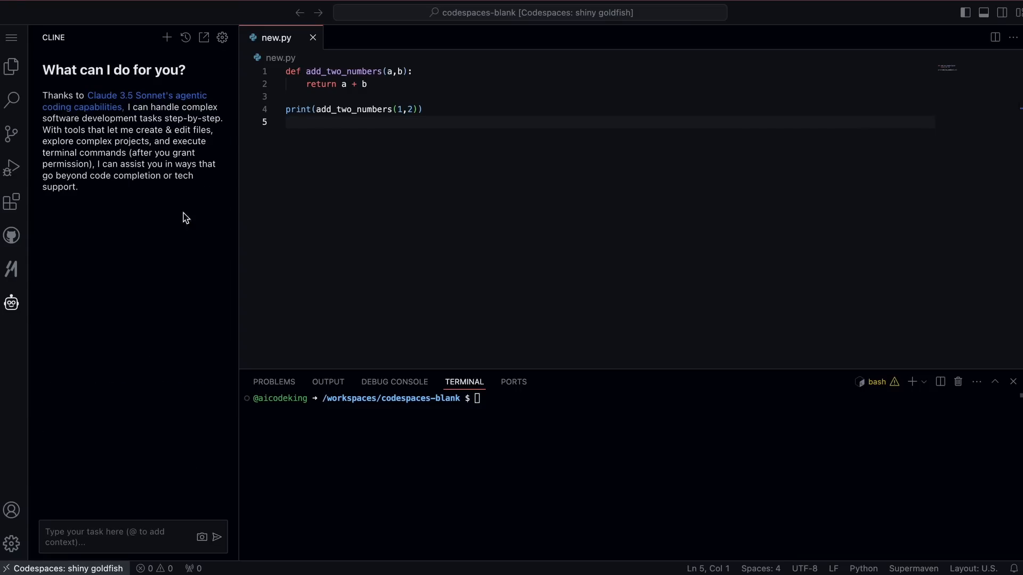
mouse_move(188, 211)
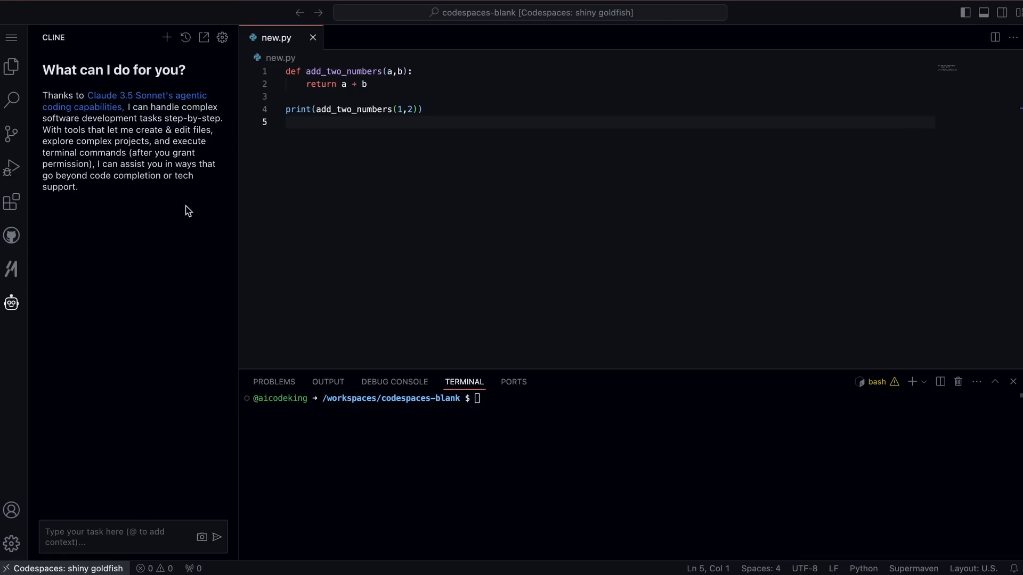
mouse_move(172, 217)
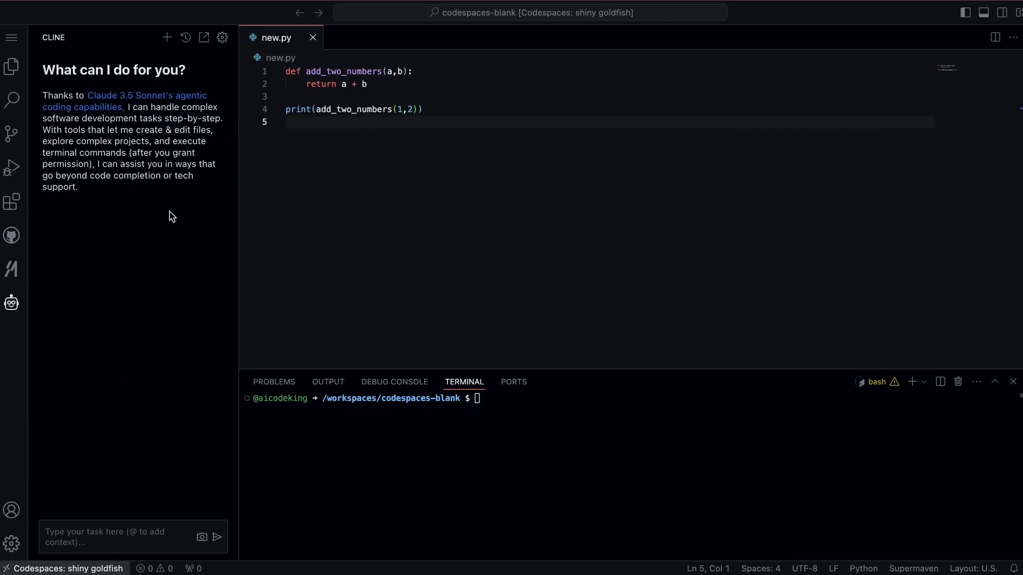
mouse_move(168, 248)
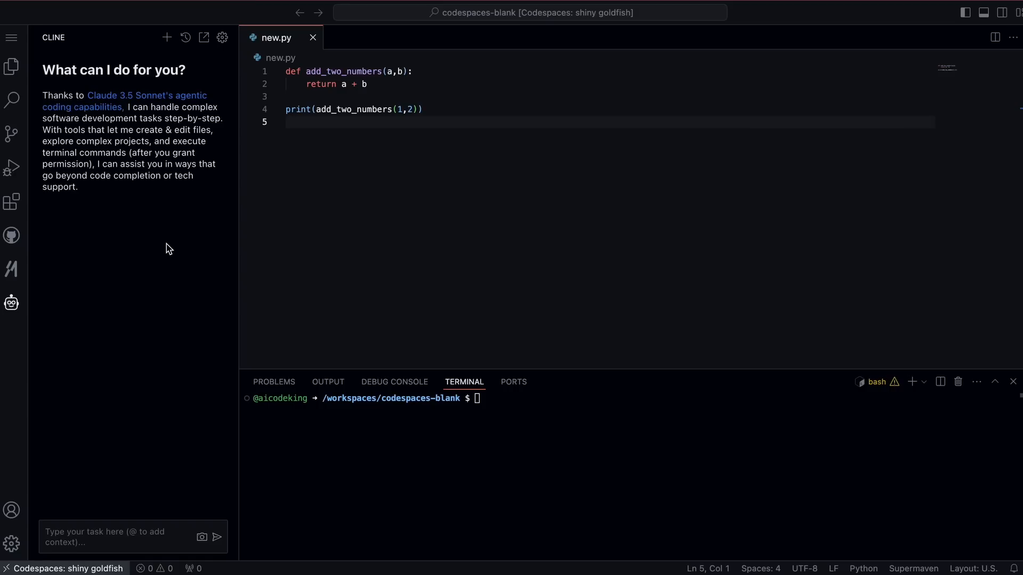
mouse_move(182, 275)
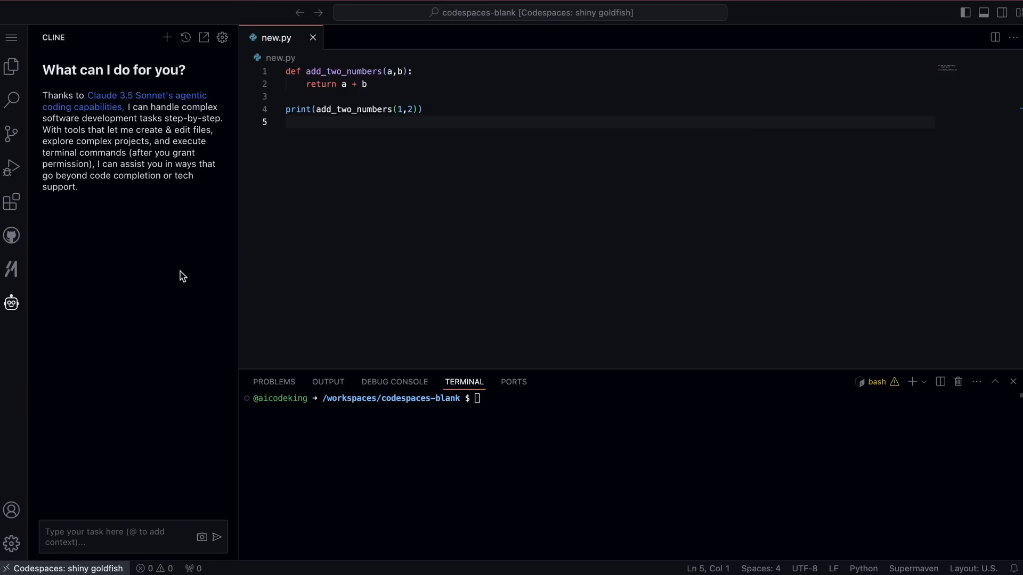
mouse_move(192, 282)
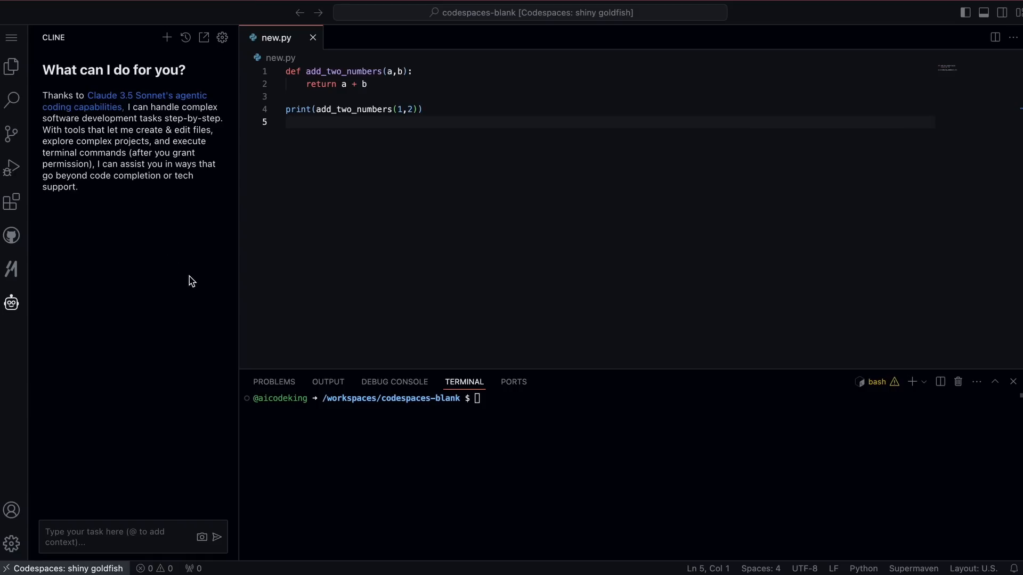
mouse_move(193, 274)
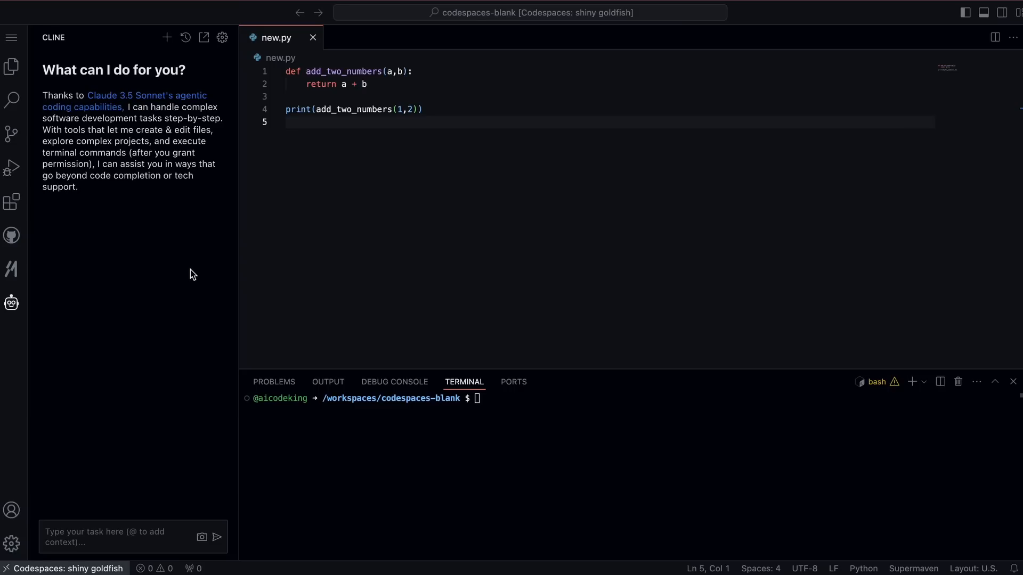
mouse_move(217, 312)
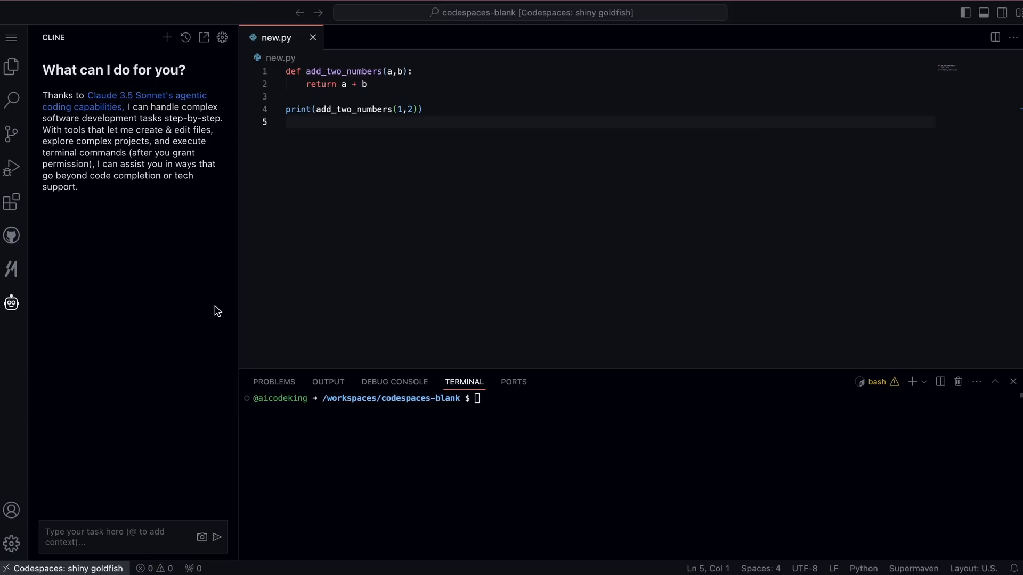
mouse_move(212, 308)
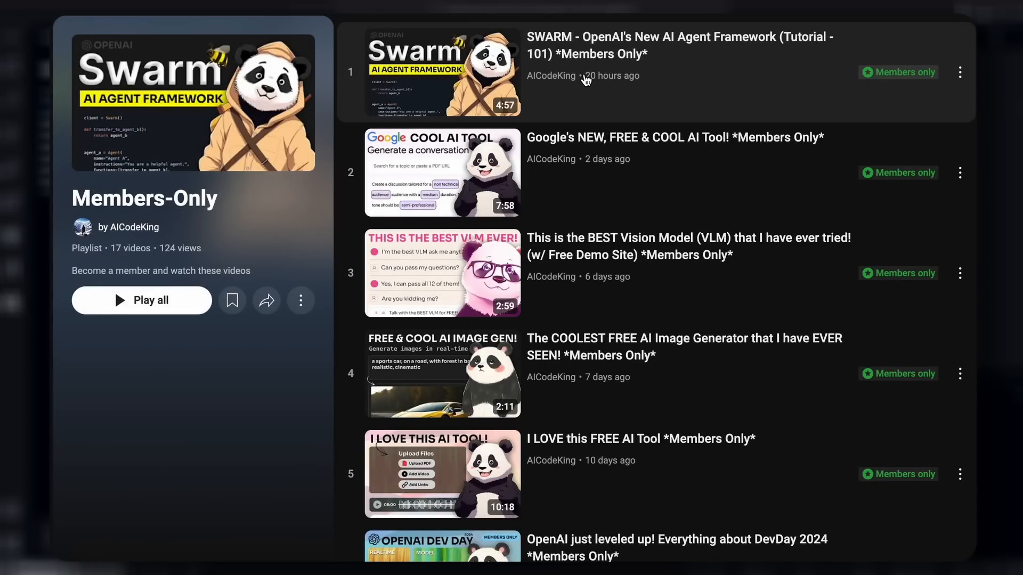
mouse_move(586, 115)
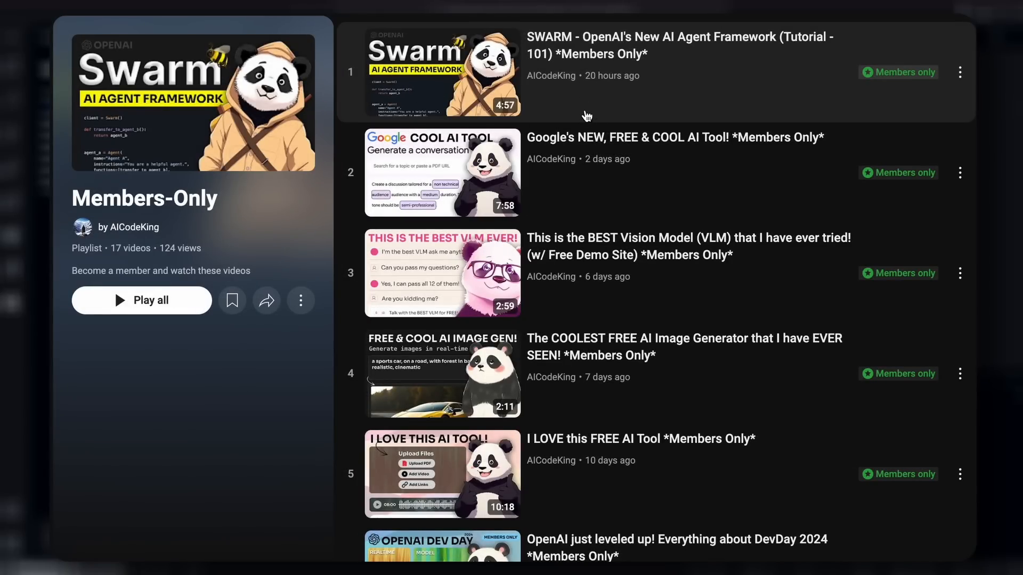
mouse_move(625, 278)
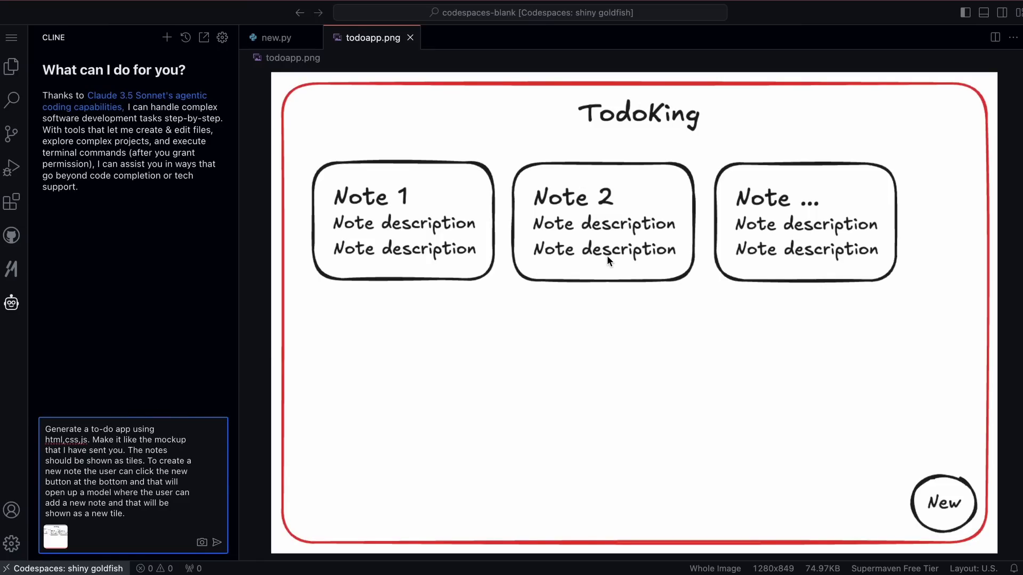
mouse_move(545, 281)
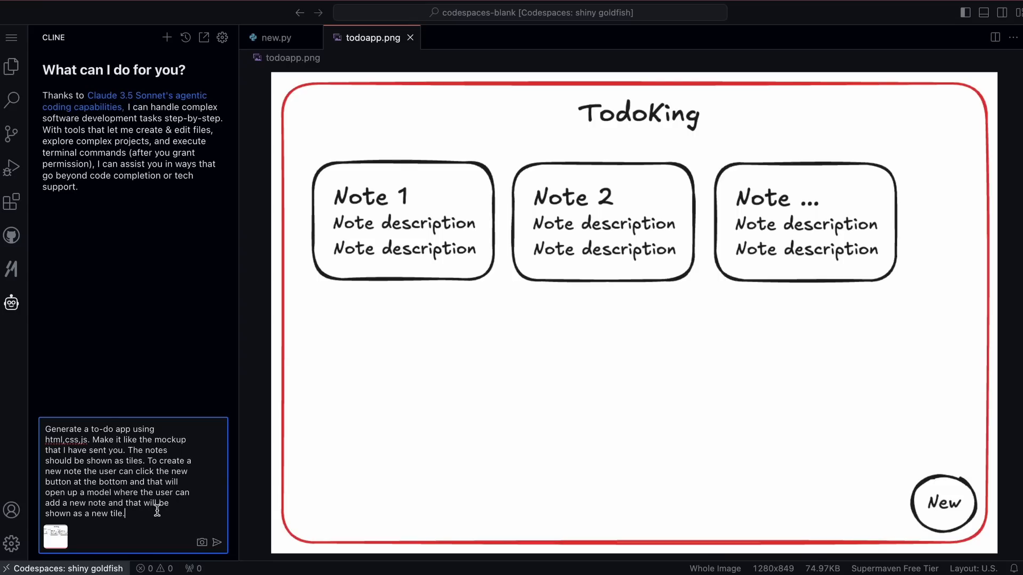
Send the to-do app request to Cline and save its generated script.js file.
left_click(217, 542)
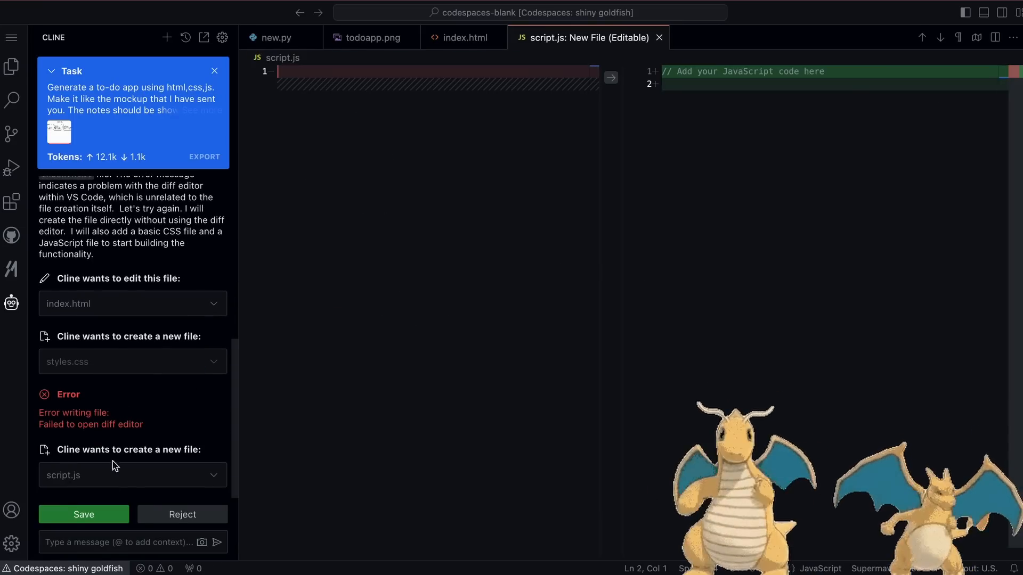
left_click(83, 513)
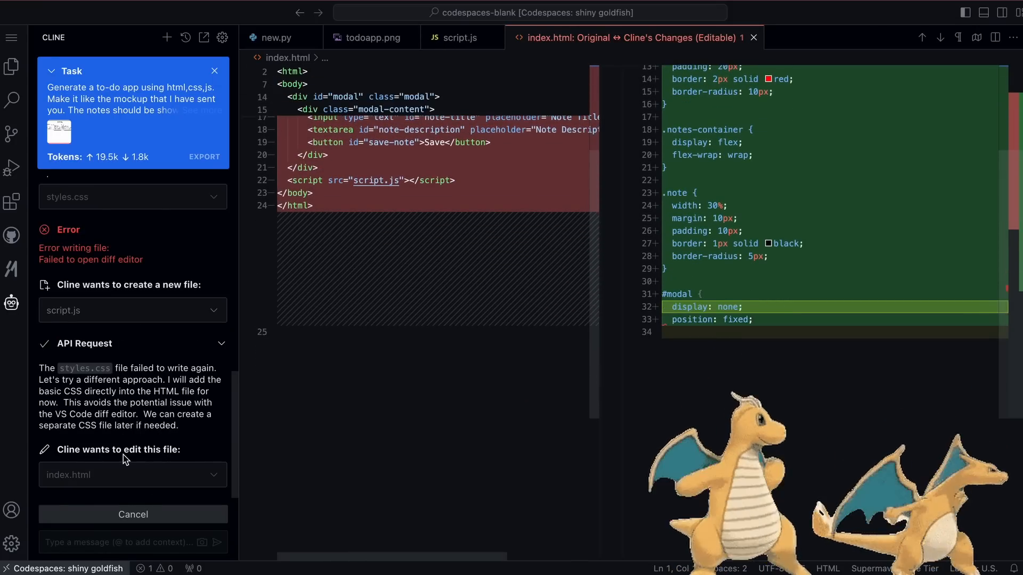
scroll("down", 3)
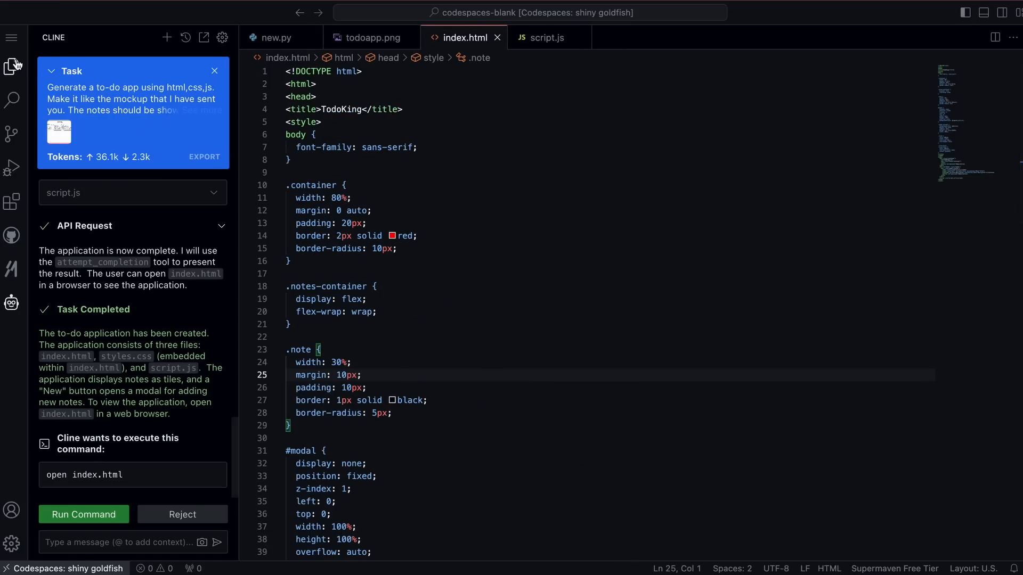
mouse_move(10, 202)
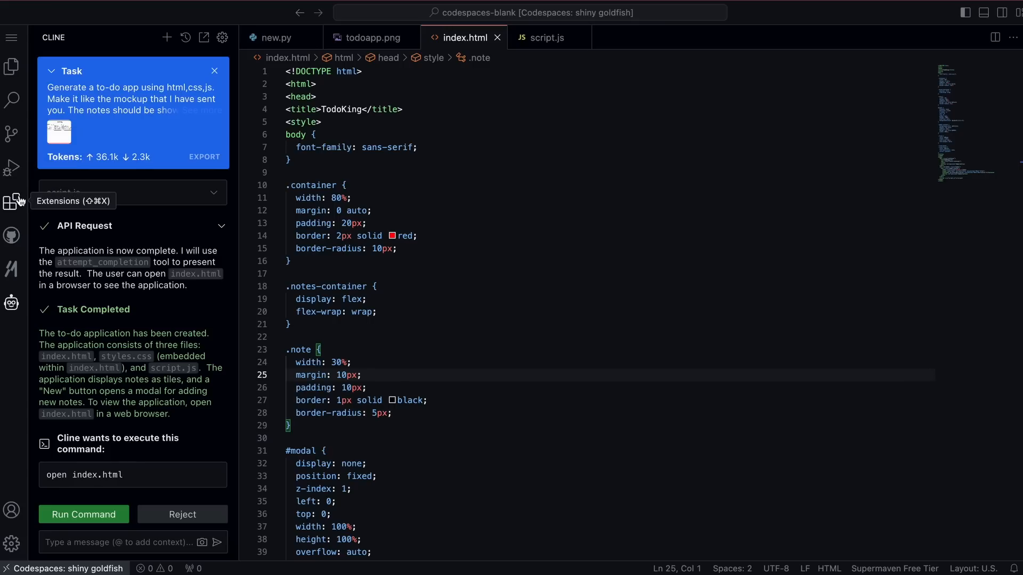
Install the Live Preview extension and bring up index.html's file menu for previewing.
left_click(10, 66)
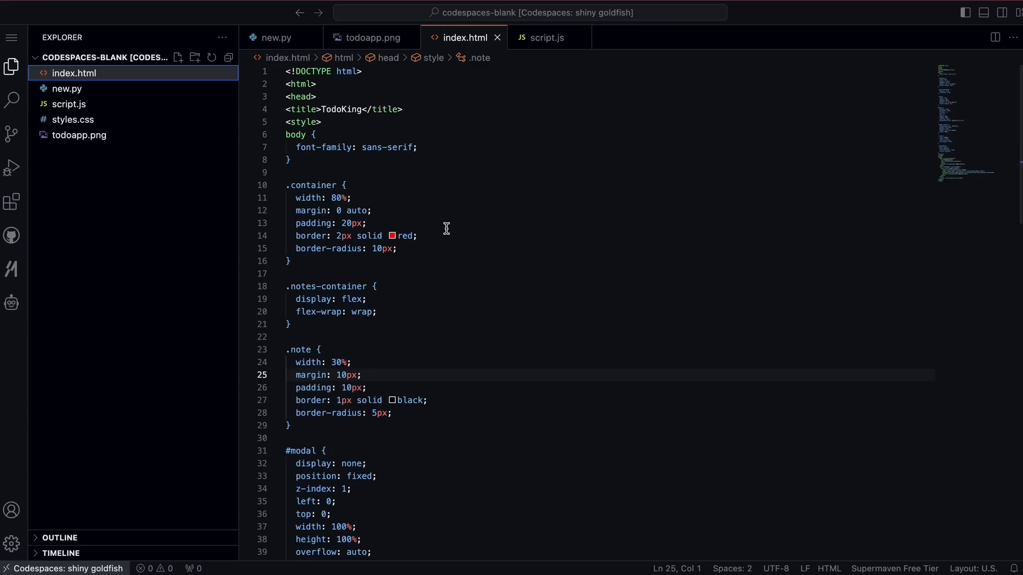
left_click(546, 37)
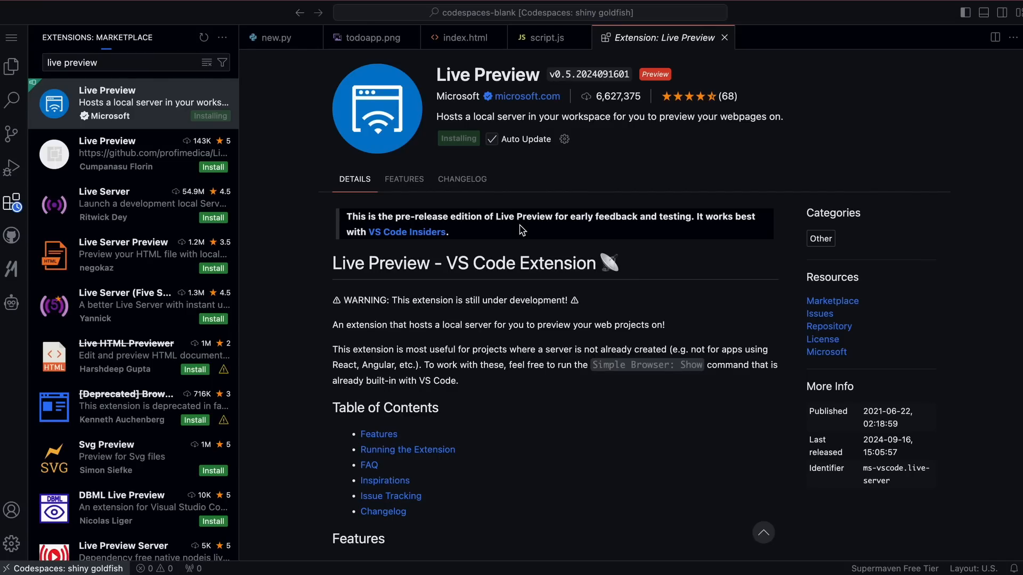
right_click(69, 73)
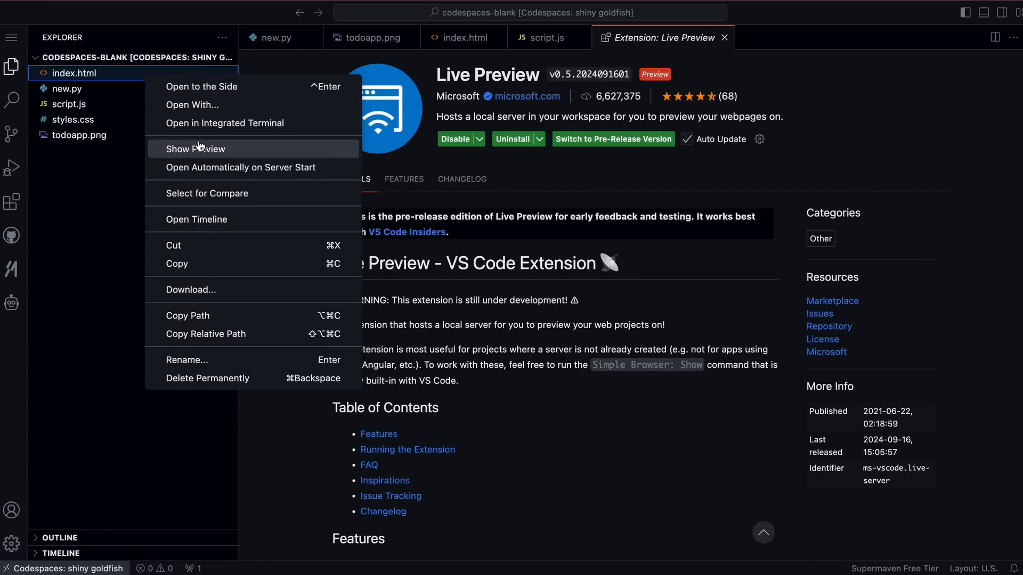
mouse_move(208, 149)
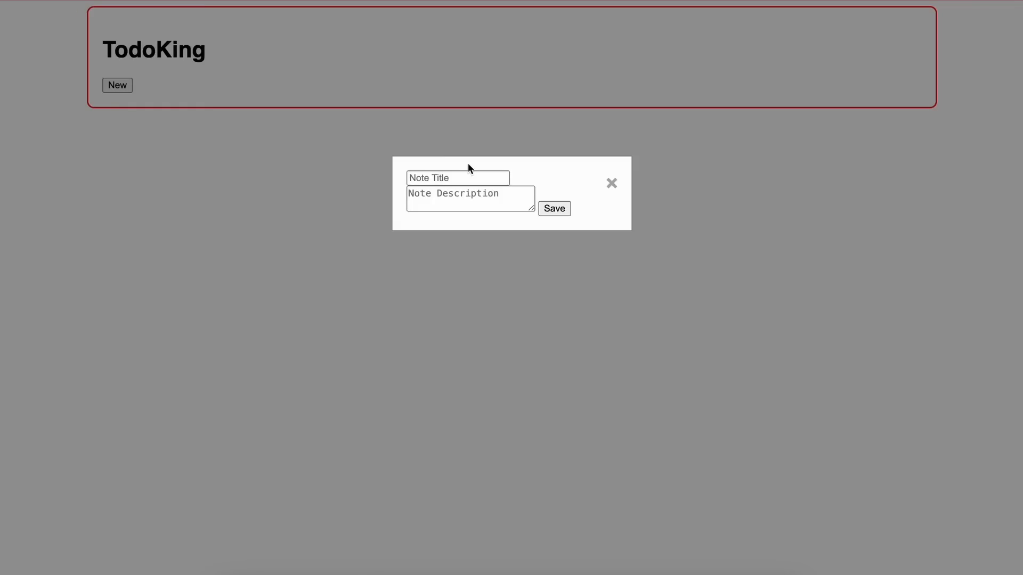
Save two notes in the TodoKing preview: 'new' and 'another one', each described 'new'.
type("new")
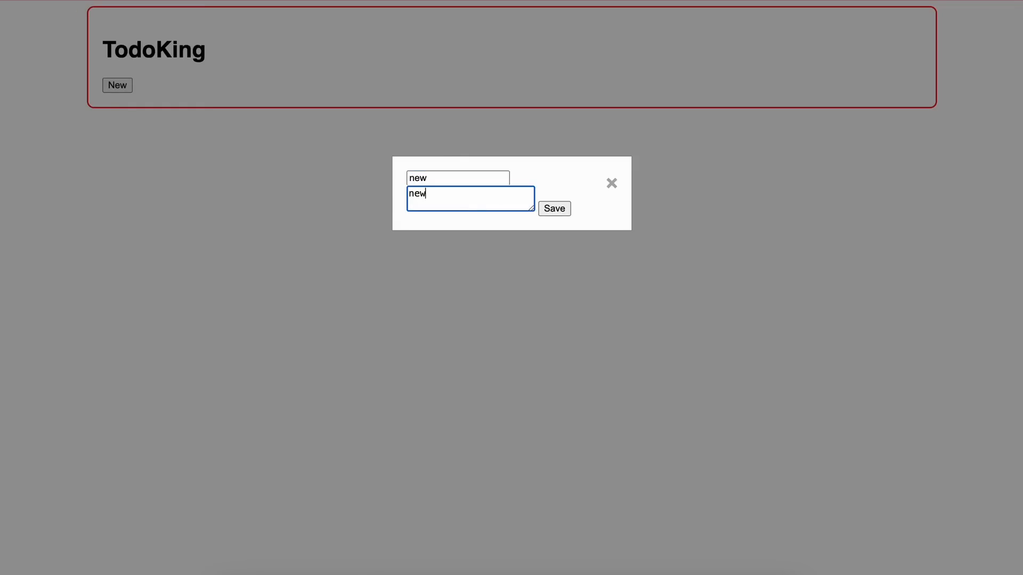
left_click(554, 209)
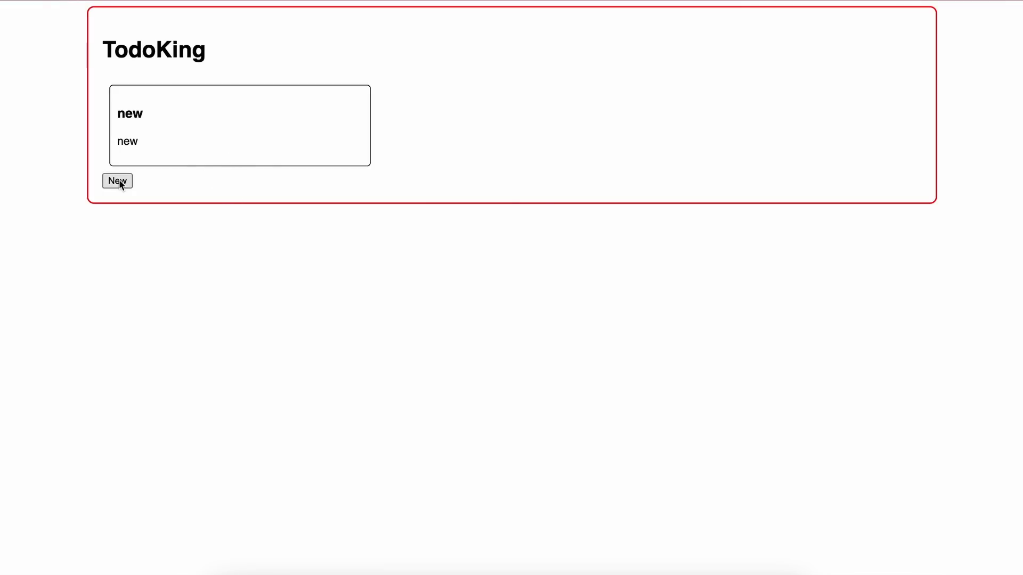
type("anoth")
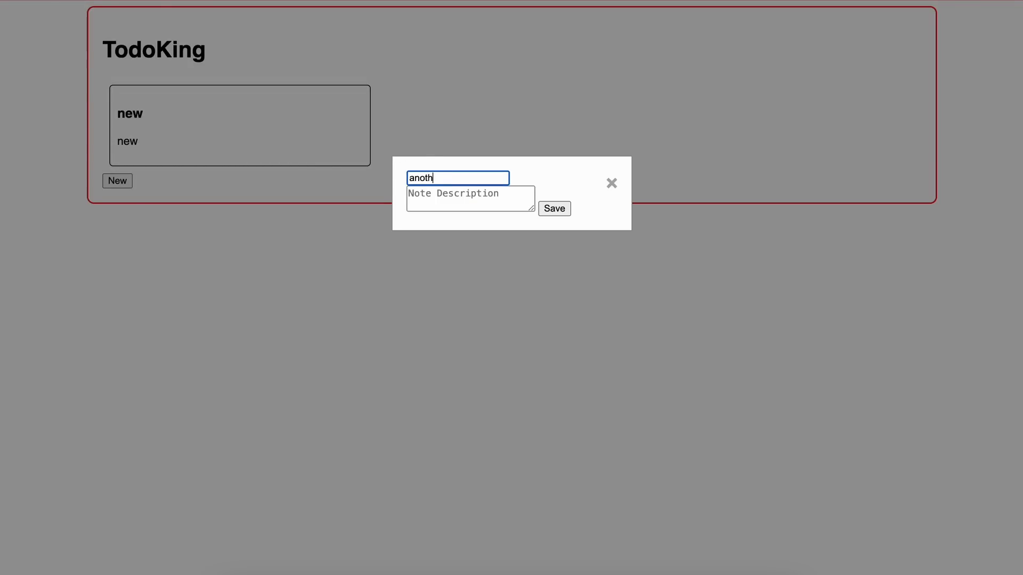
type("ne")
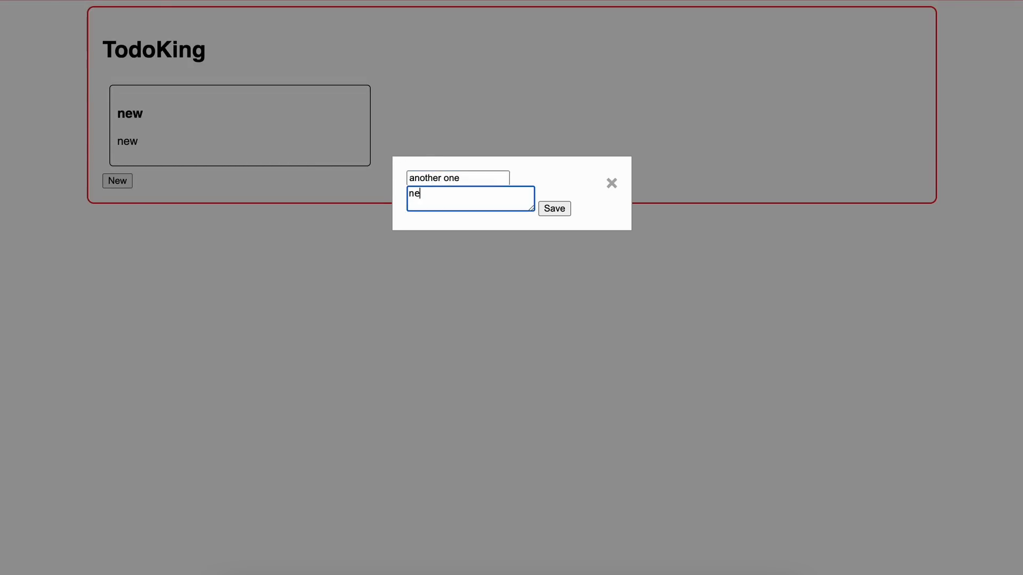
left_click(554, 207)
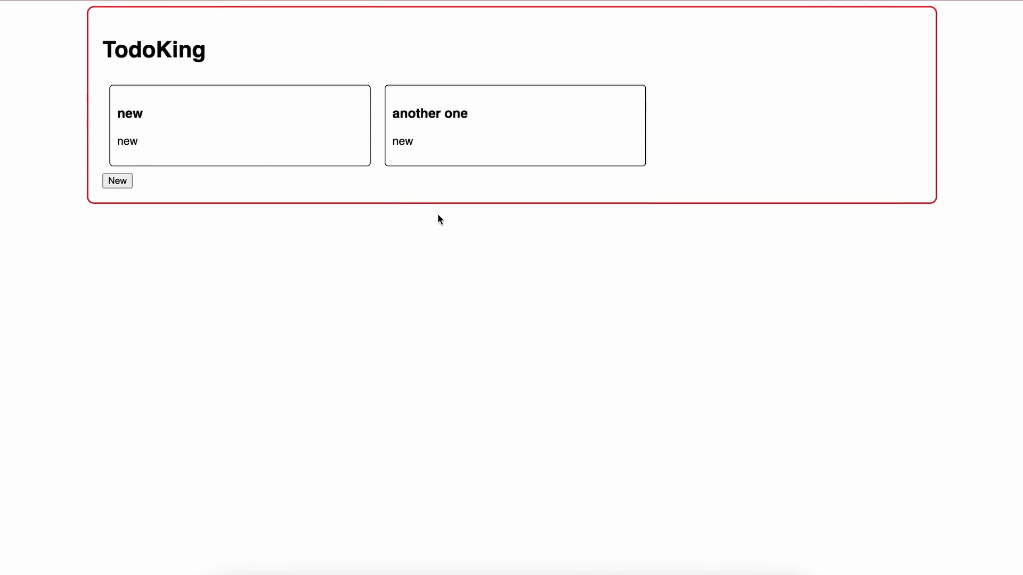
mouse_move(433, 162)
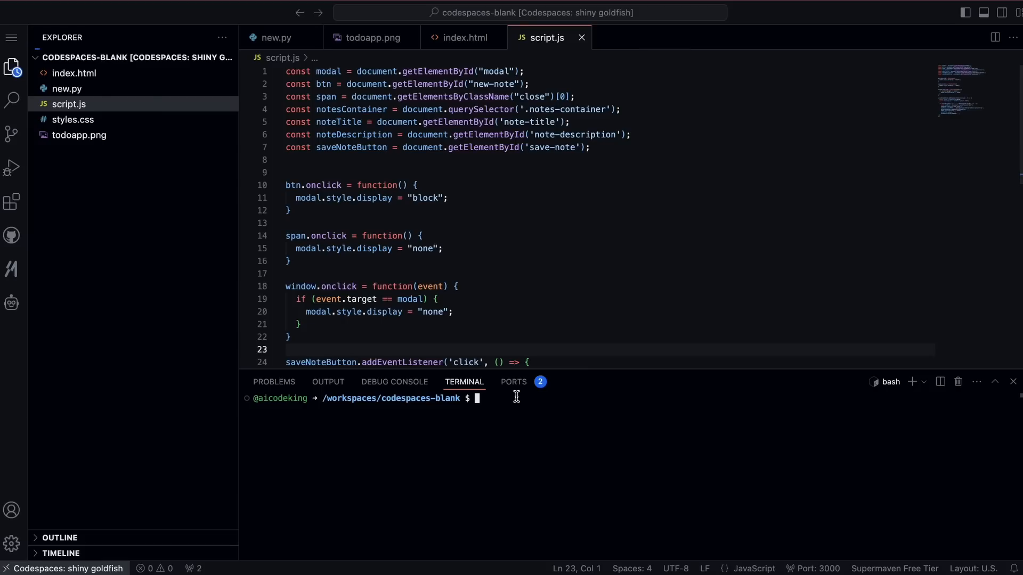
Install aider with pip install aider-chat in the Codespaces terminal.
type("pip")
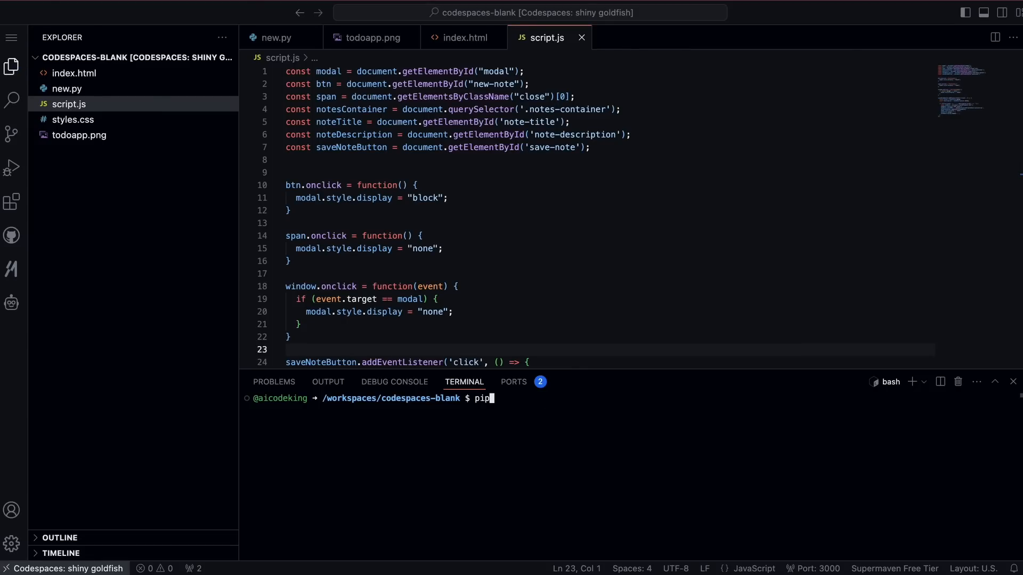
type("install aider-chat")
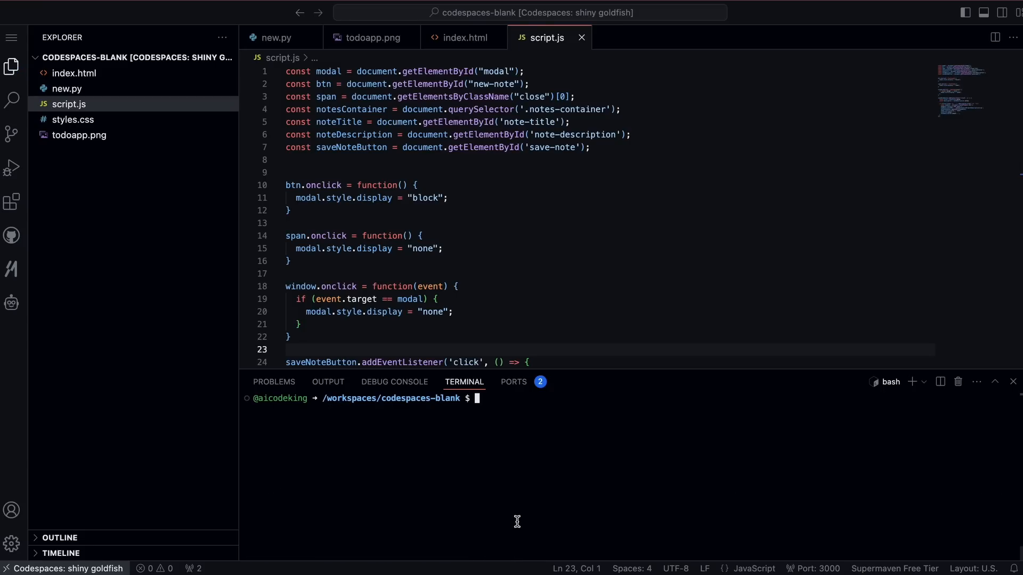
Export GEMINI_API_KEY and launch aider with the gemini/gemini-1.5-flash-latest model.
type("export OPEN")
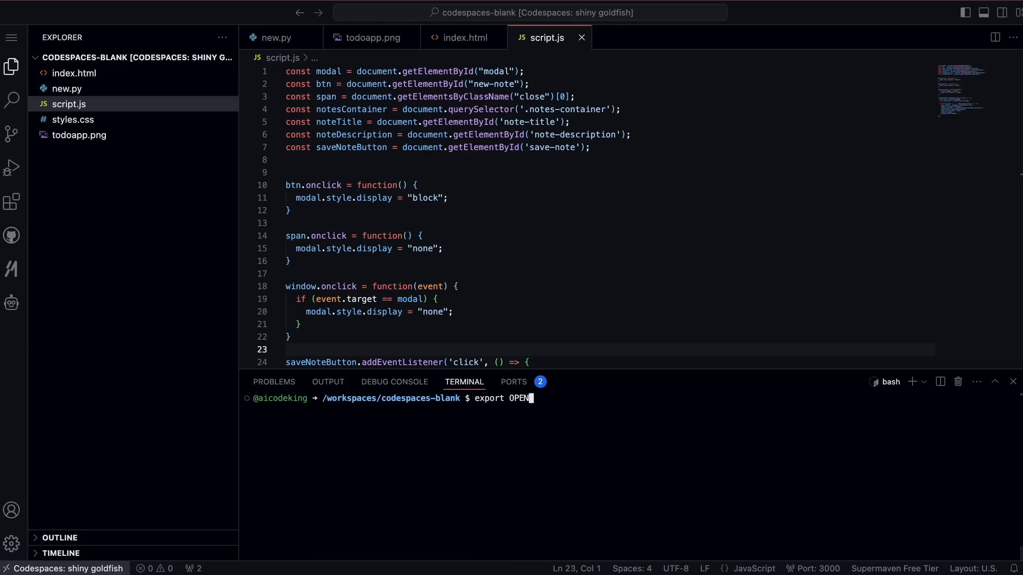
type("AI_API_KEy=")
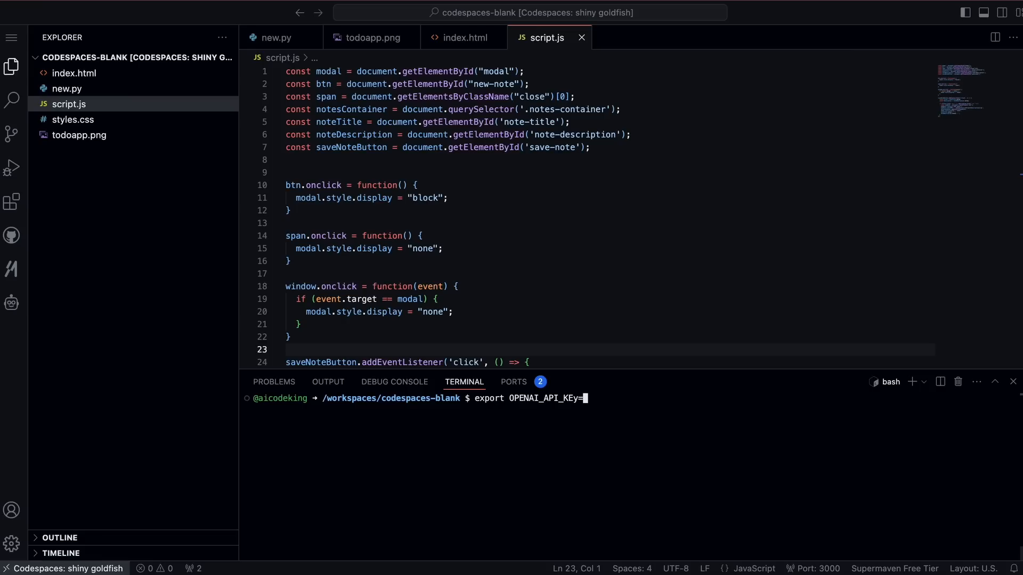
type("abcd")
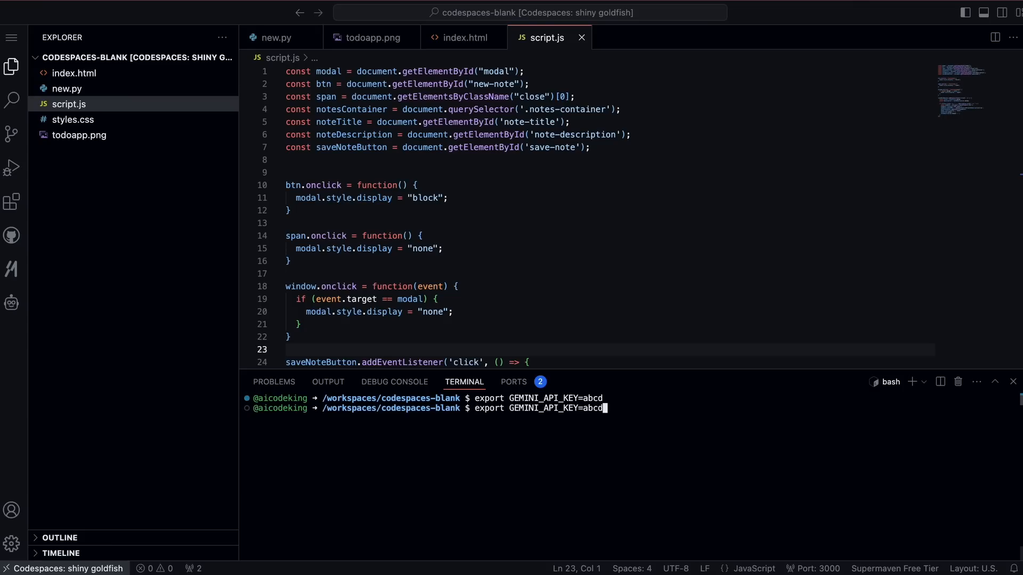
type("aider --model gemini/gemini-1.5-flash-latest")
type("Create a minesweeper game using html,css,j")
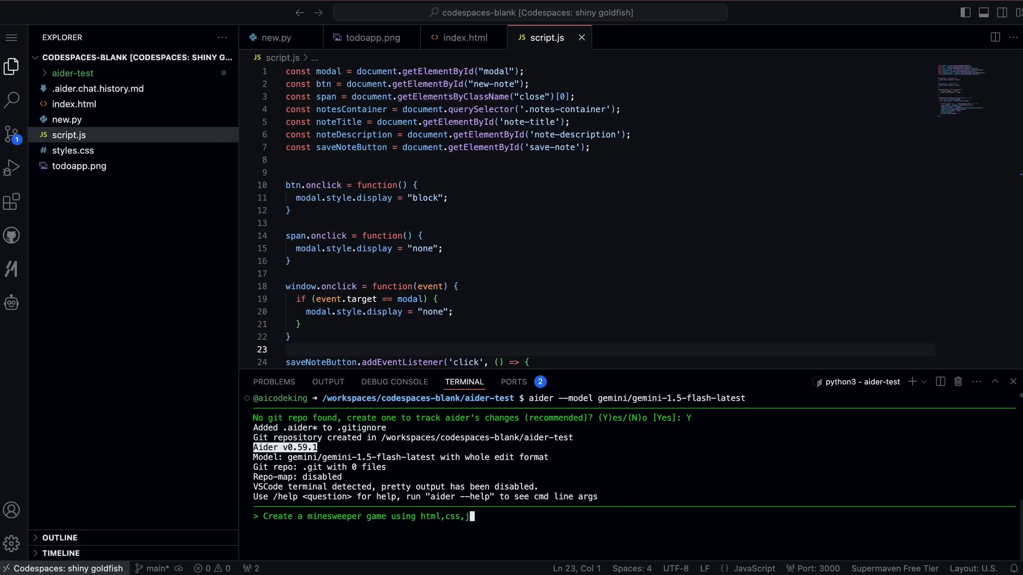
Send the Minesweeper request to aider and confirm creating the new files with Y.
key("enter")
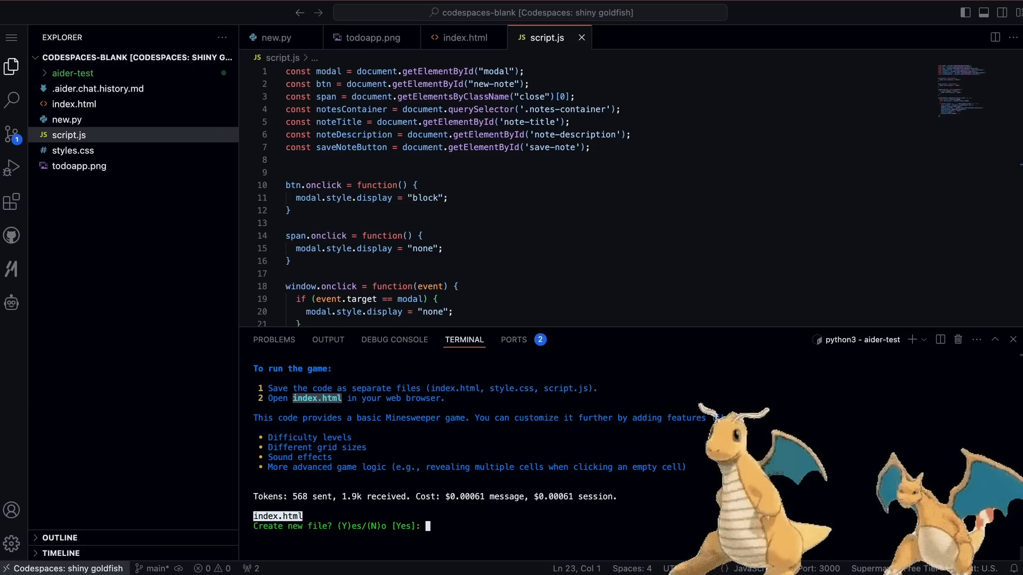
type("Y")
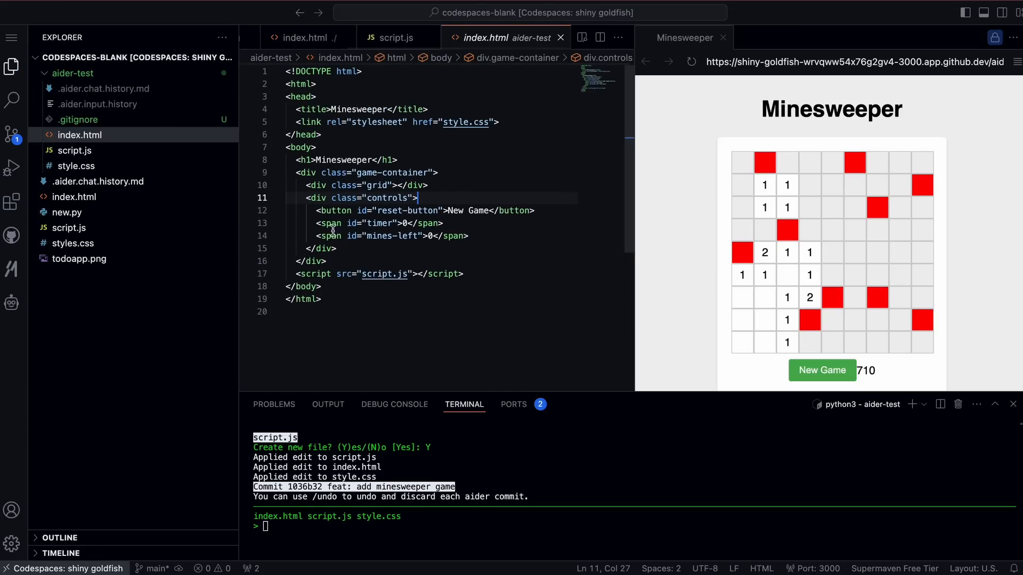
mouse_move(351, 313)
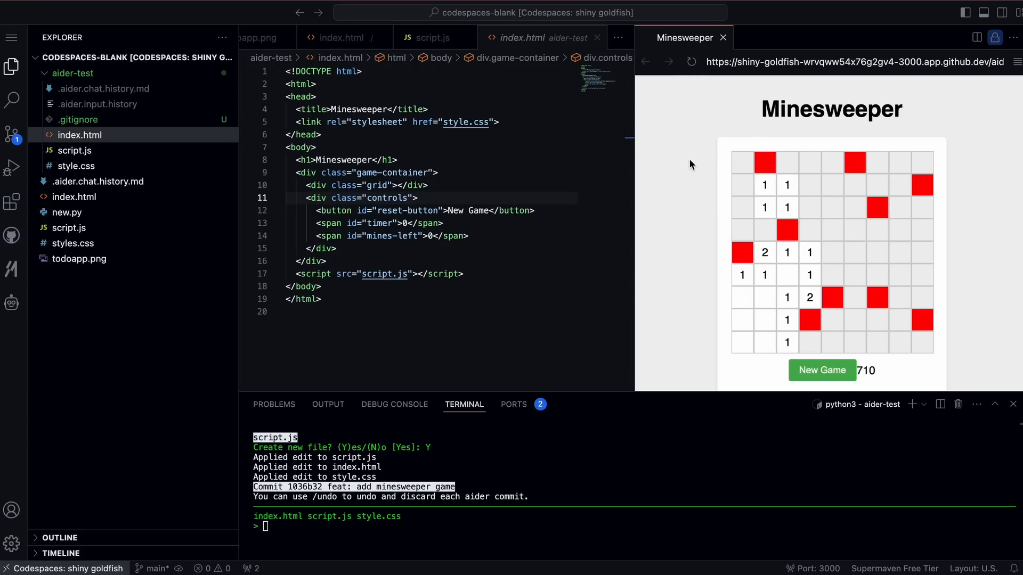
Try the Minesweeper game in the live preview beside index.html.
left_click(519, 209)
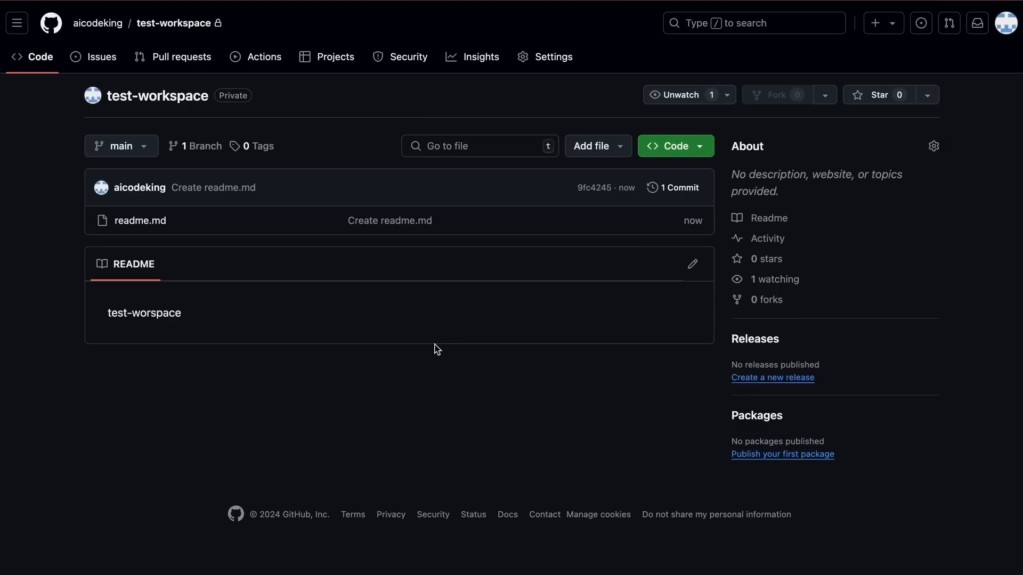
mouse_move(431, 358)
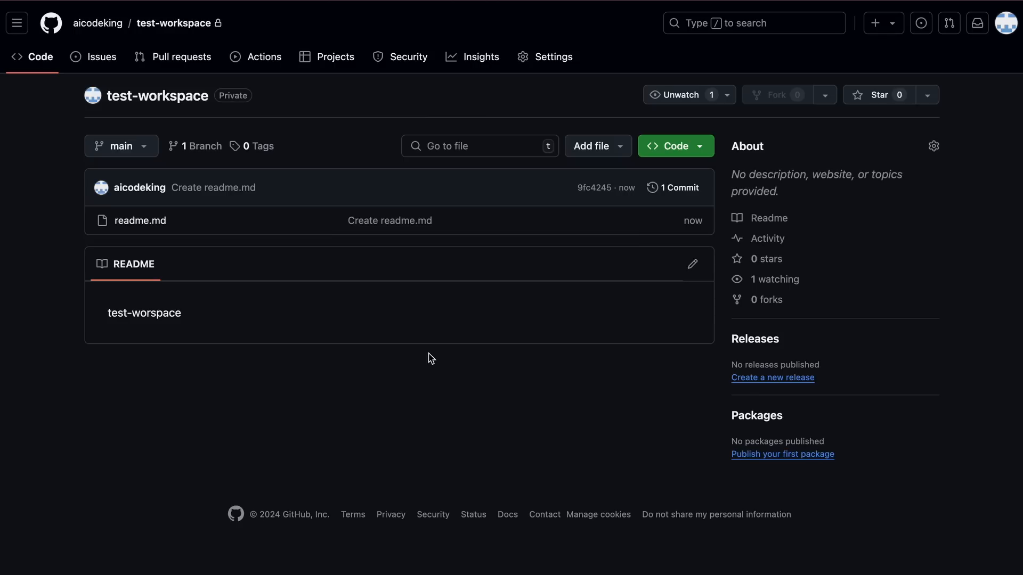
mouse_move(407, 351)
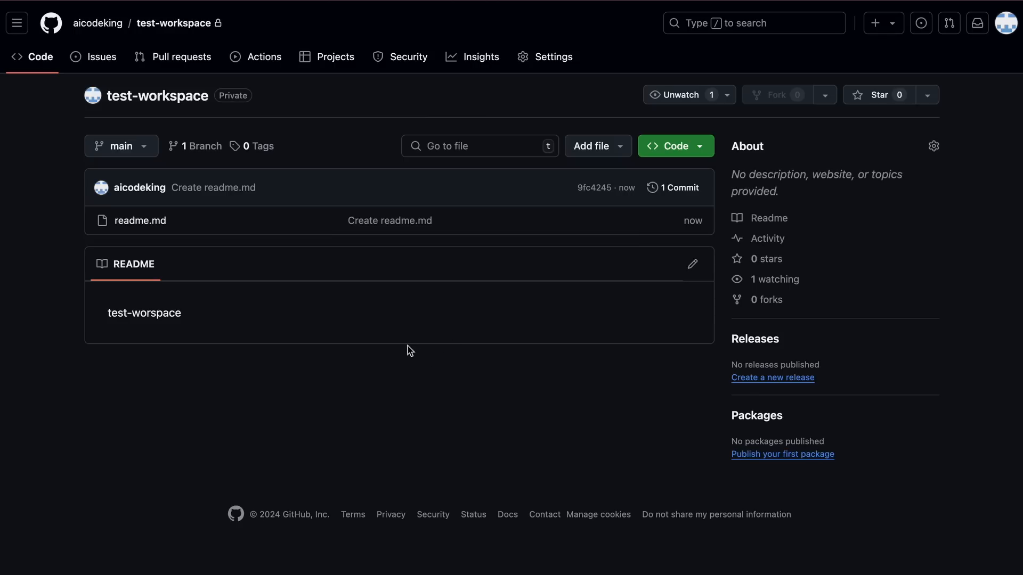
mouse_move(542, 339)
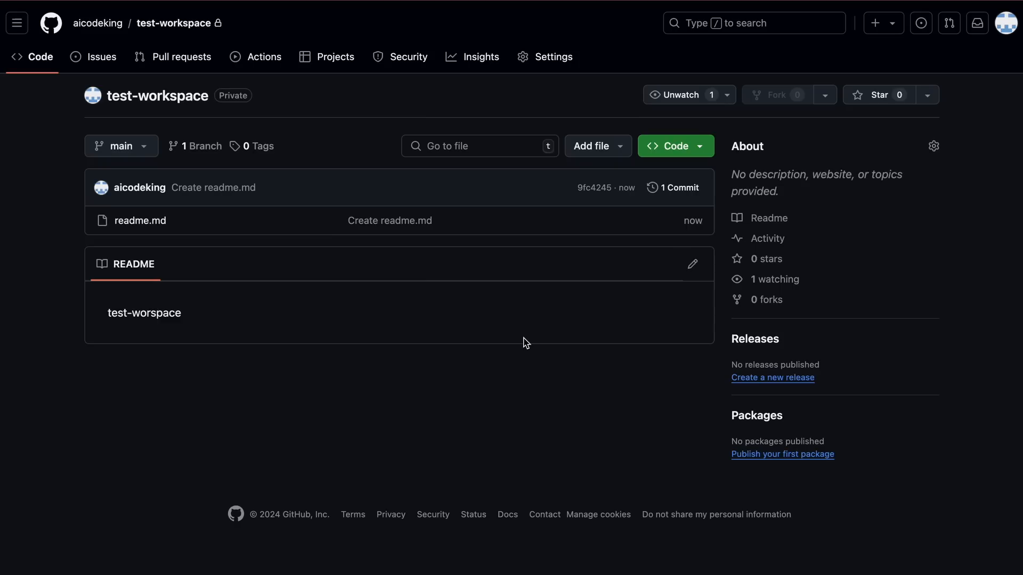
mouse_move(528, 338)
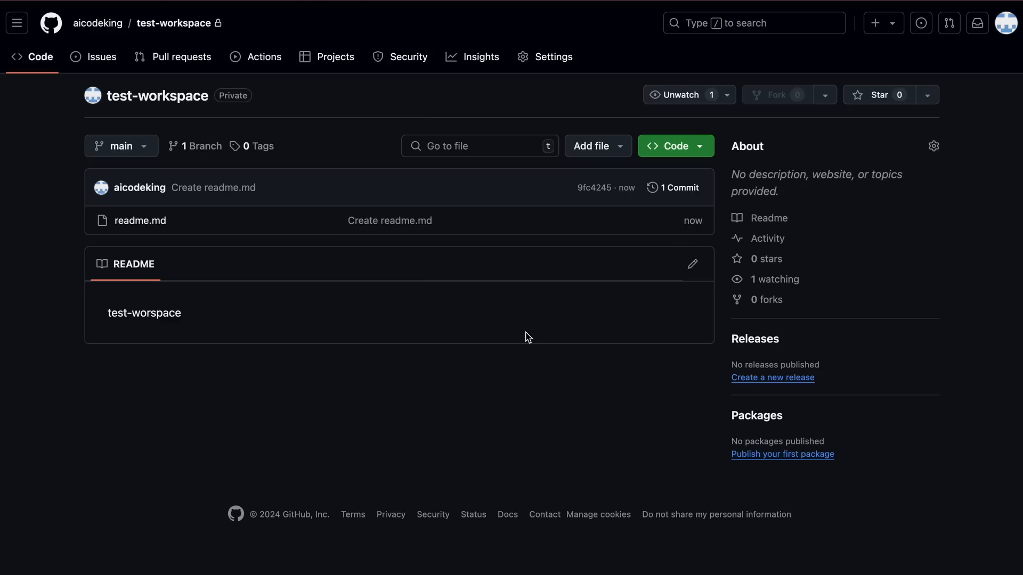
mouse_move(648, 158)
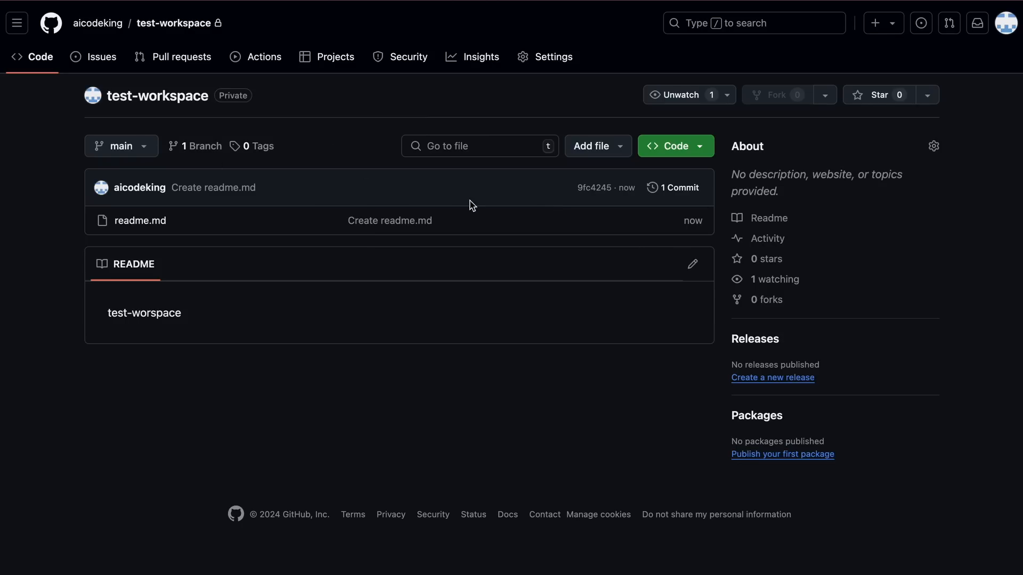
mouse_move(333, 140)
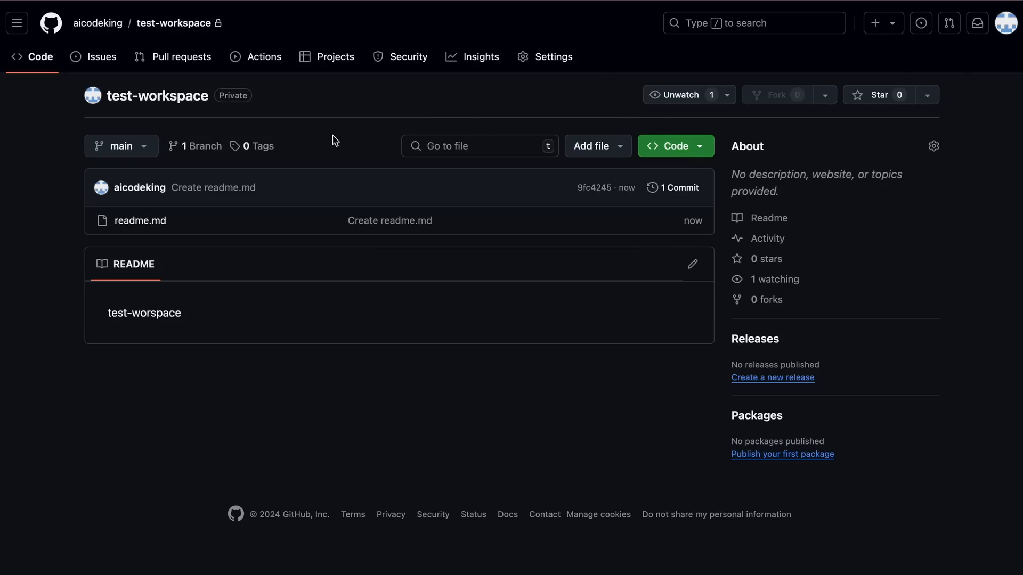
View the Code tab of the private test-workspace repository.
left_click(102, 57)
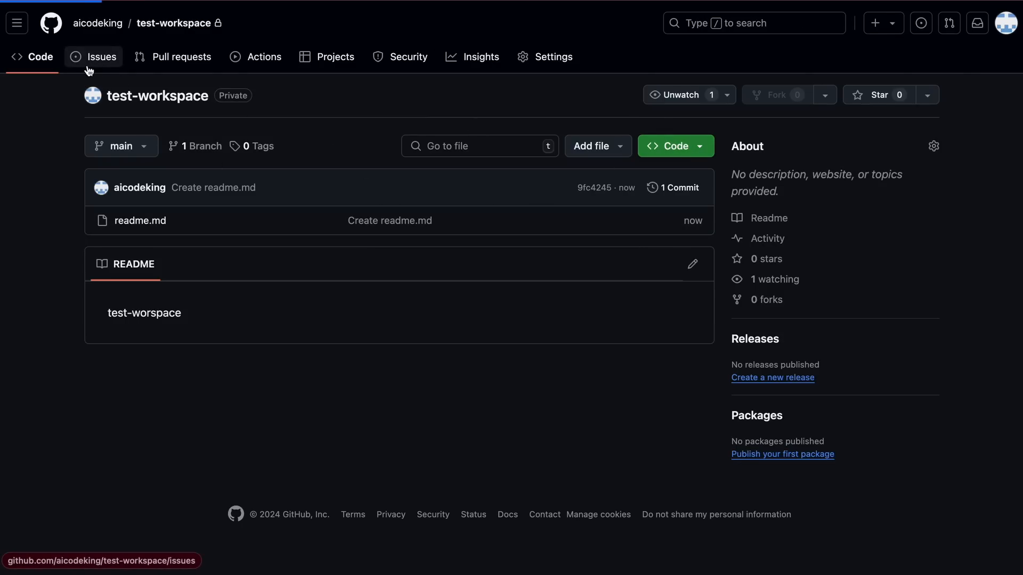
left_click(102, 56)
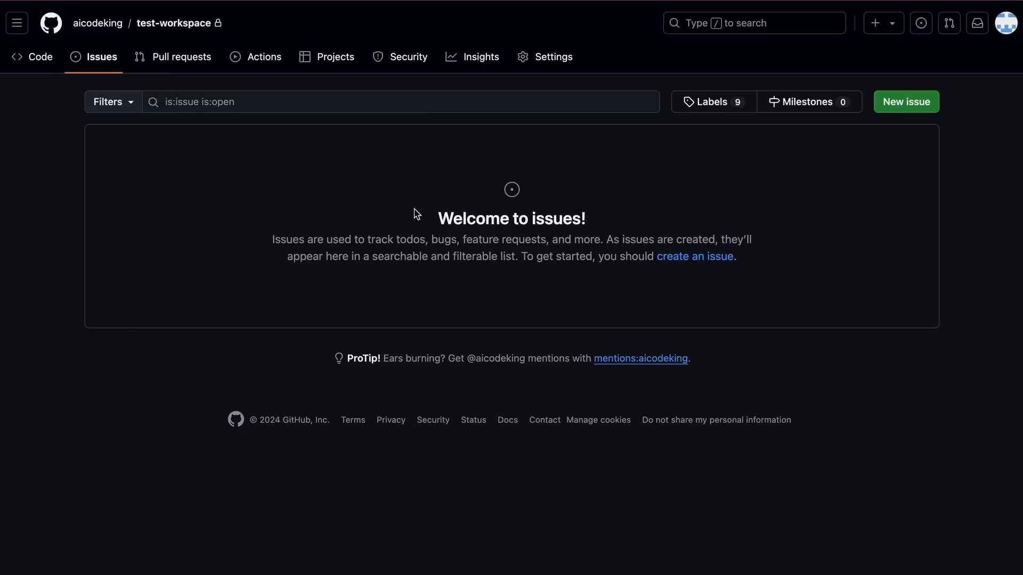
mouse_move(483, 190)
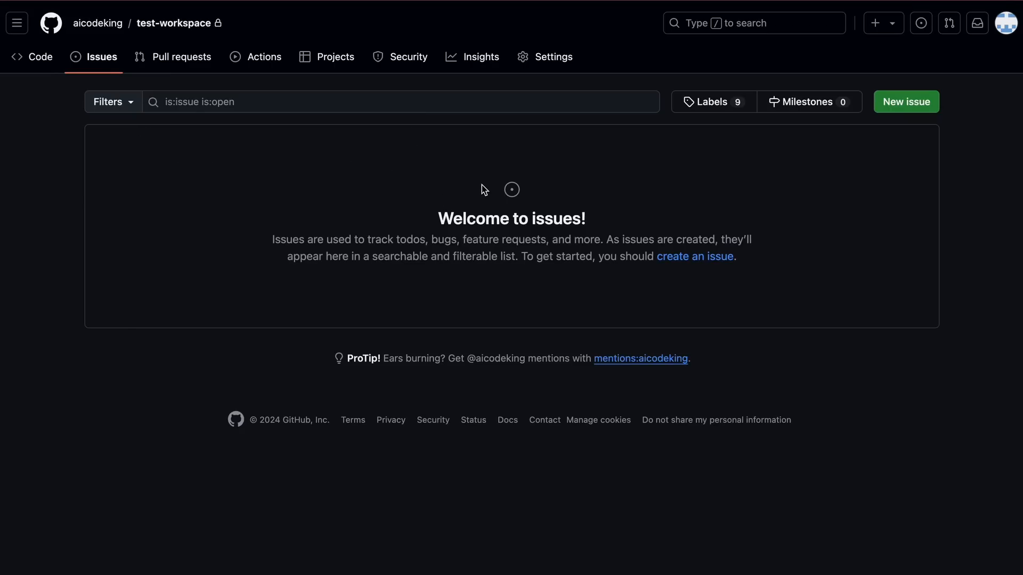
left_click(40, 56)
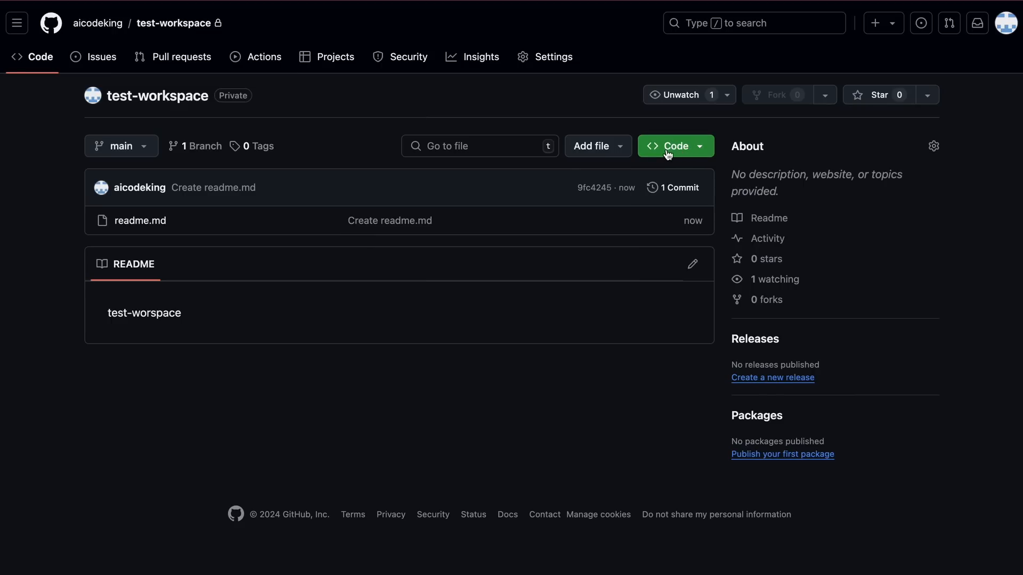
mouse_move(682, 154)
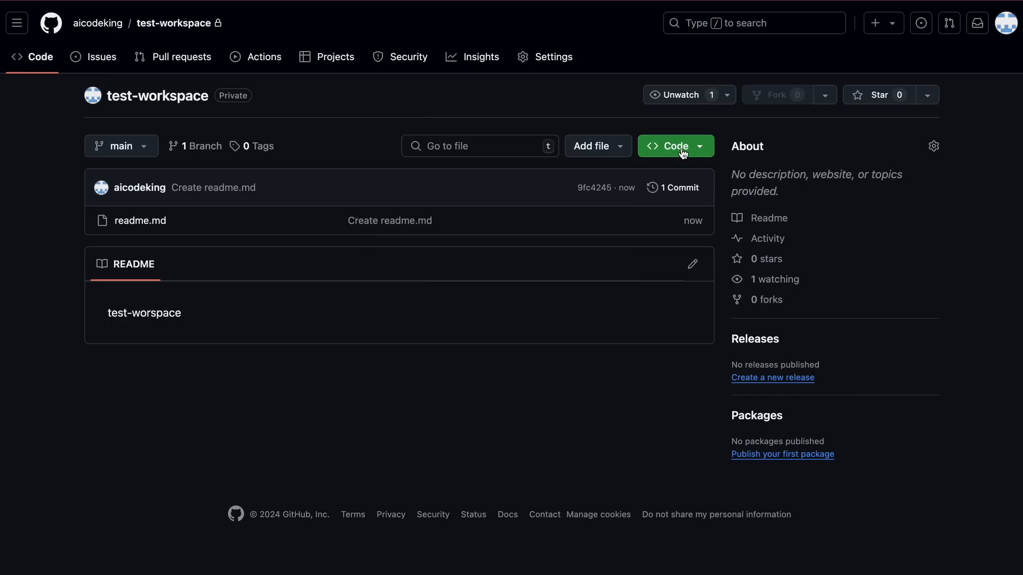
Switch the Code menu to the Copilot task description for test-workspace.
left_click(675, 146)
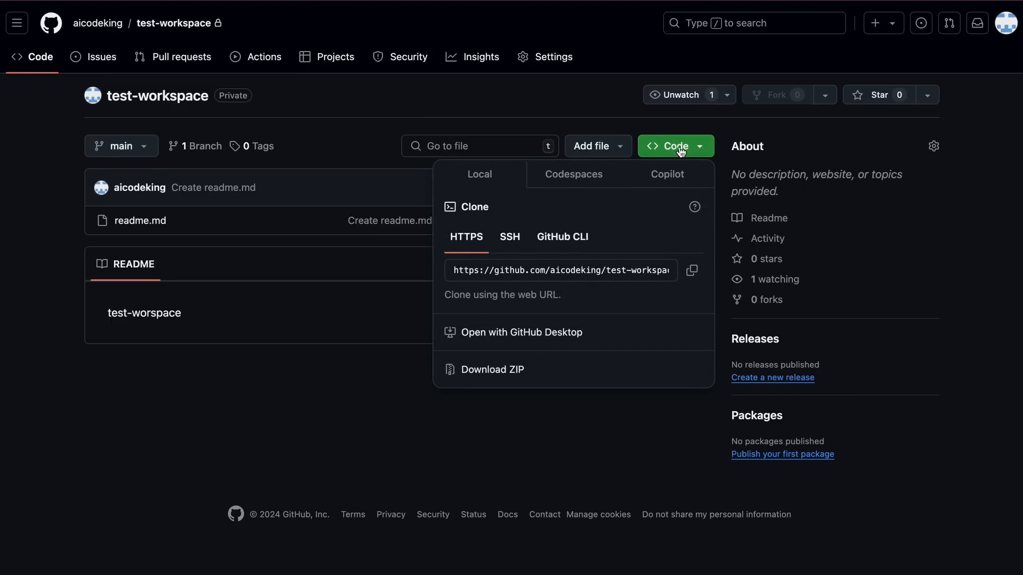
mouse_move(640, 180)
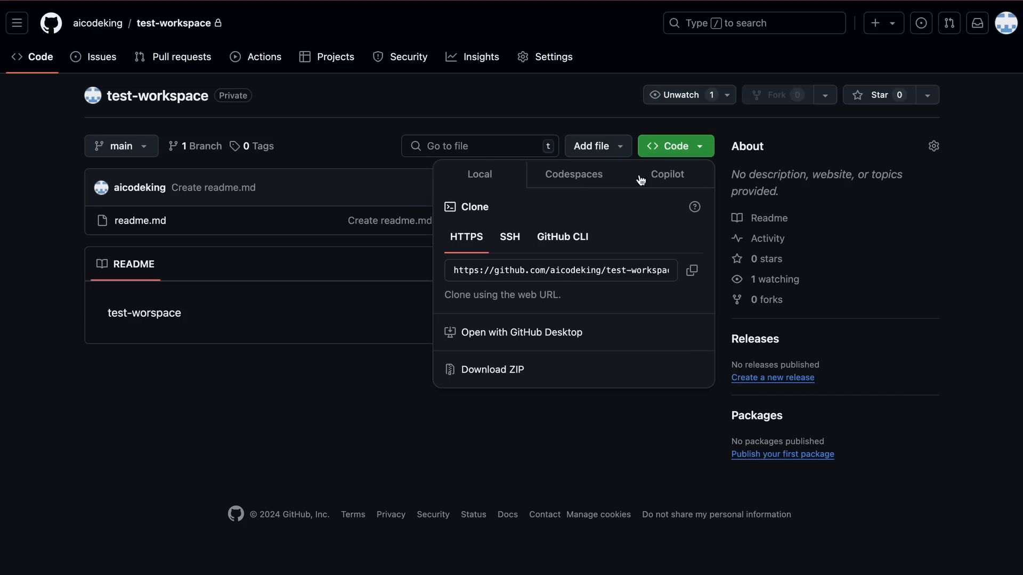
mouse_move(676, 182)
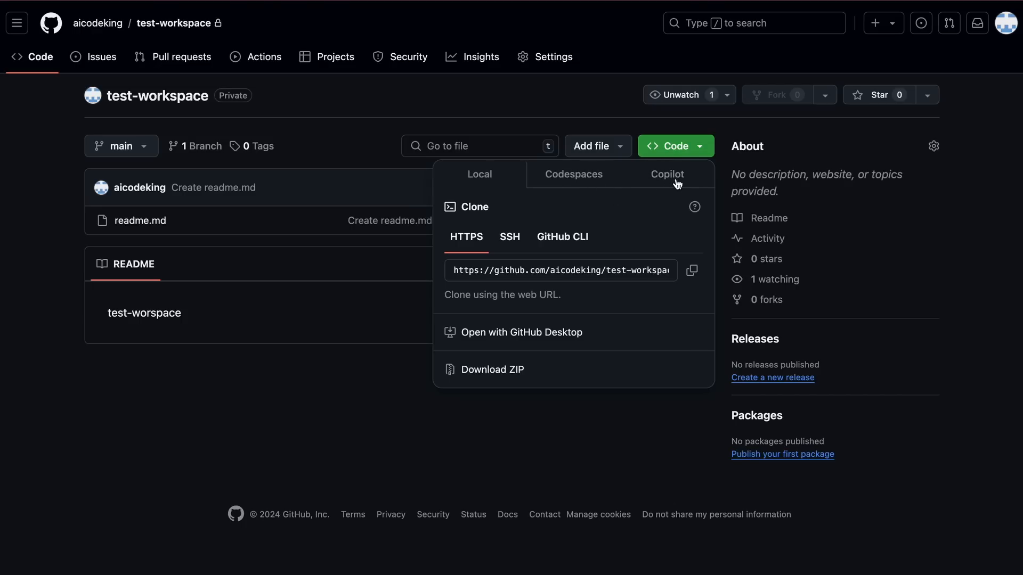
left_click(667, 174)
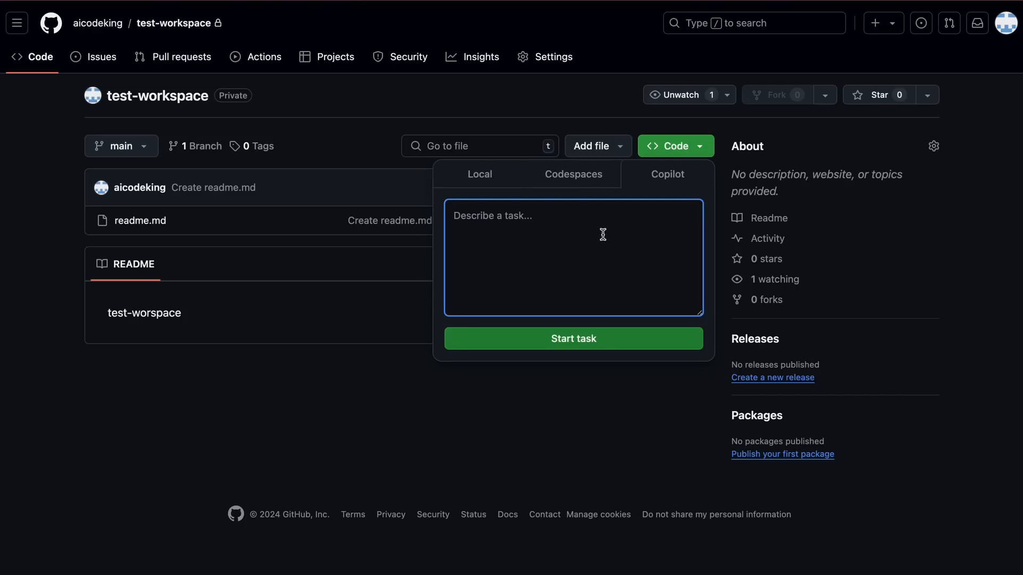
mouse_move(594, 242)
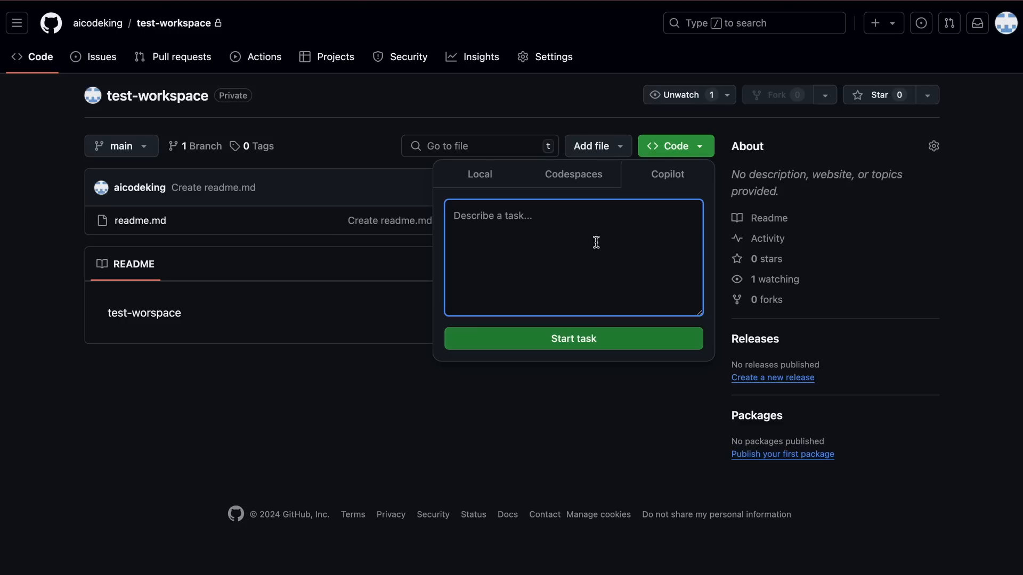
Start a Copilot task: 'Create a simple to-do app using html,css,js.'.
type("Create a")
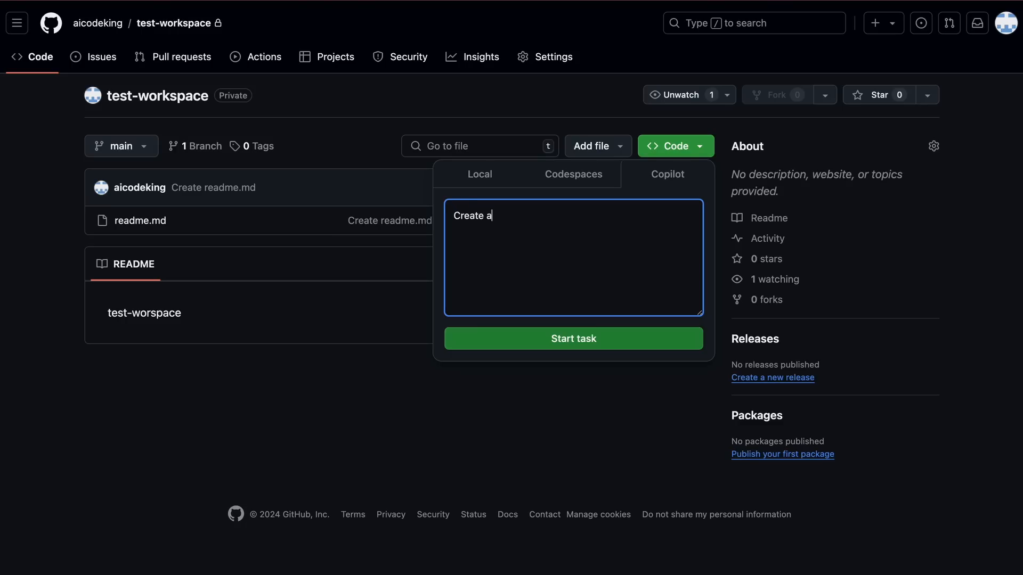
type("simple")
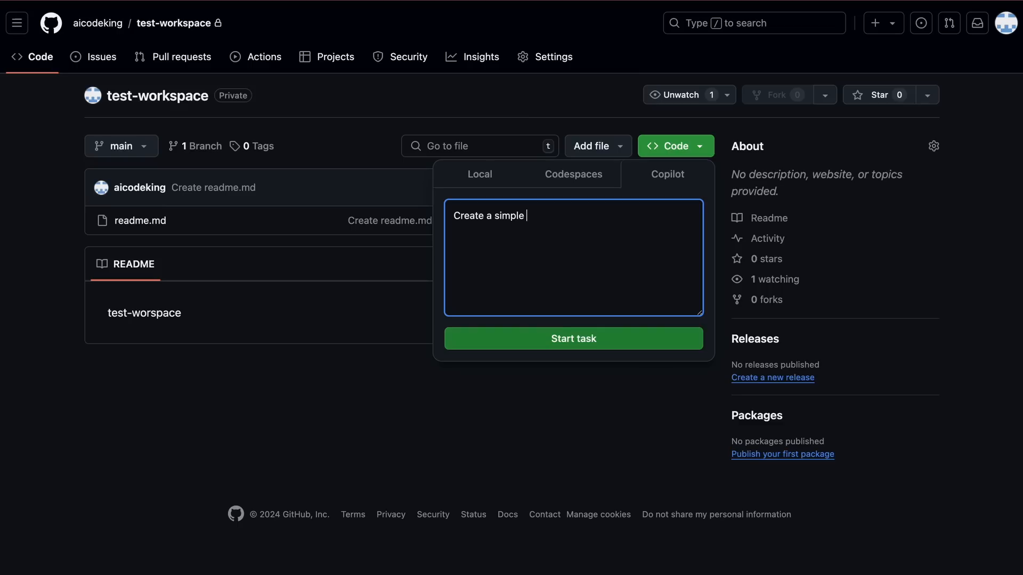
type("to-do")
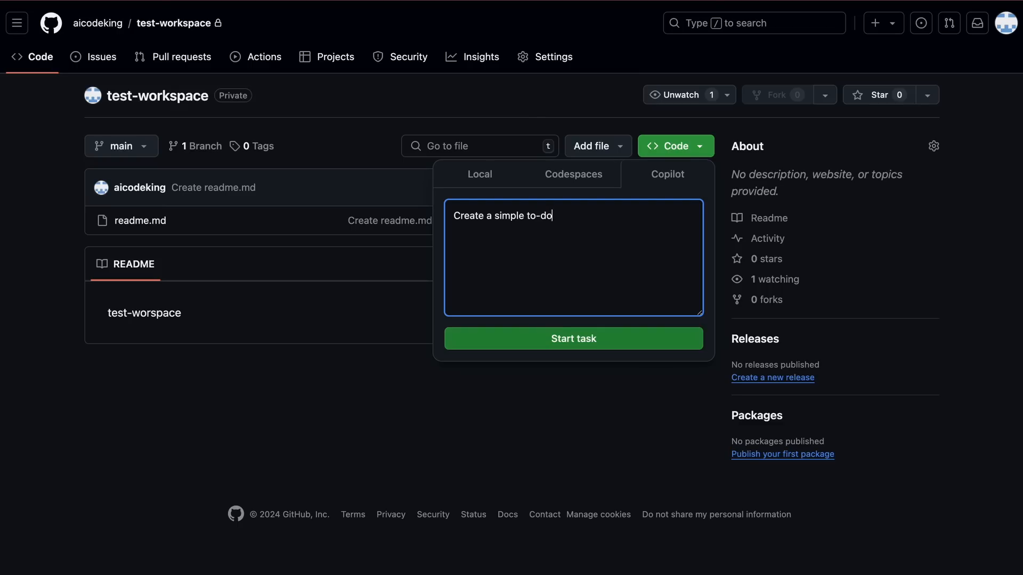
type("app using htm")
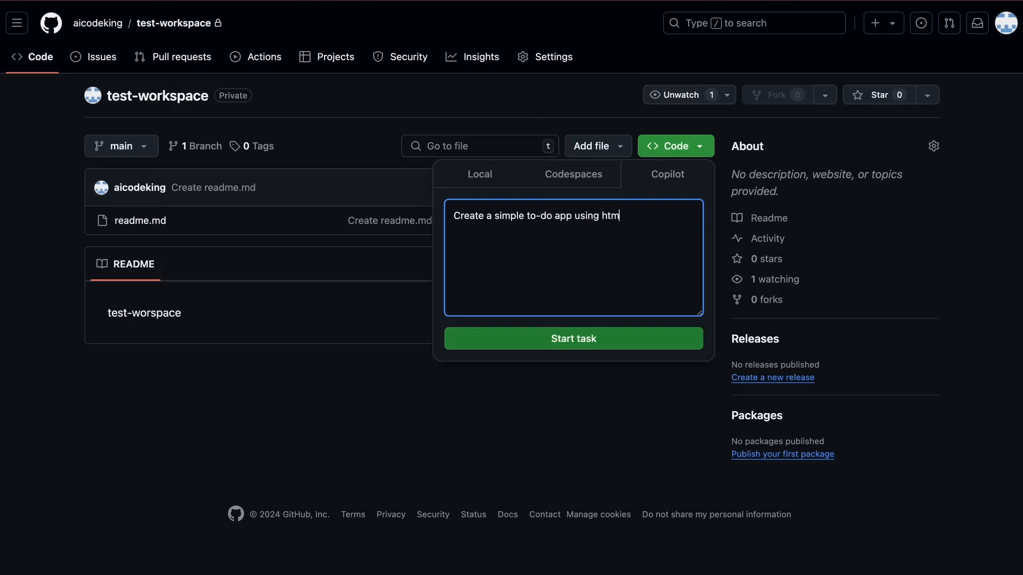
type("l,css,js.")
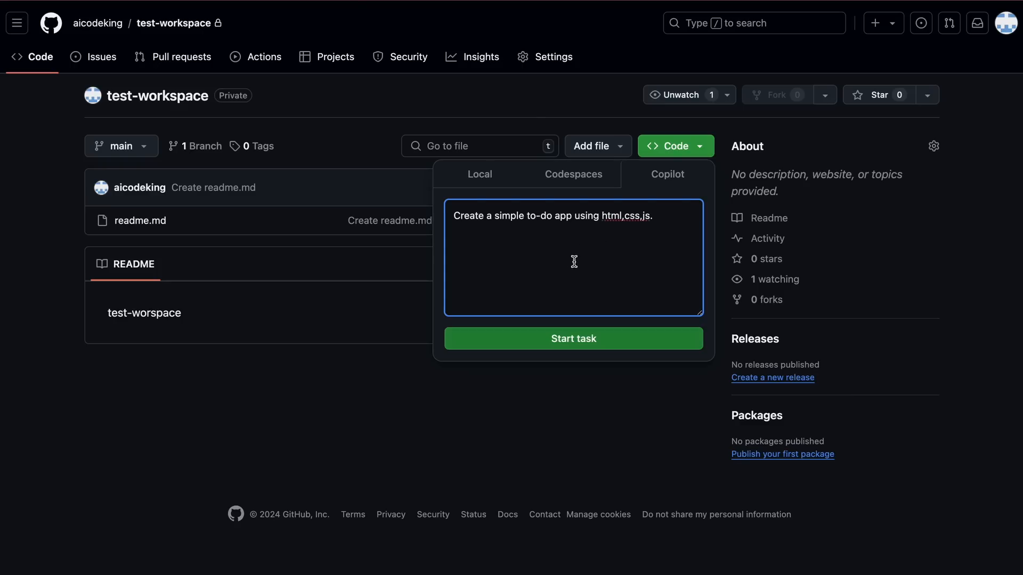
mouse_move(569, 260)
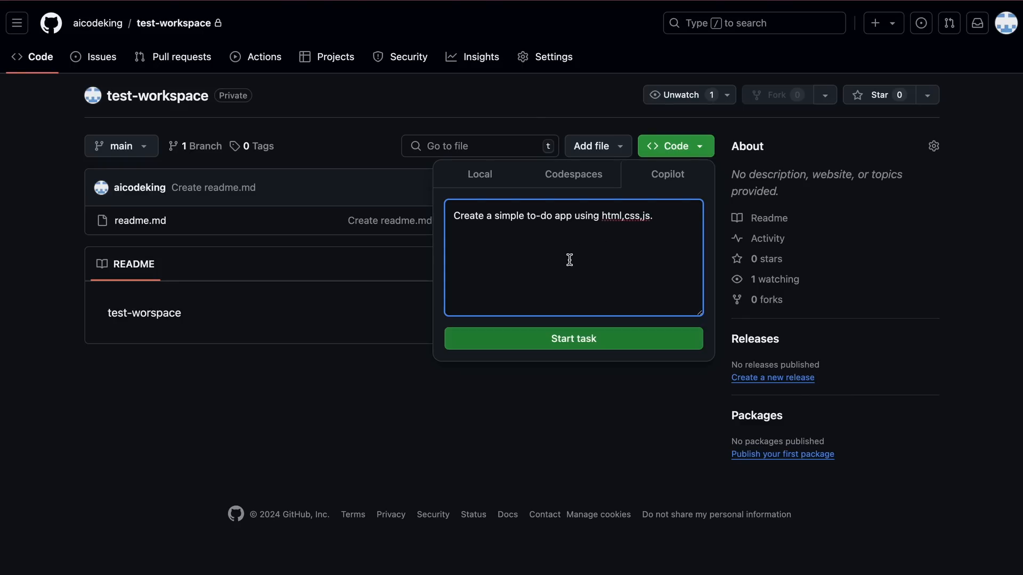
mouse_move(608, 286)
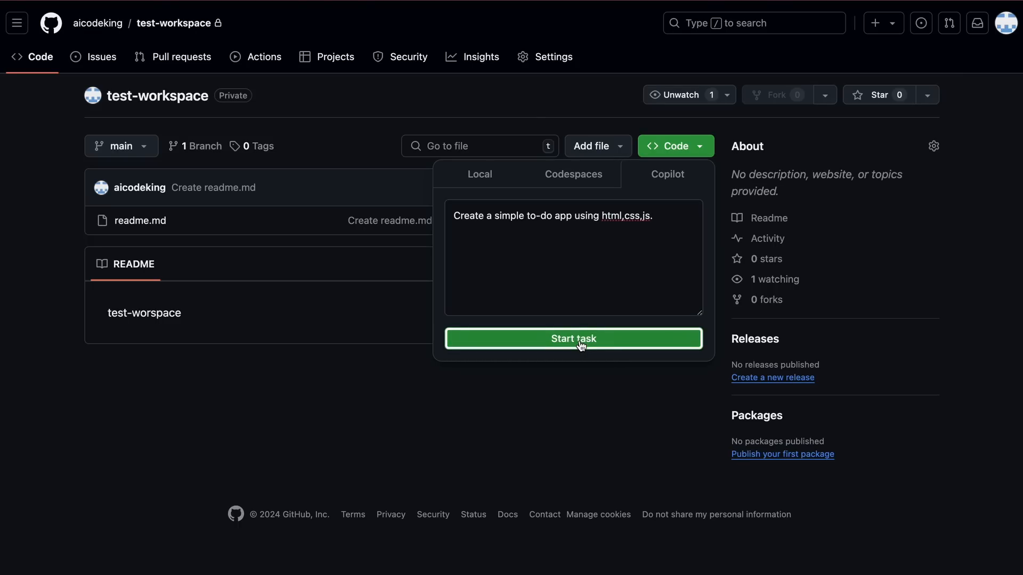
mouse_move(612, 448)
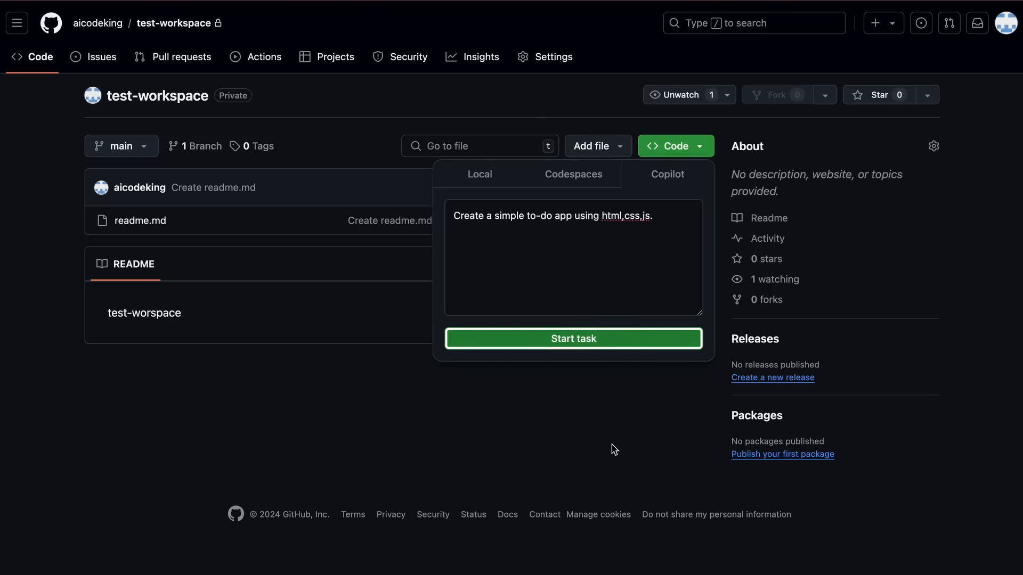
left_click(573, 337)
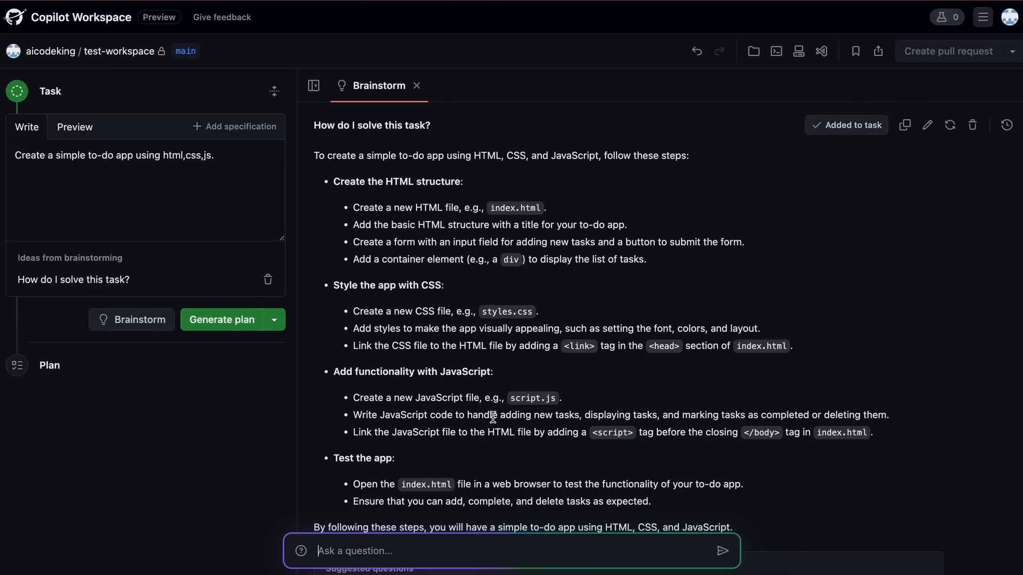
Generate the plan and implement index.html, styles.css and script.js, then return to Brainstorm.
left_click(222, 319)
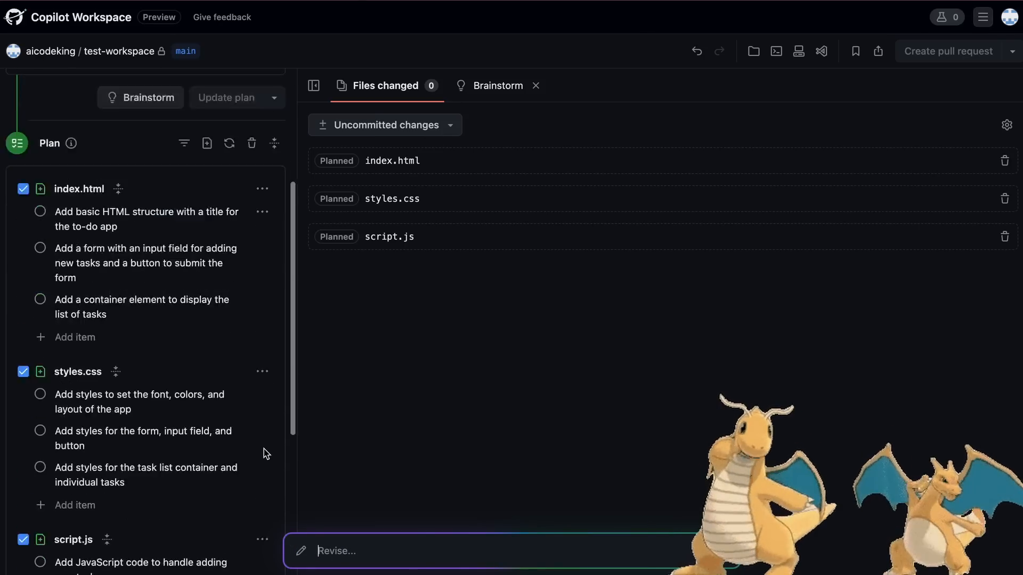
scroll("down", 3)
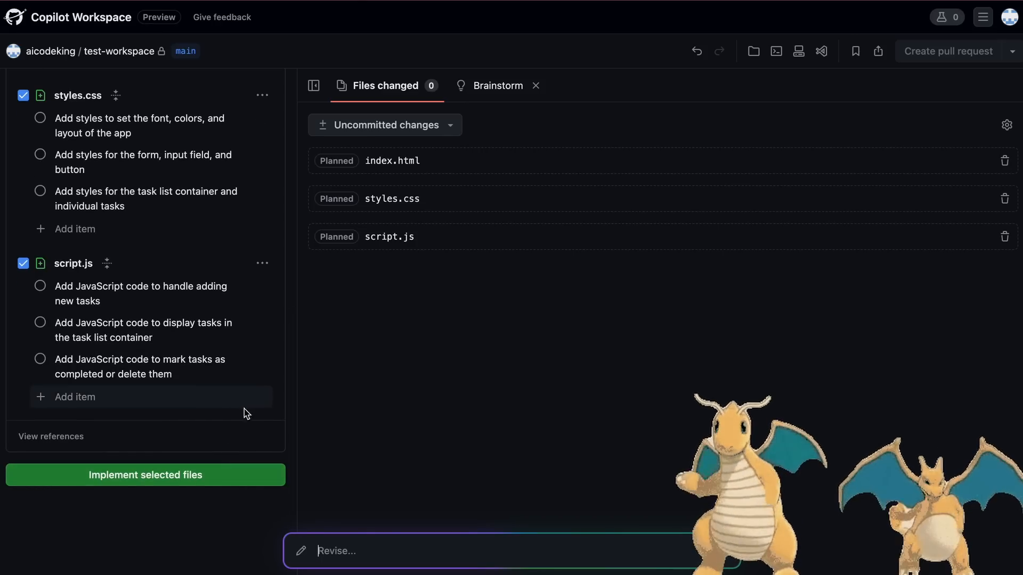
left_click(145, 475)
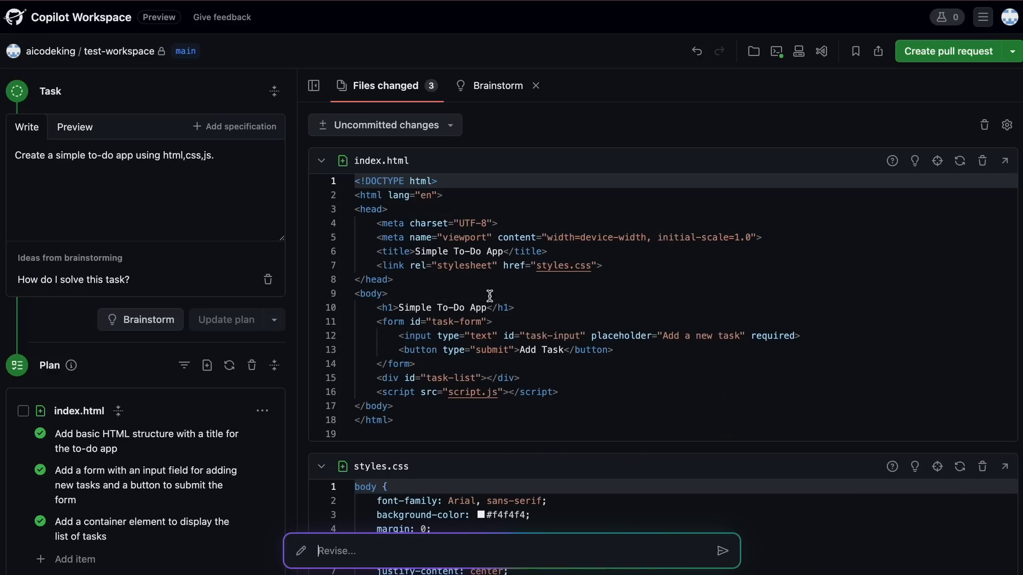
mouse_move(486, 290)
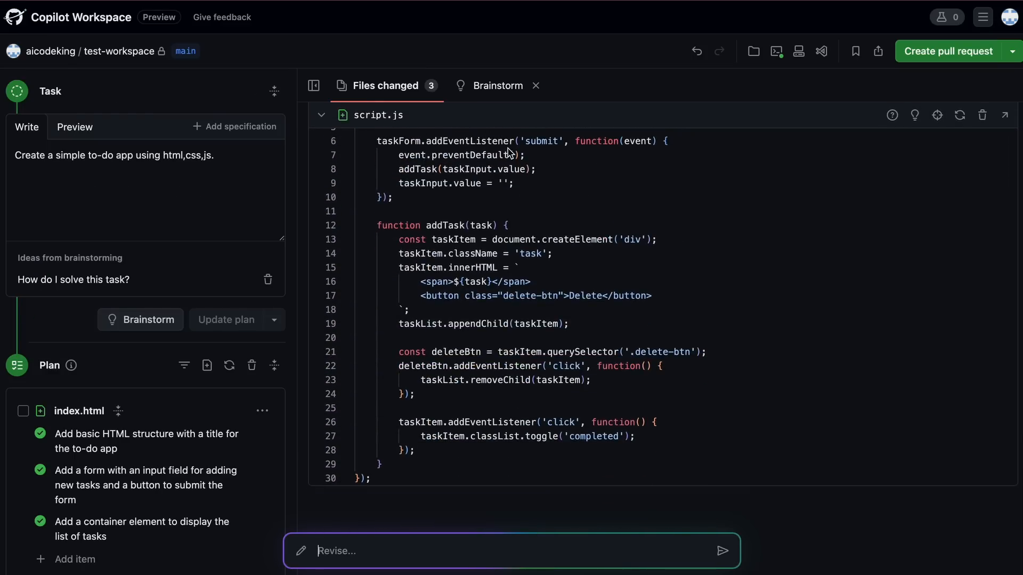
left_click(498, 86)
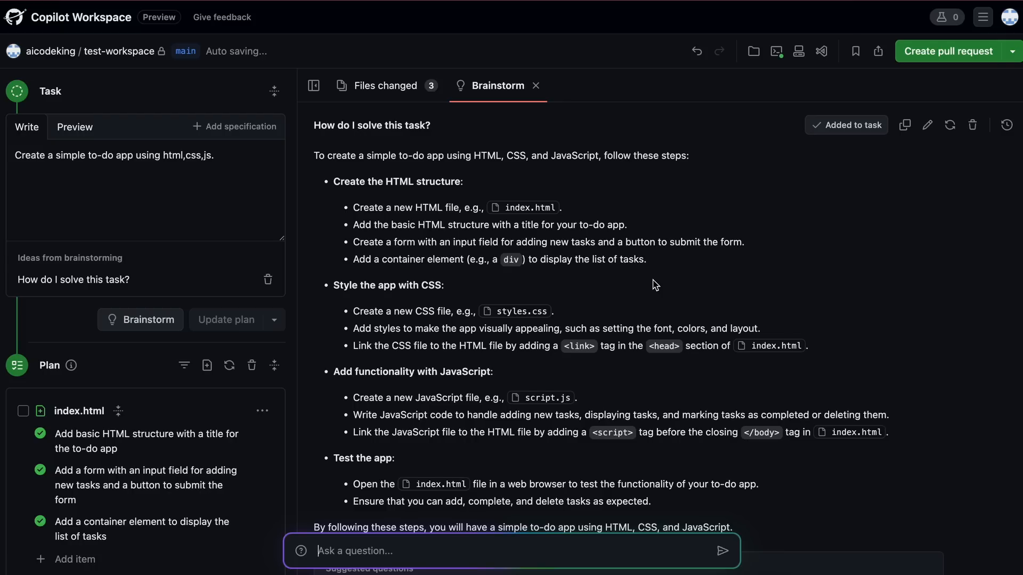
mouse_move(642, 255)
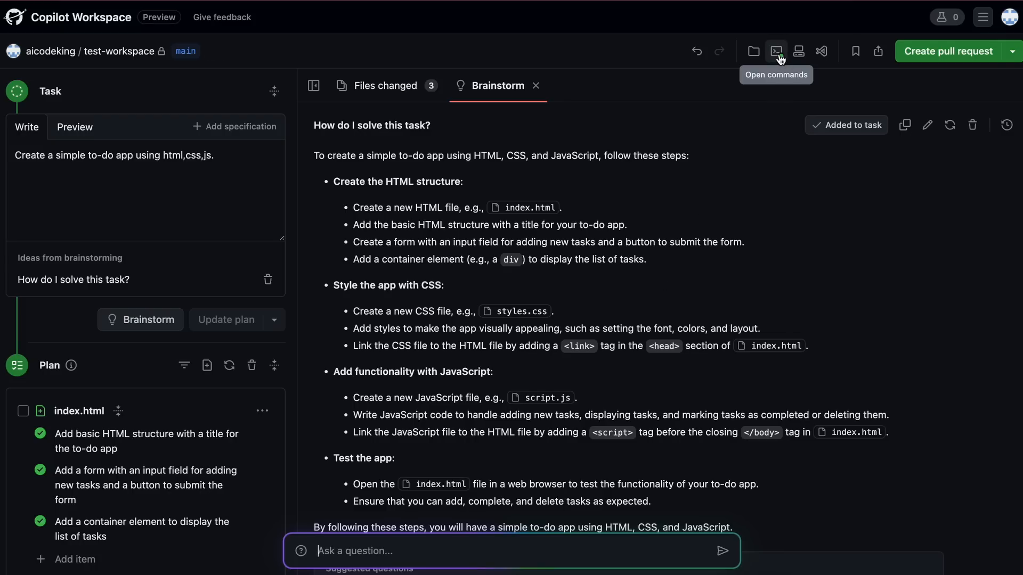
mouse_move(936, 63)
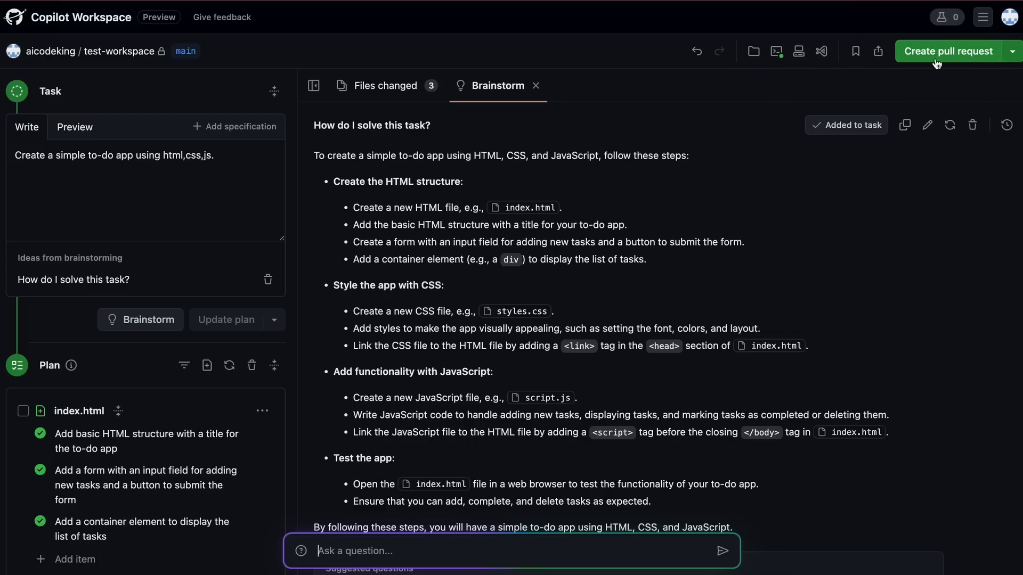
Push the to-do app changes to a new branch and open it in a codespace.
left_click(1012, 52)
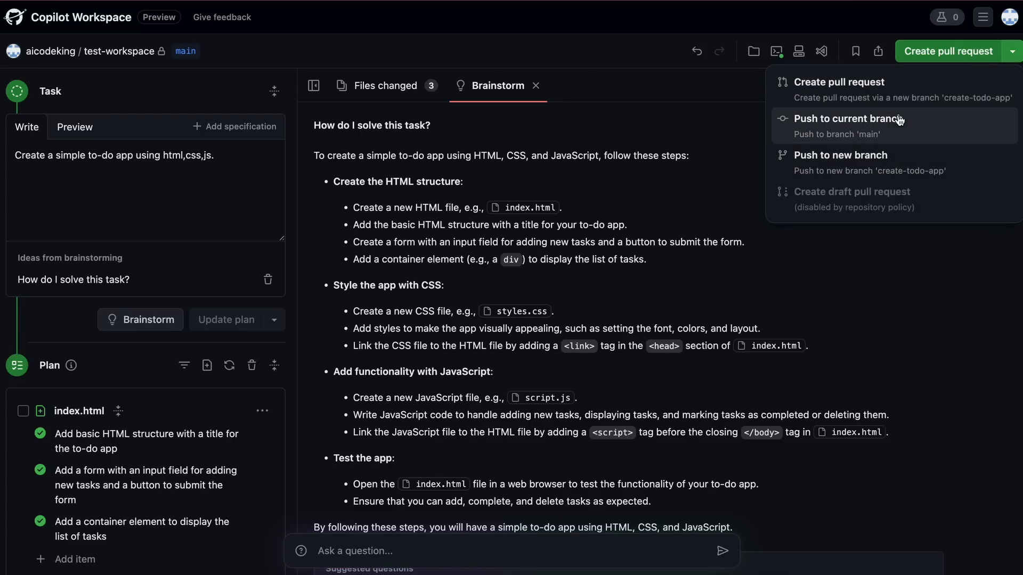
mouse_move(943, 142)
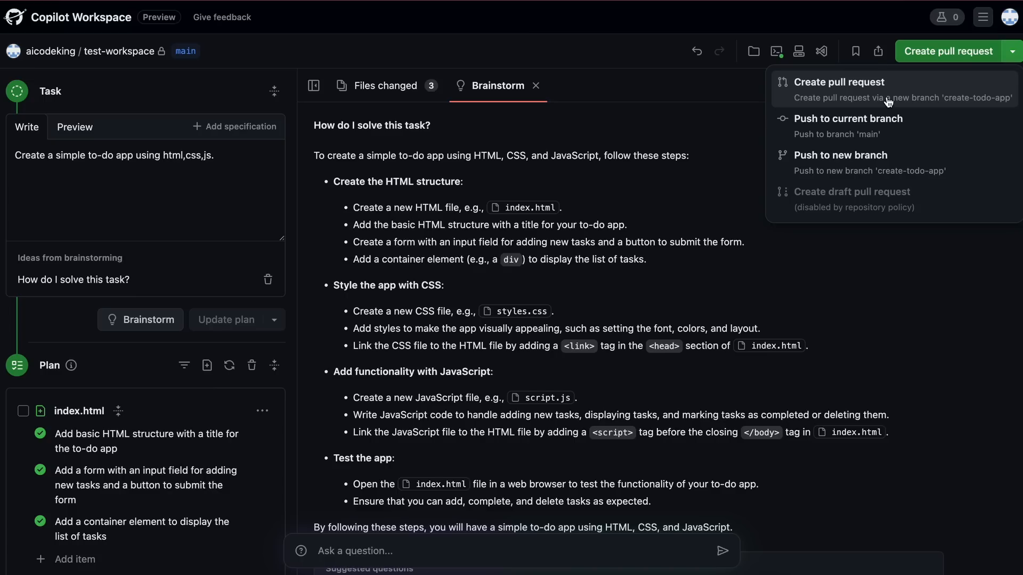
mouse_move(865, 96)
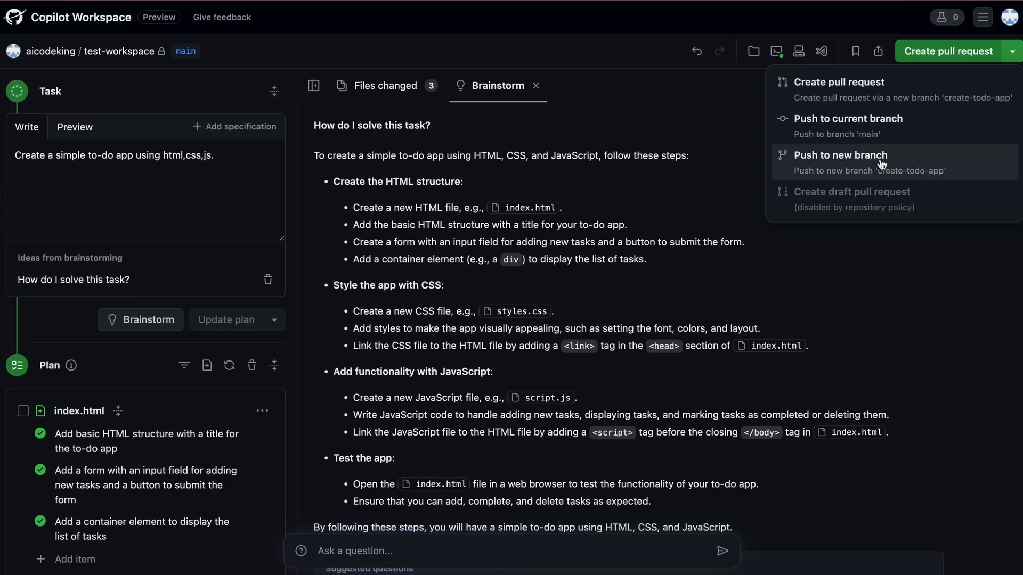
mouse_move(838, 137)
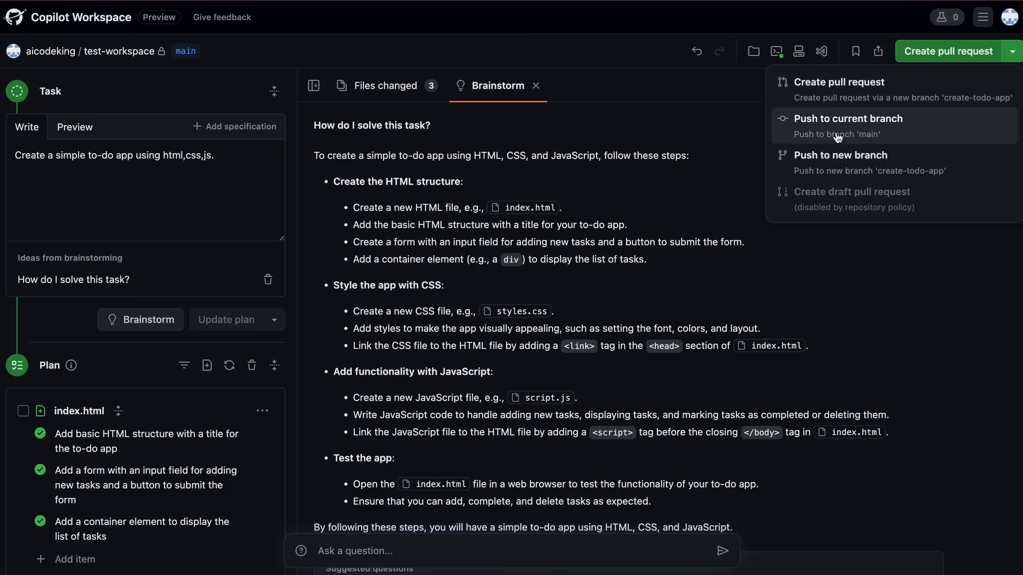
mouse_move(824, 137)
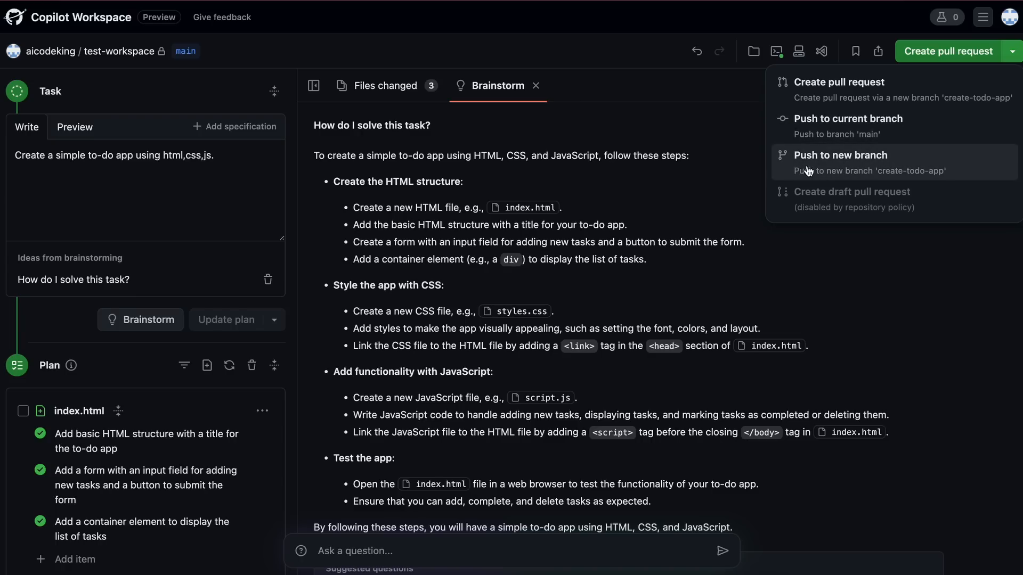
mouse_move(803, 170)
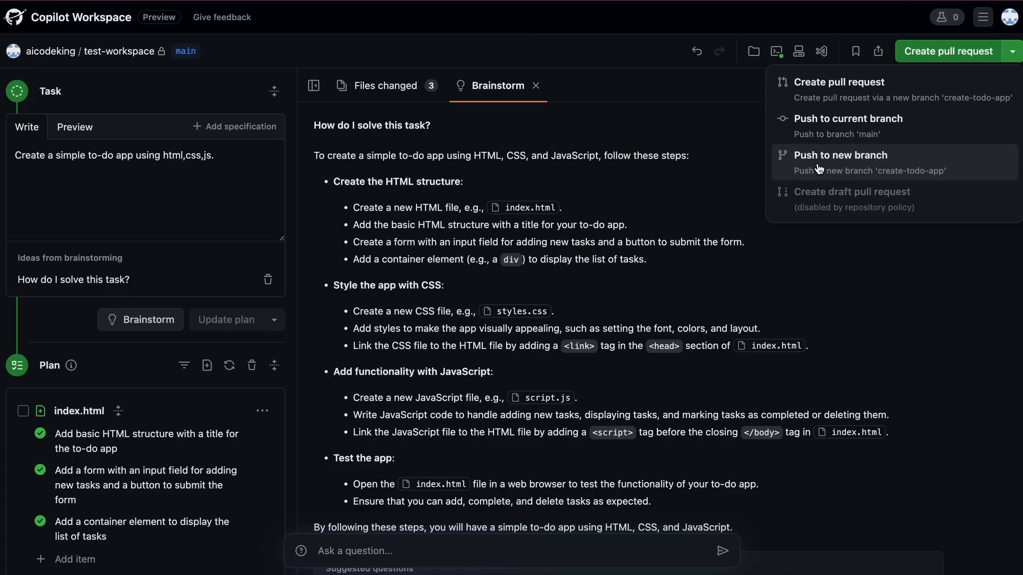
mouse_move(827, 169)
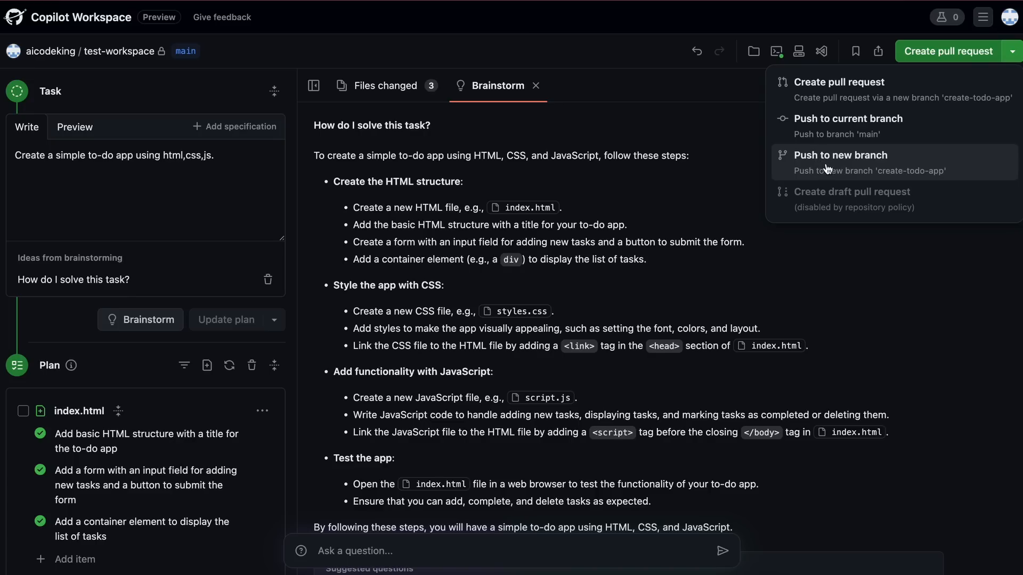
mouse_move(832, 167)
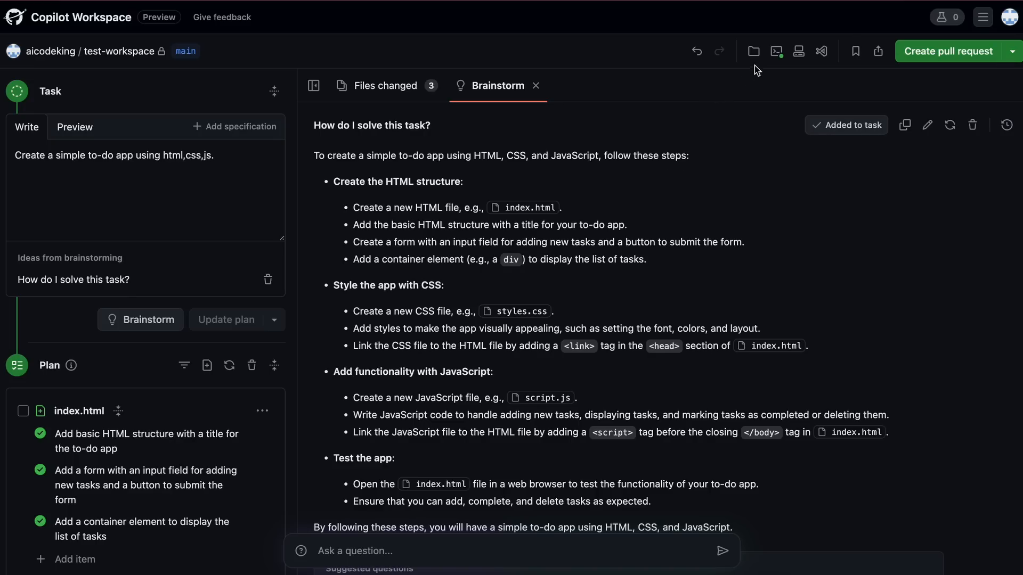
mouse_move(798, 51)
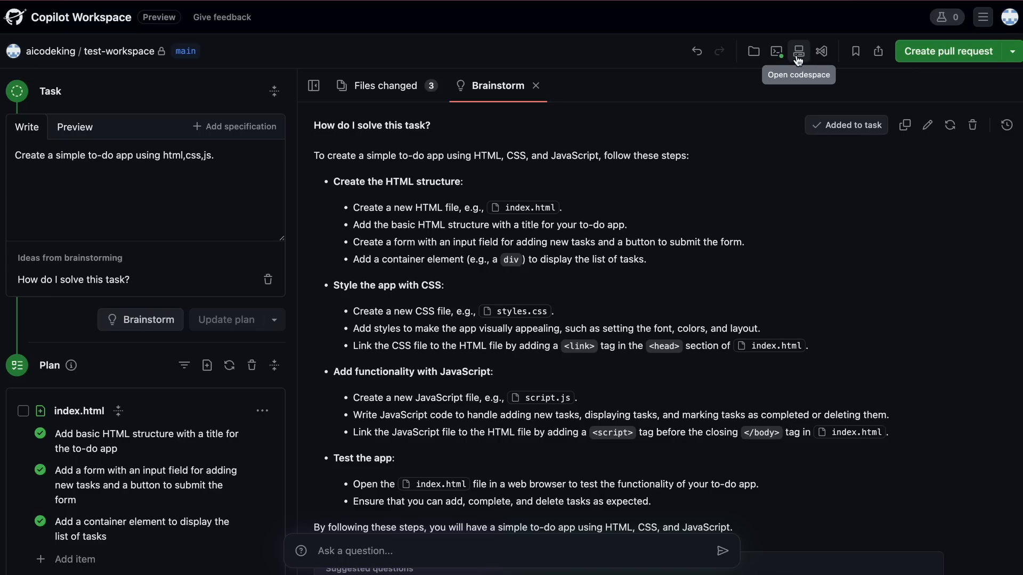
mouse_move(799, 56)
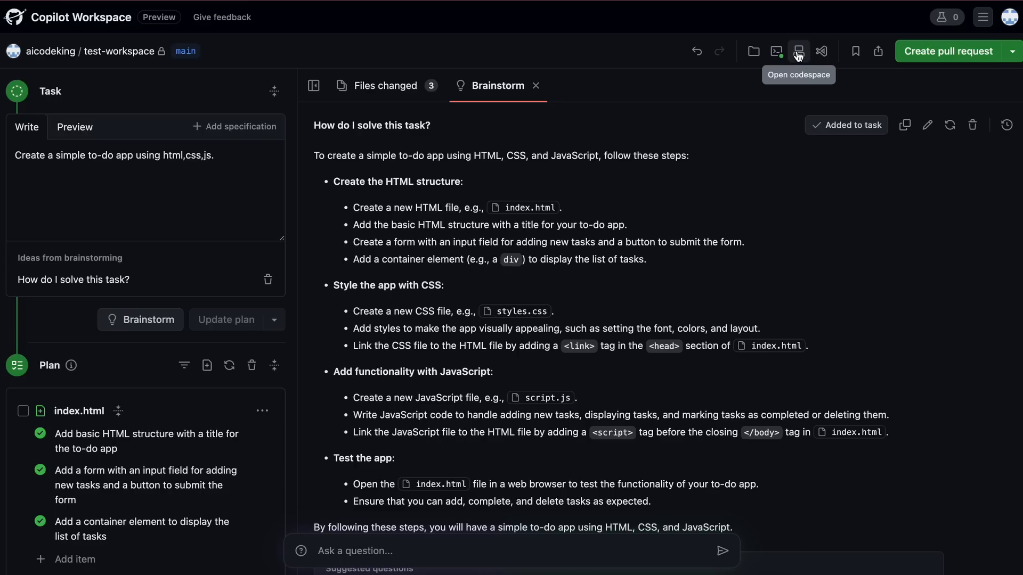
mouse_move(776, 52)
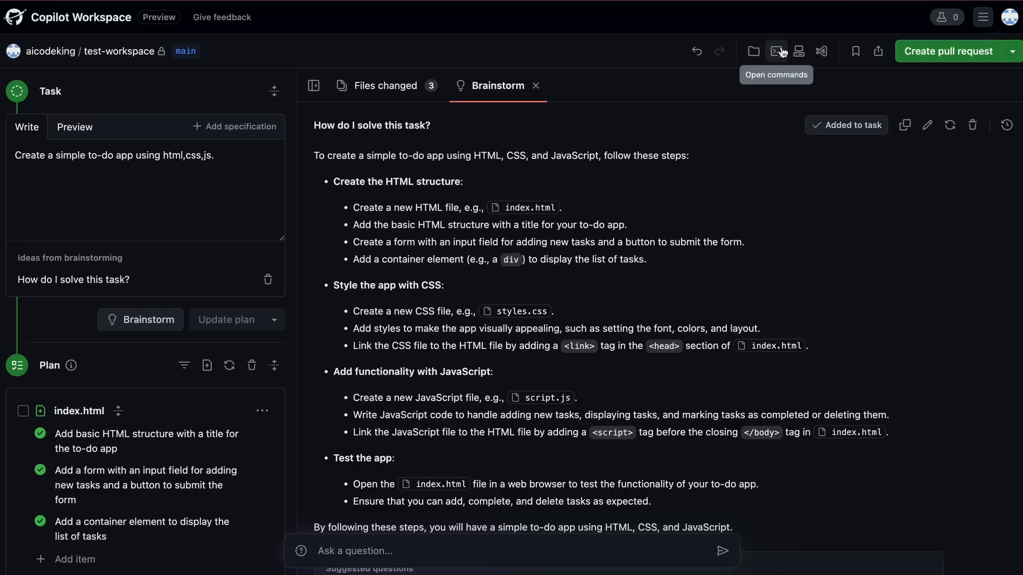
mouse_move(798, 51)
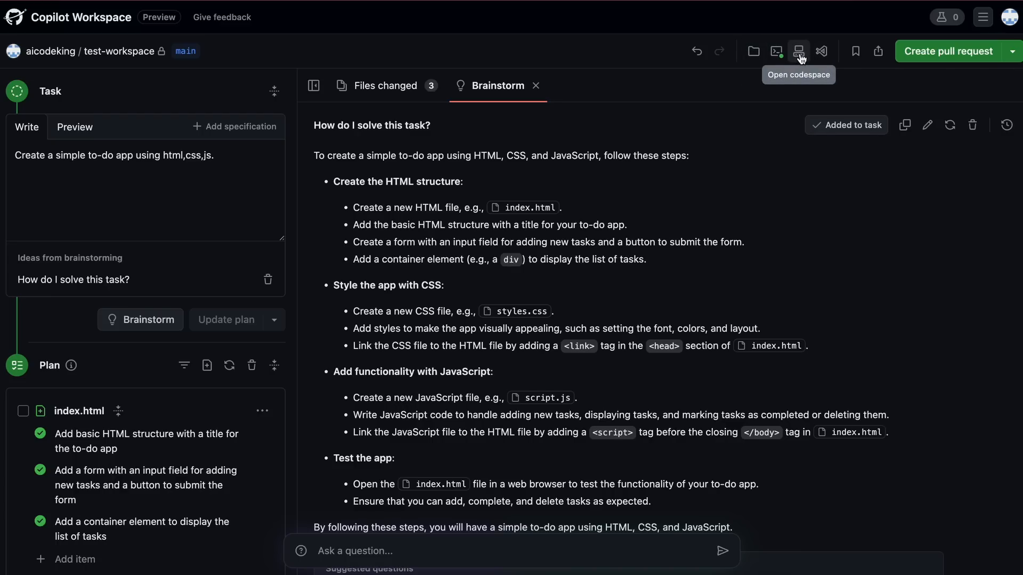
left_click(798, 51)
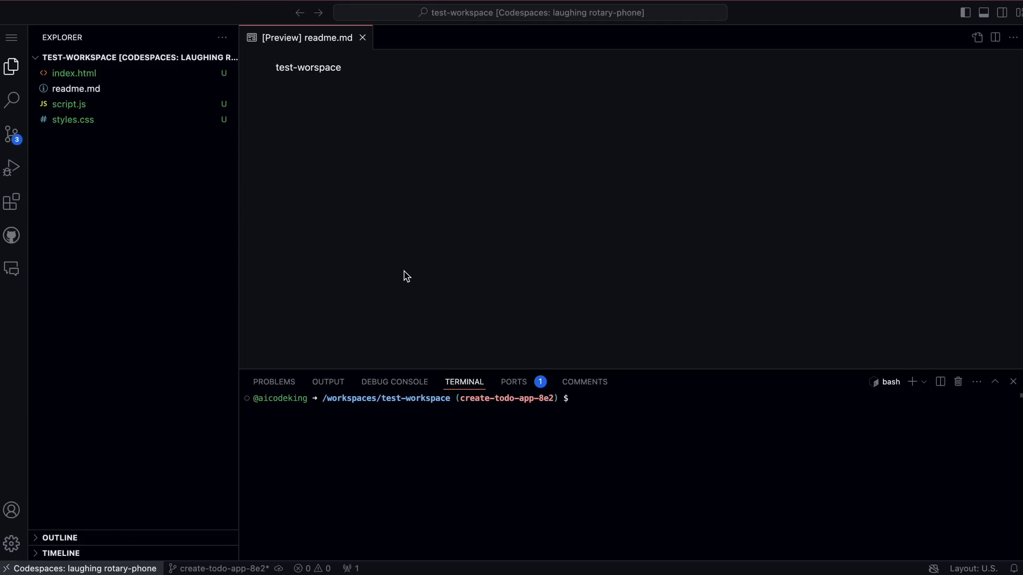
Open index.html in the editor and launch the running to-do app preview.
left_click(74, 72)
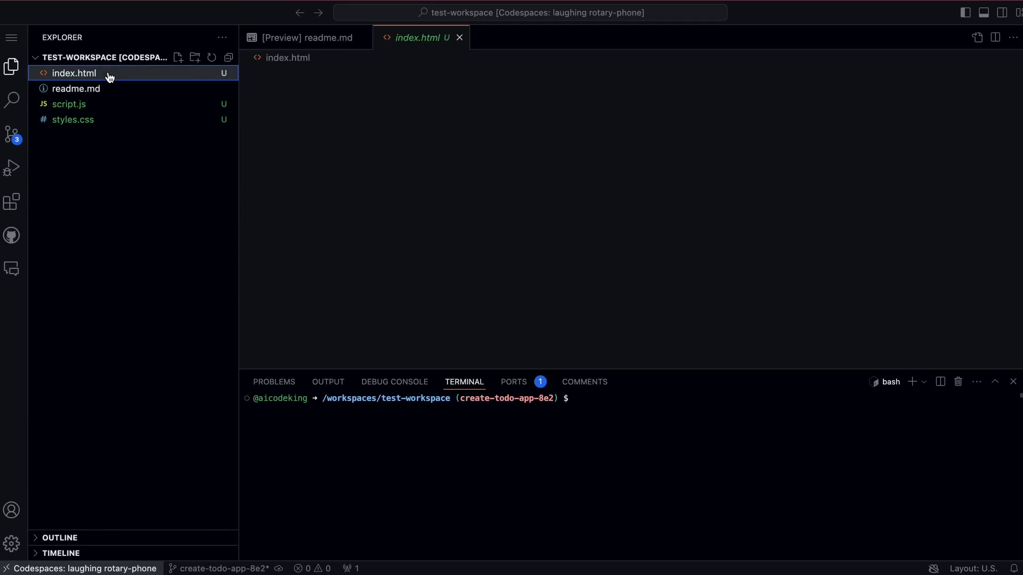
left_click(74, 73)
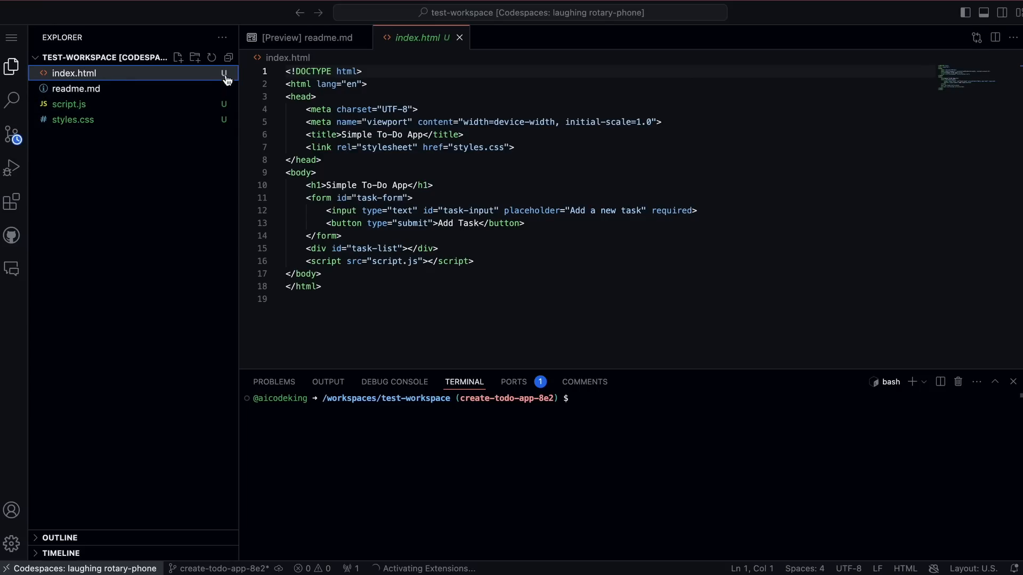
mouse_move(73, 74)
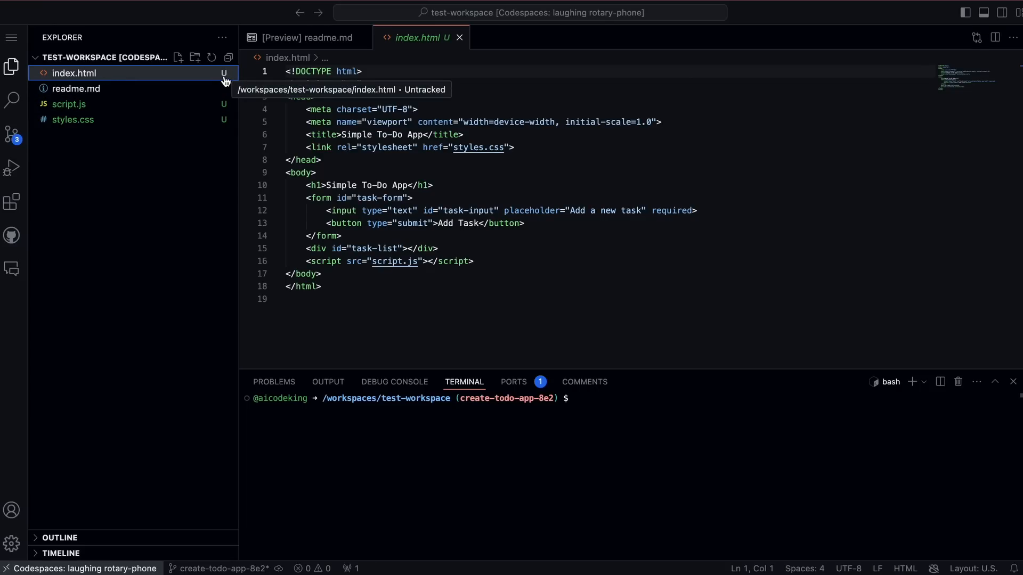
left_click(73, 120)
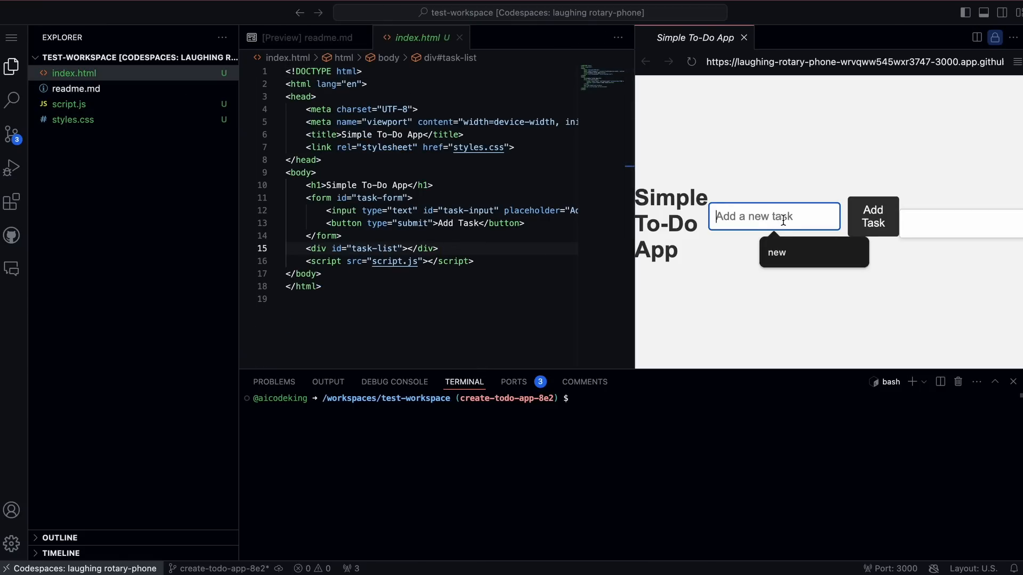
Add the tasks 'new', 'new one' and 'another one' in the to-do preview.
left_click(872, 216)
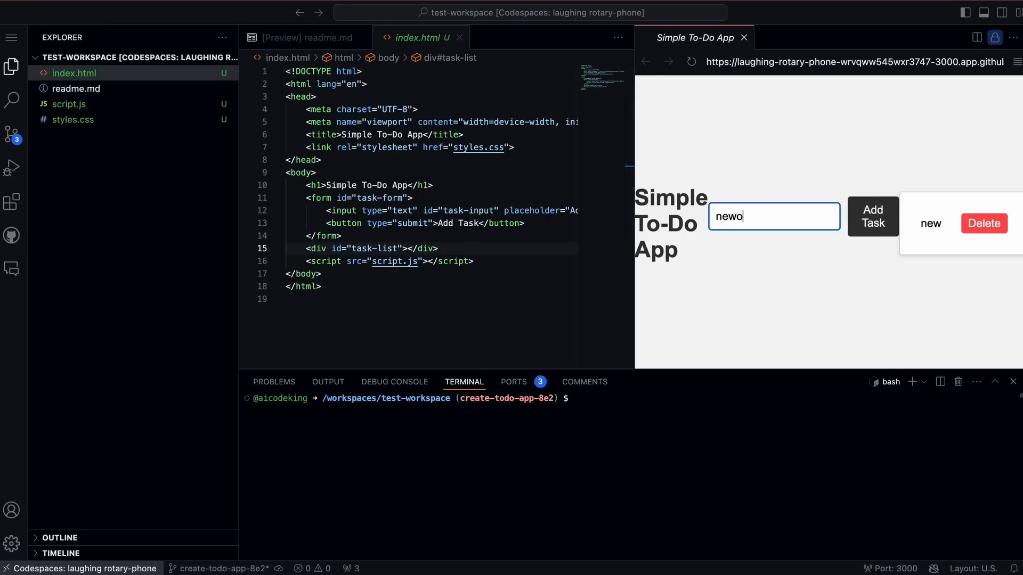
left_click(873, 217)
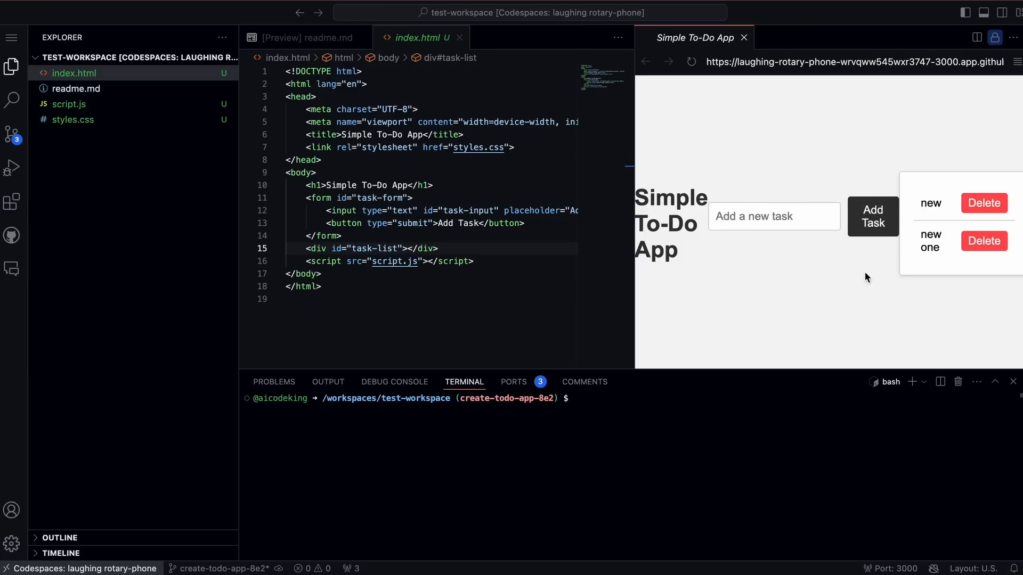
left_click(773, 216)
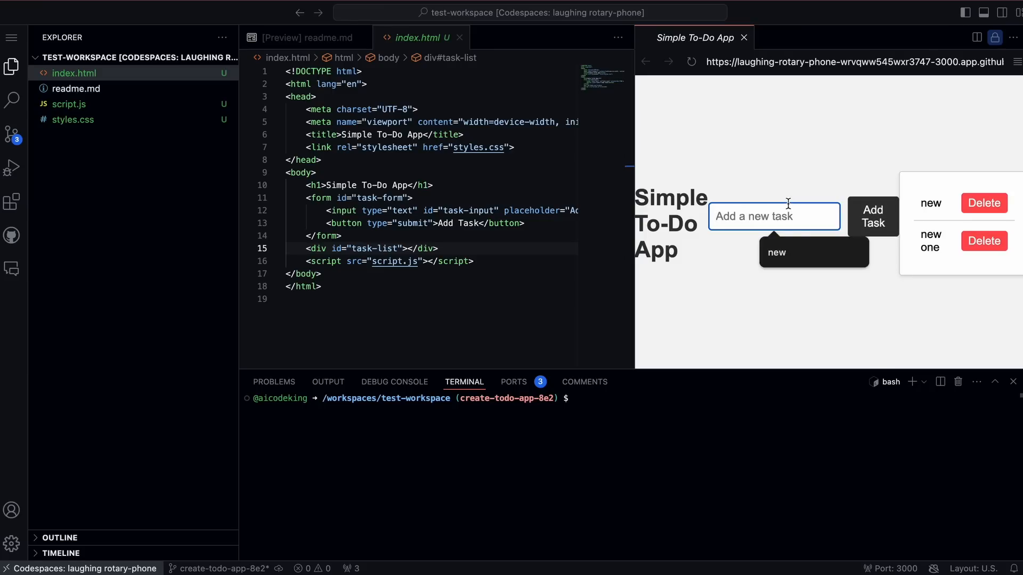
type("another one")
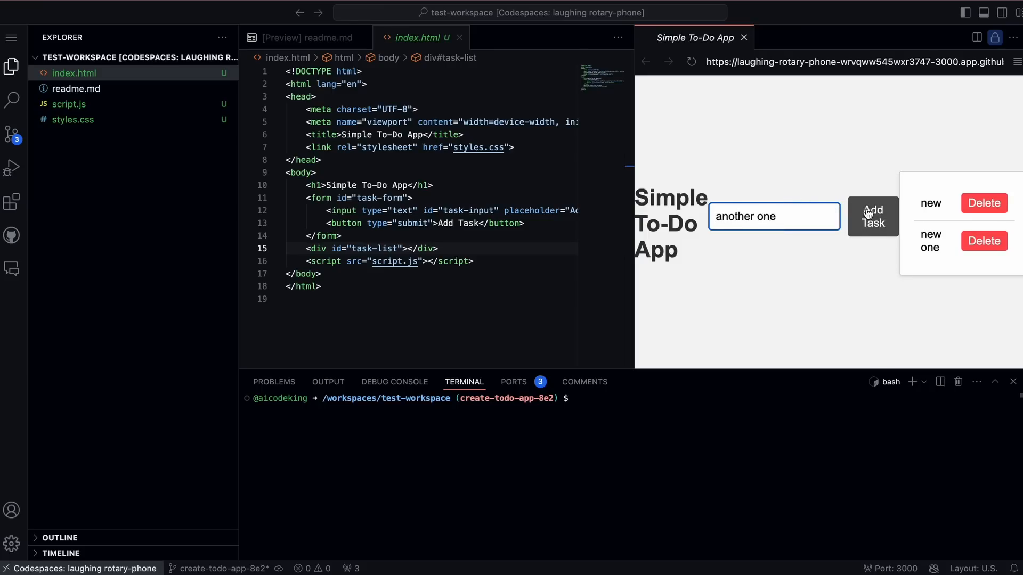
left_click(873, 216)
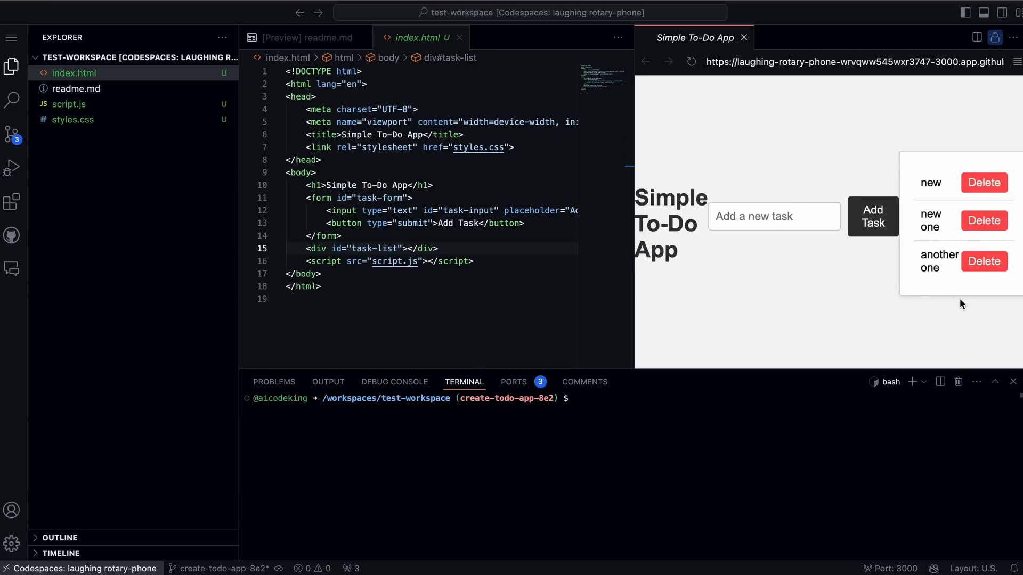
Delete the tasks 'new one' and 'new', leaving only 'another one'.
left_click(985, 221)
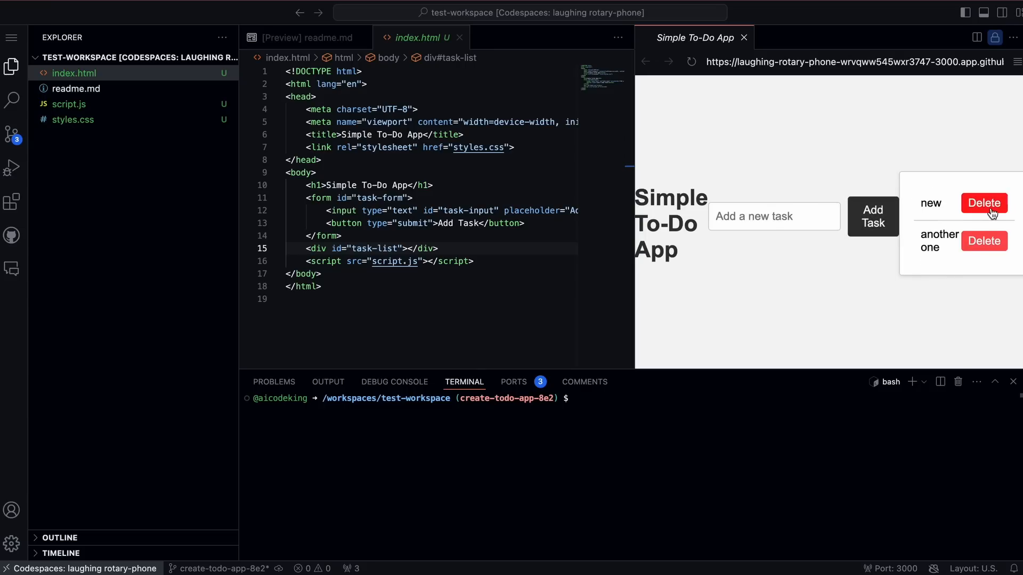
left_click(983, 203)
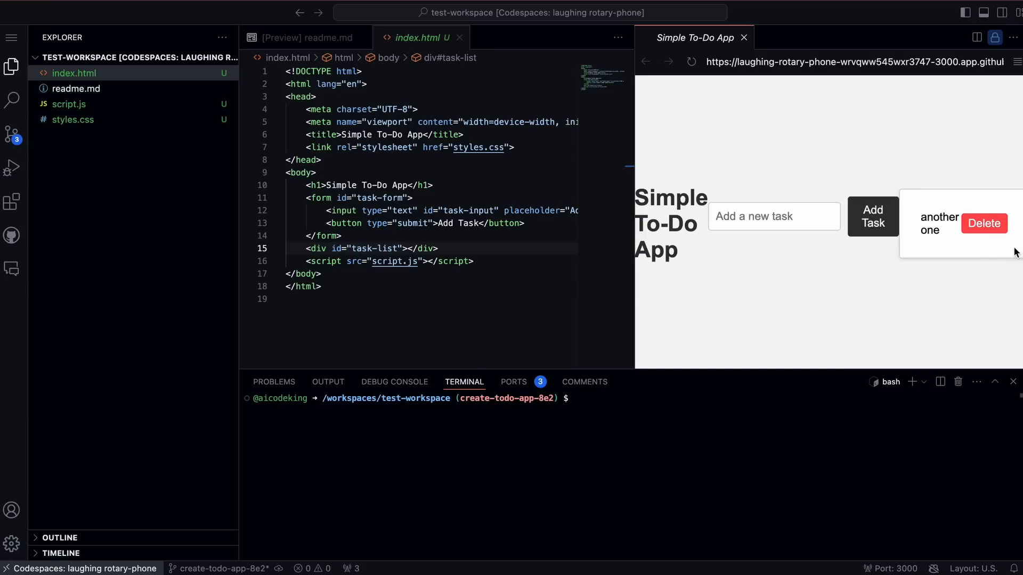
mouse_move(965, 307)
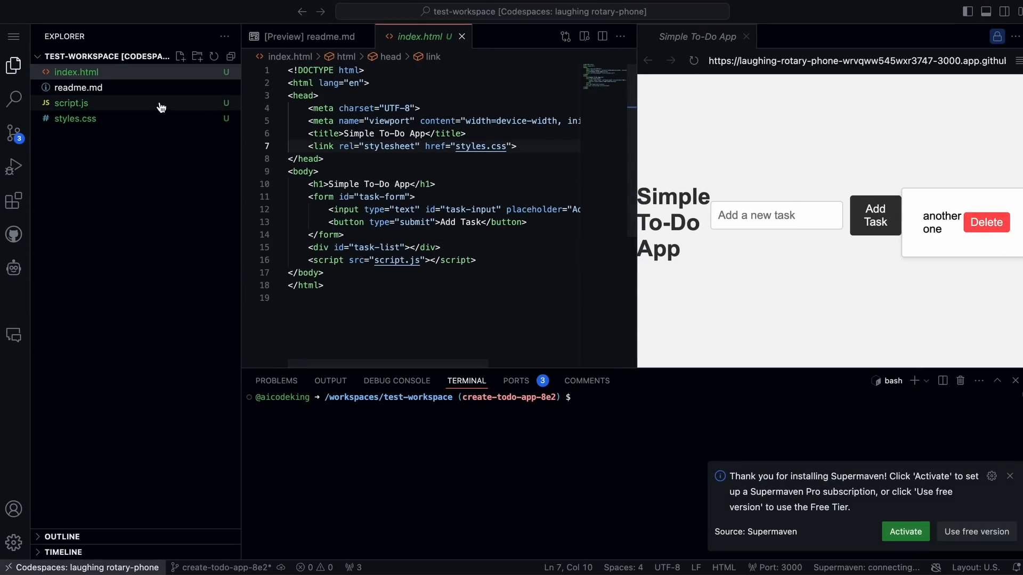
left_click(74, 118)
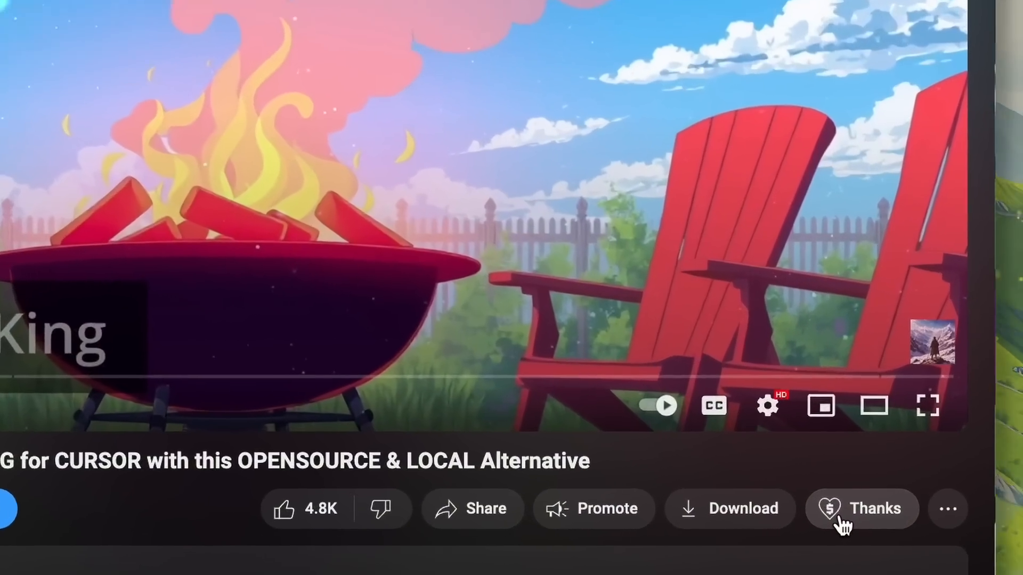
Open Super Thanks under the video and slide the amount.
left_click(861, 509)
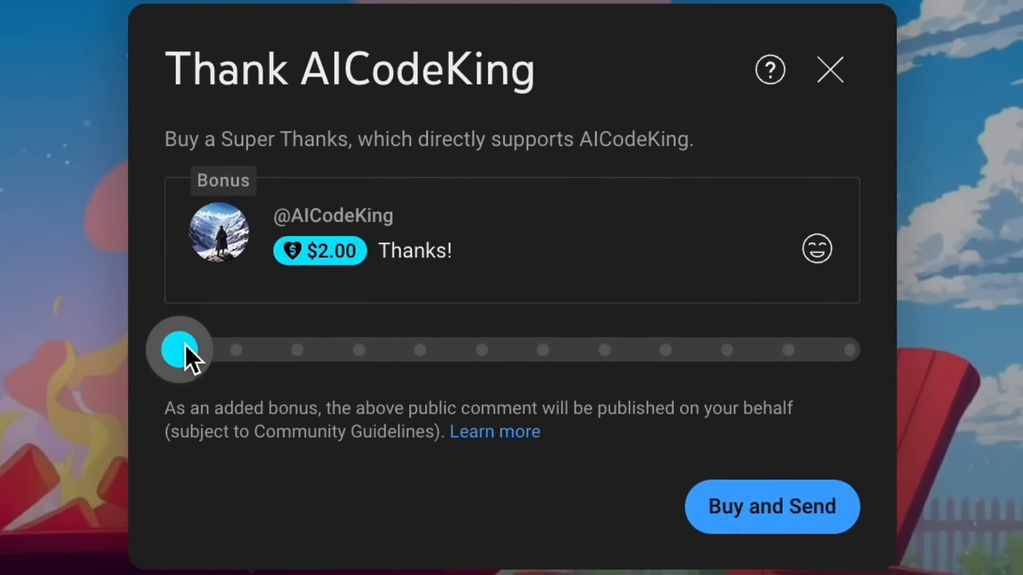
left_click_drag(178, 349, 852, 350)
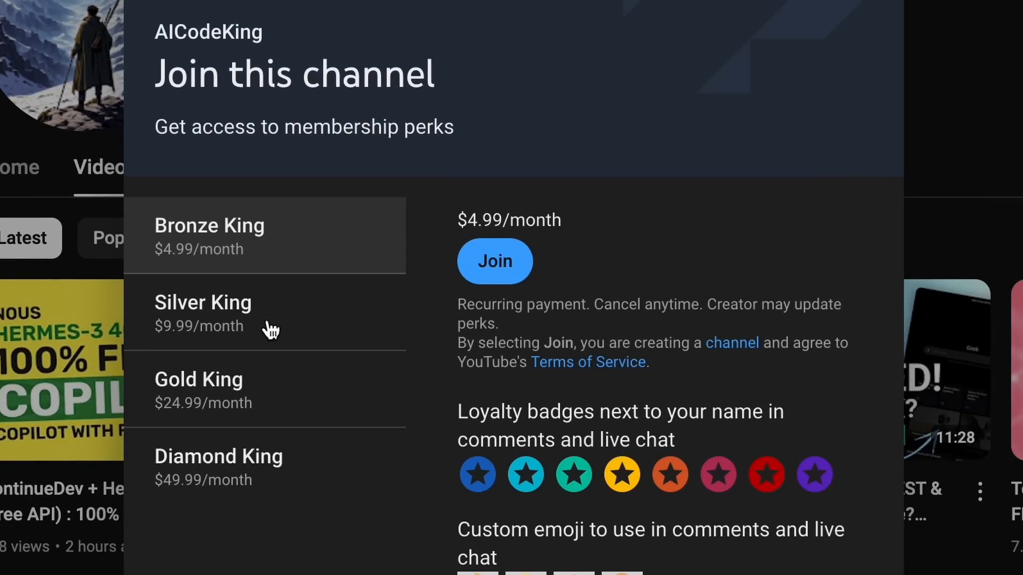
mouse_move(336, 404)
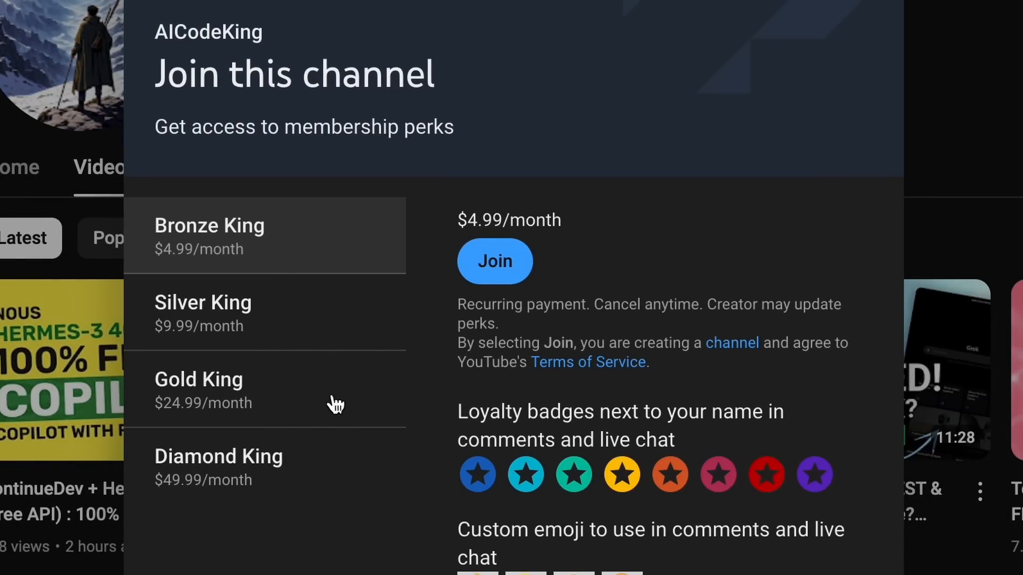
mouse_move(333, 313)
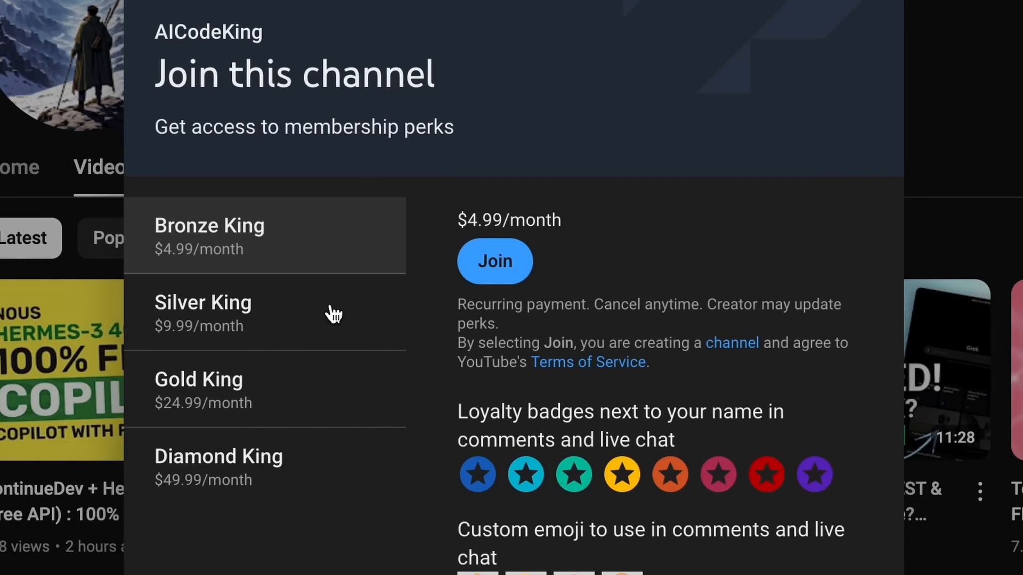